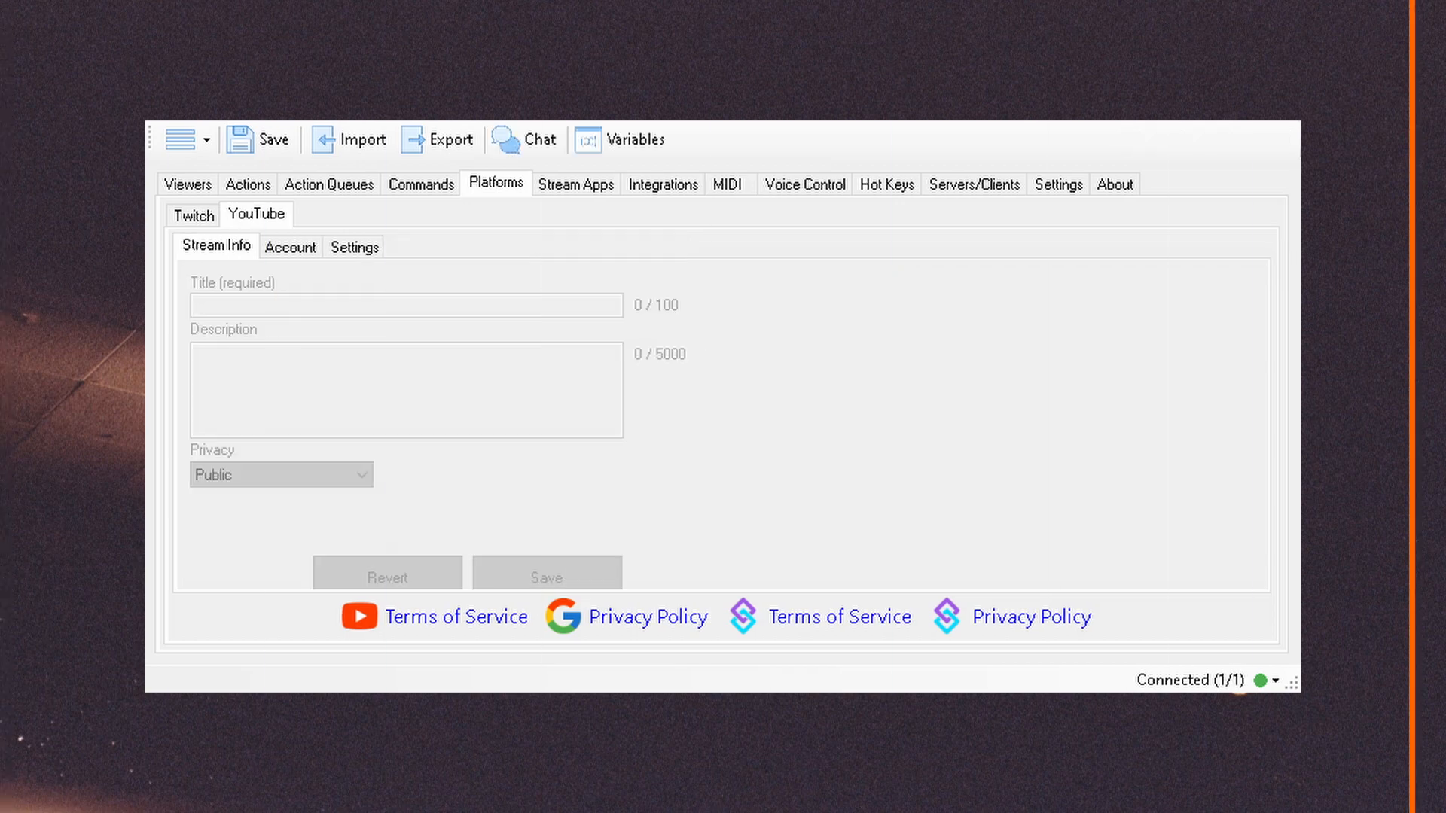
Show the Actions tab listing the two test actions with their Twitch triggers
click(247, 183)
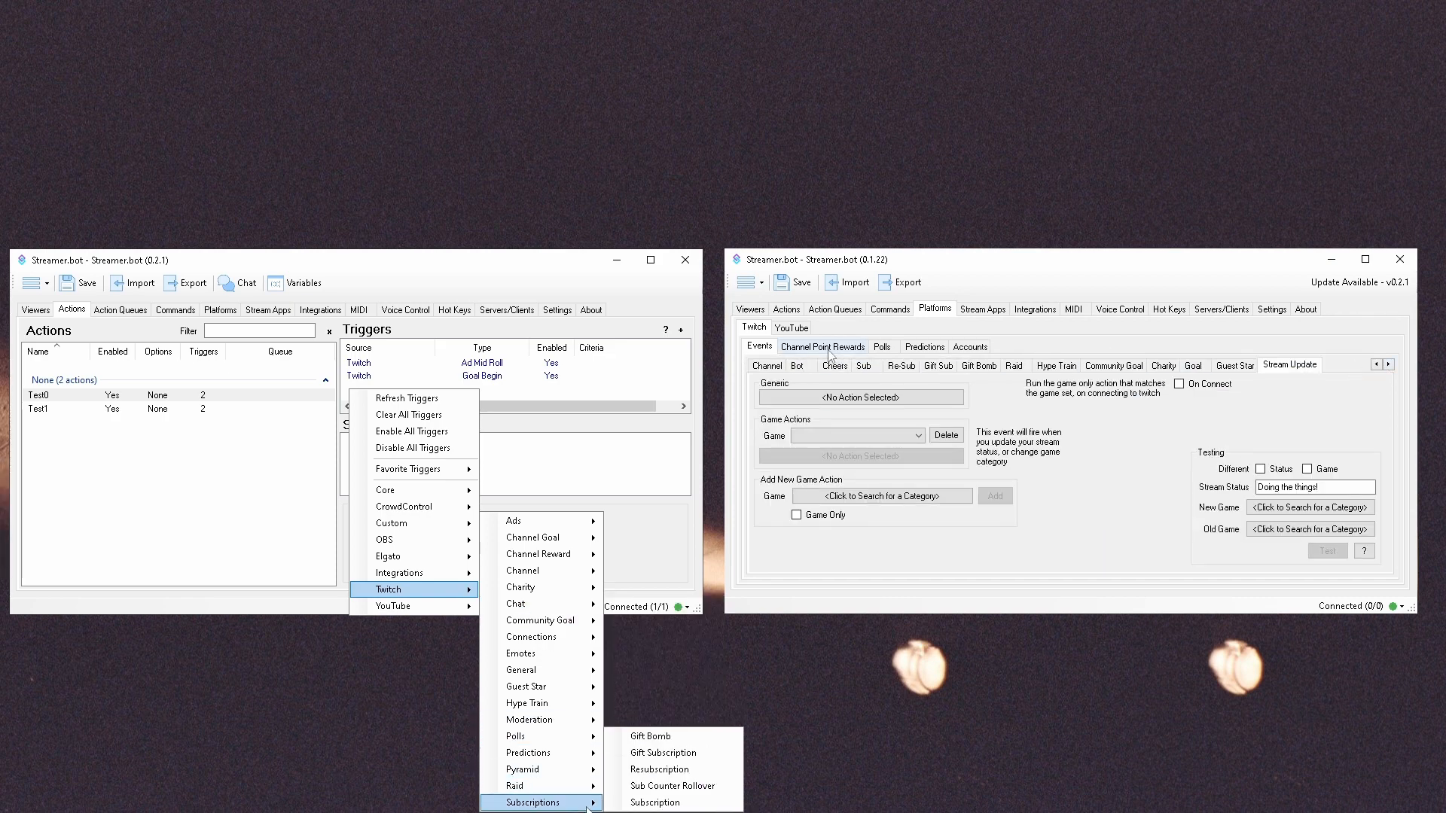
Show the Favorite Triggers group with Core Test, Command Triggered and Twitch Chat Message
click(833, 364)
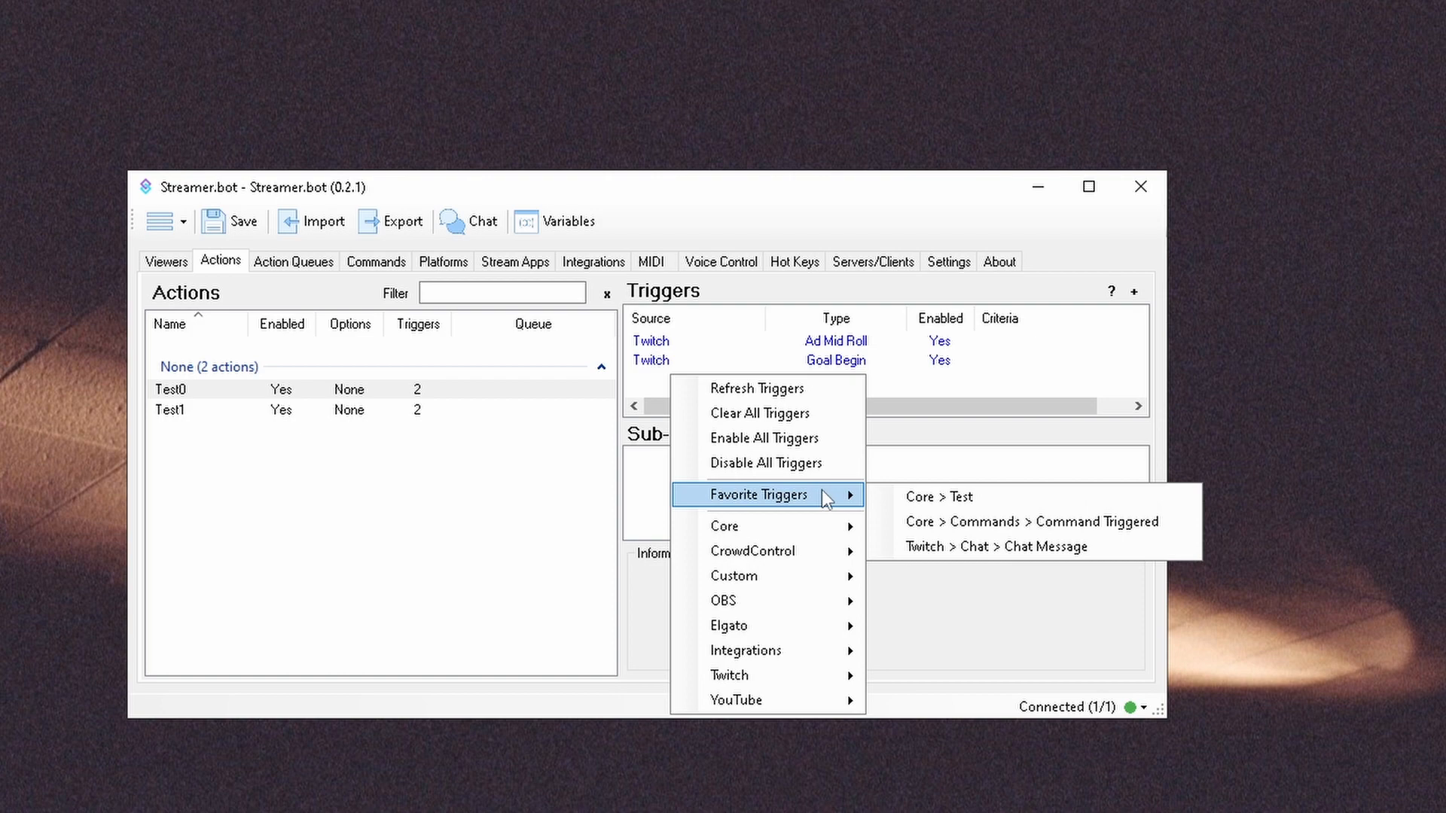
mouse_move(943, 396)
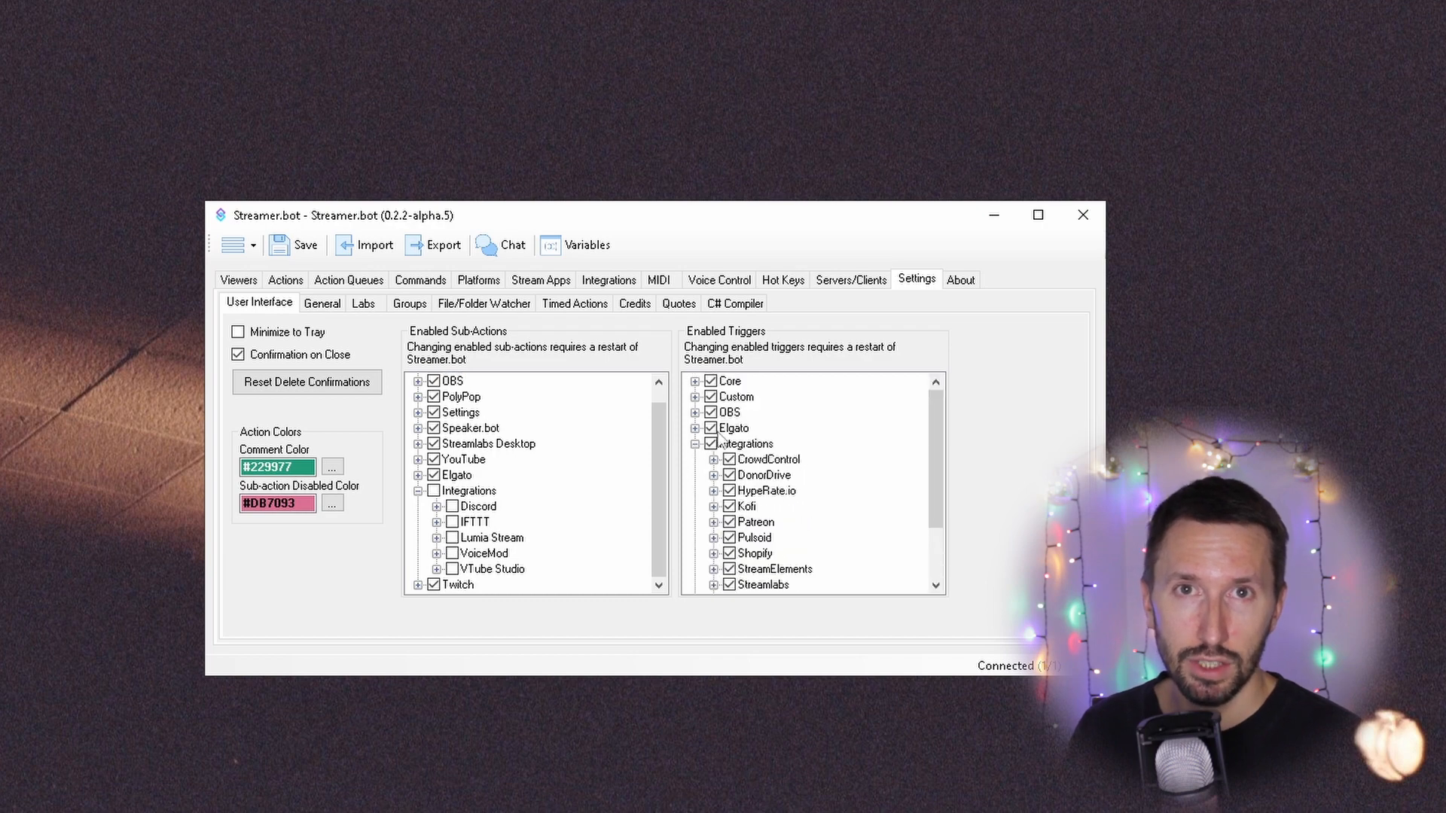
Add a Twitch Goal Begin trigger and review Test1's Ad Mid Roll and Goal Begin triggers
click(286, 280)
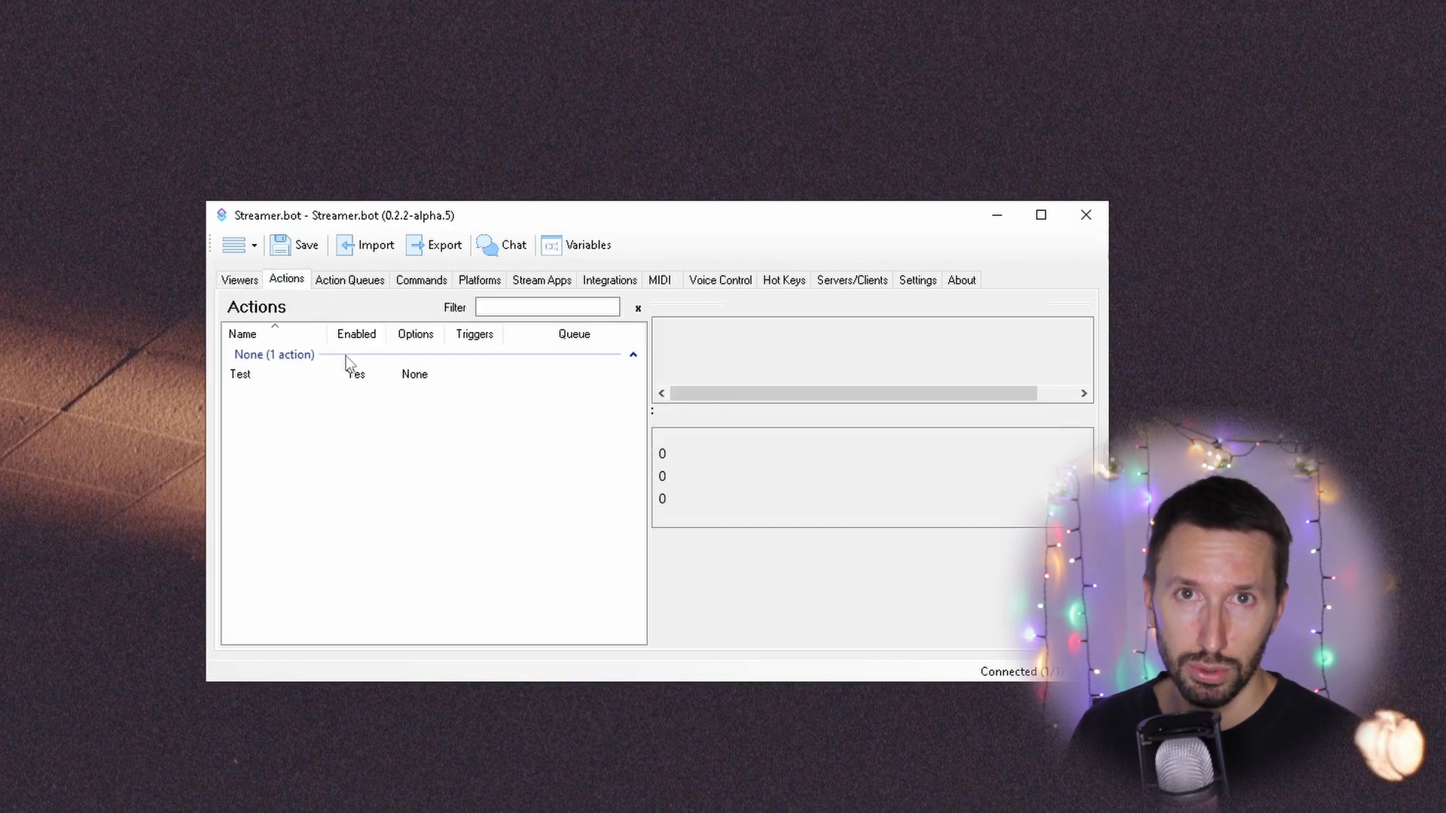
right_click(830, 360)
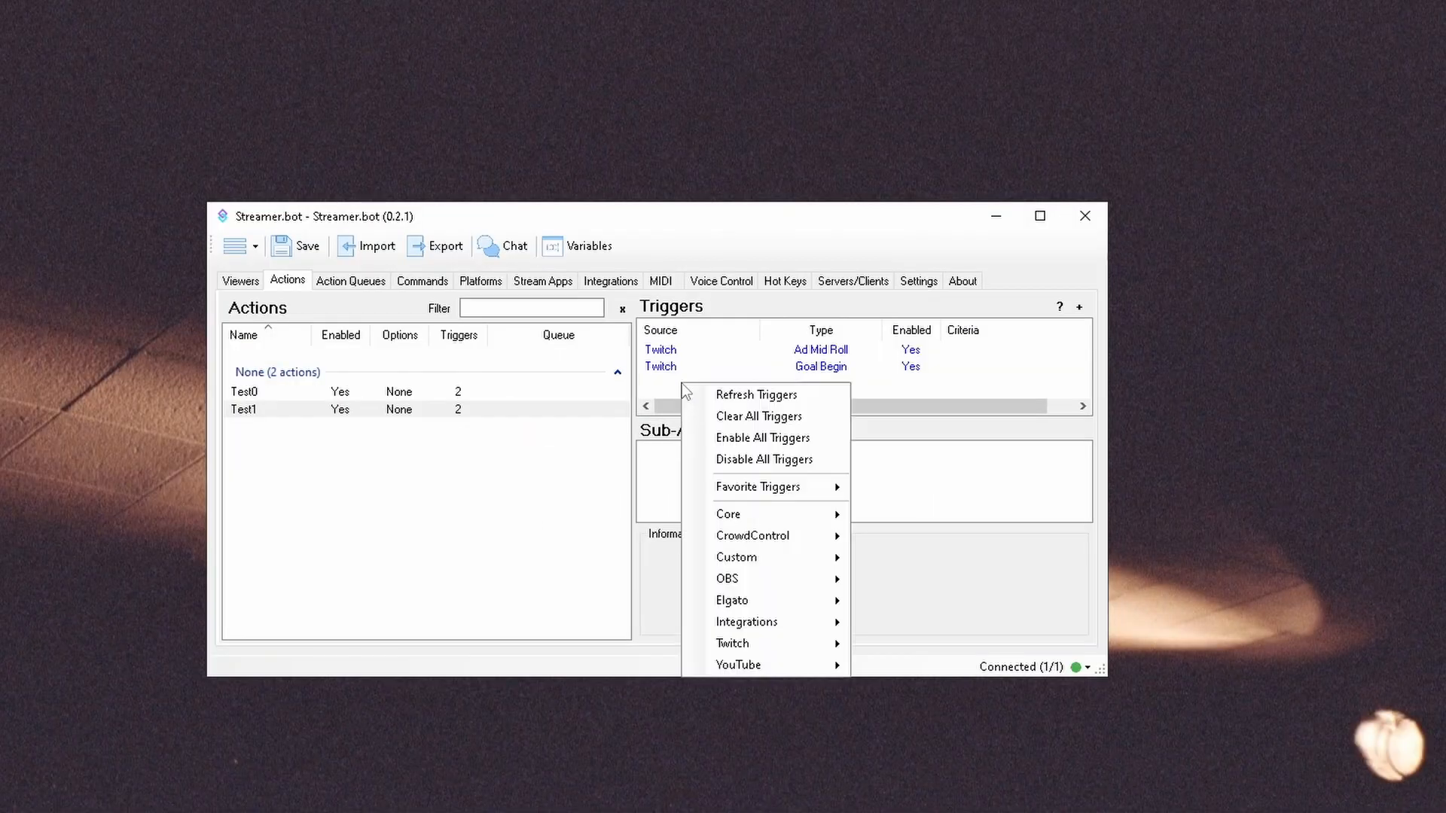
mouse_move(812, 400)
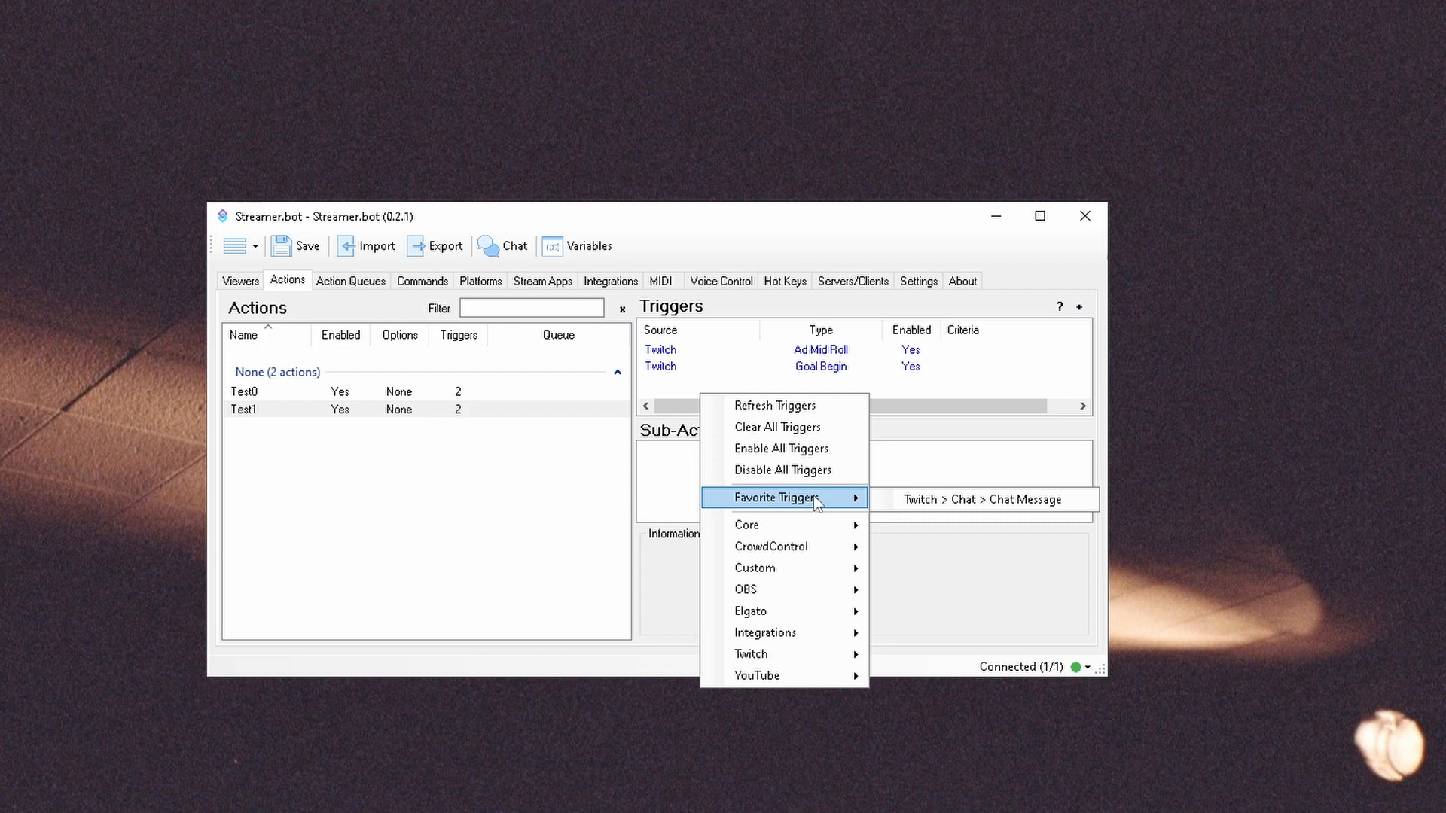
click(781, 470)
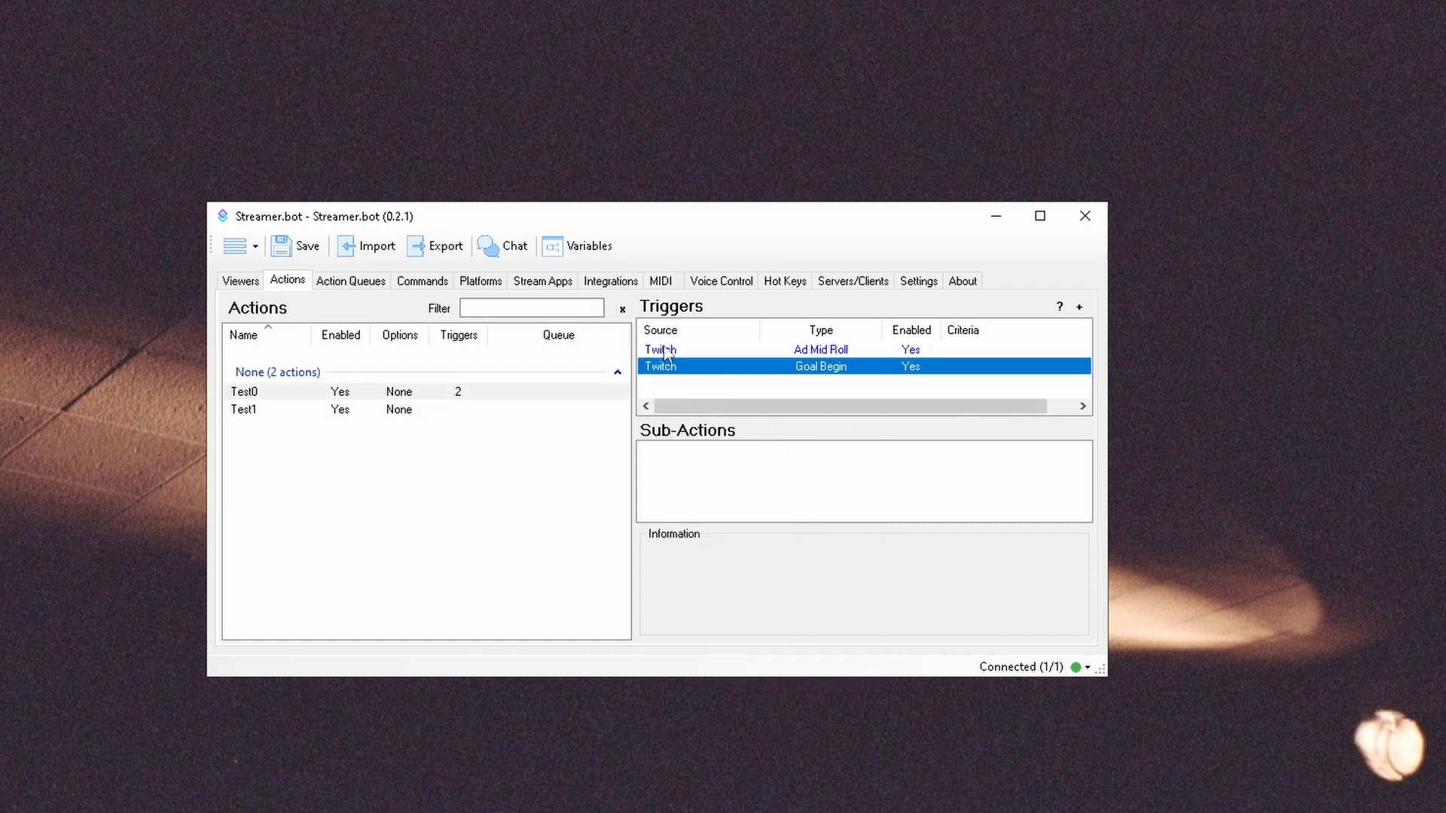
click(278, 409)
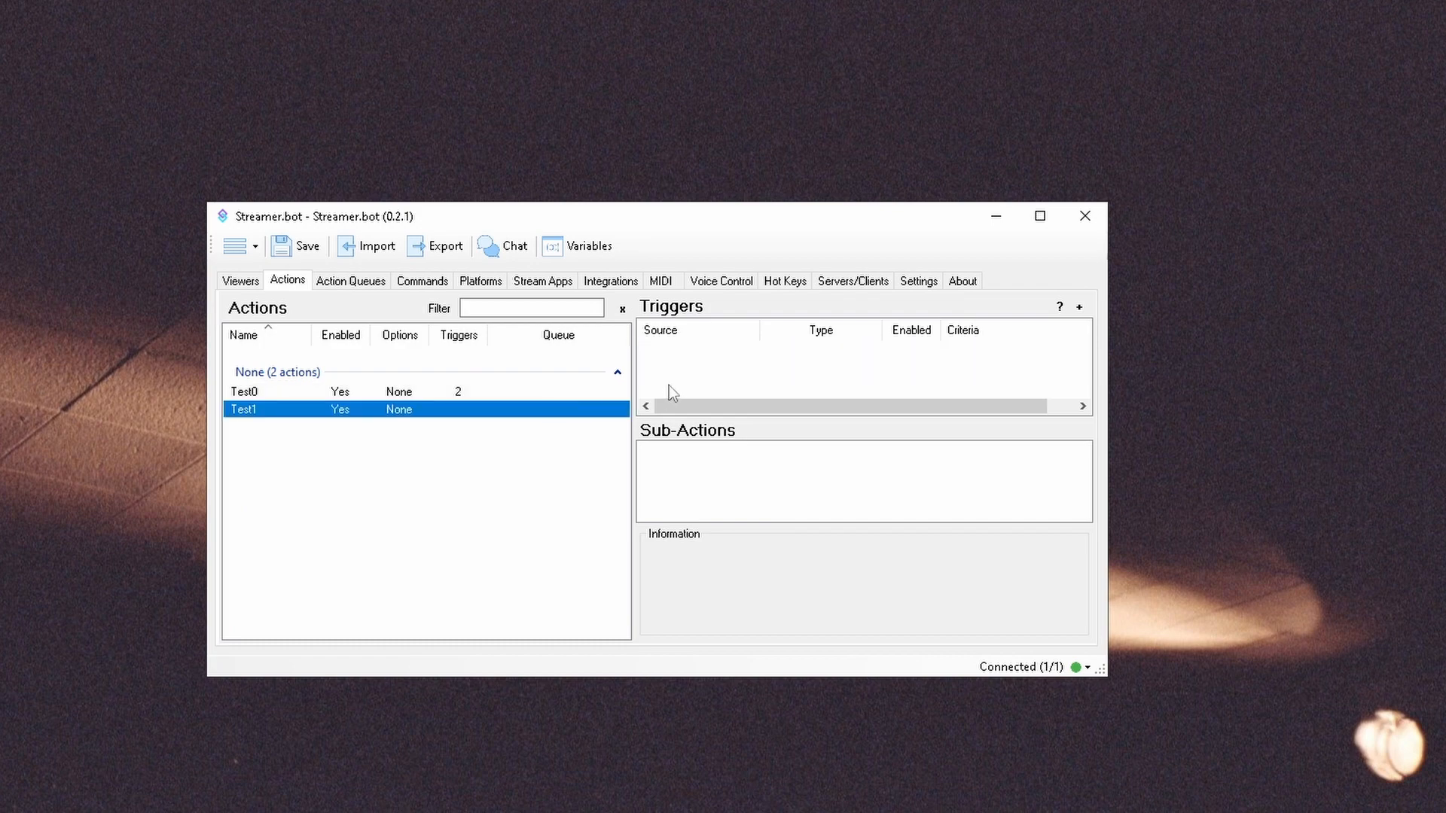
click(244, 391)
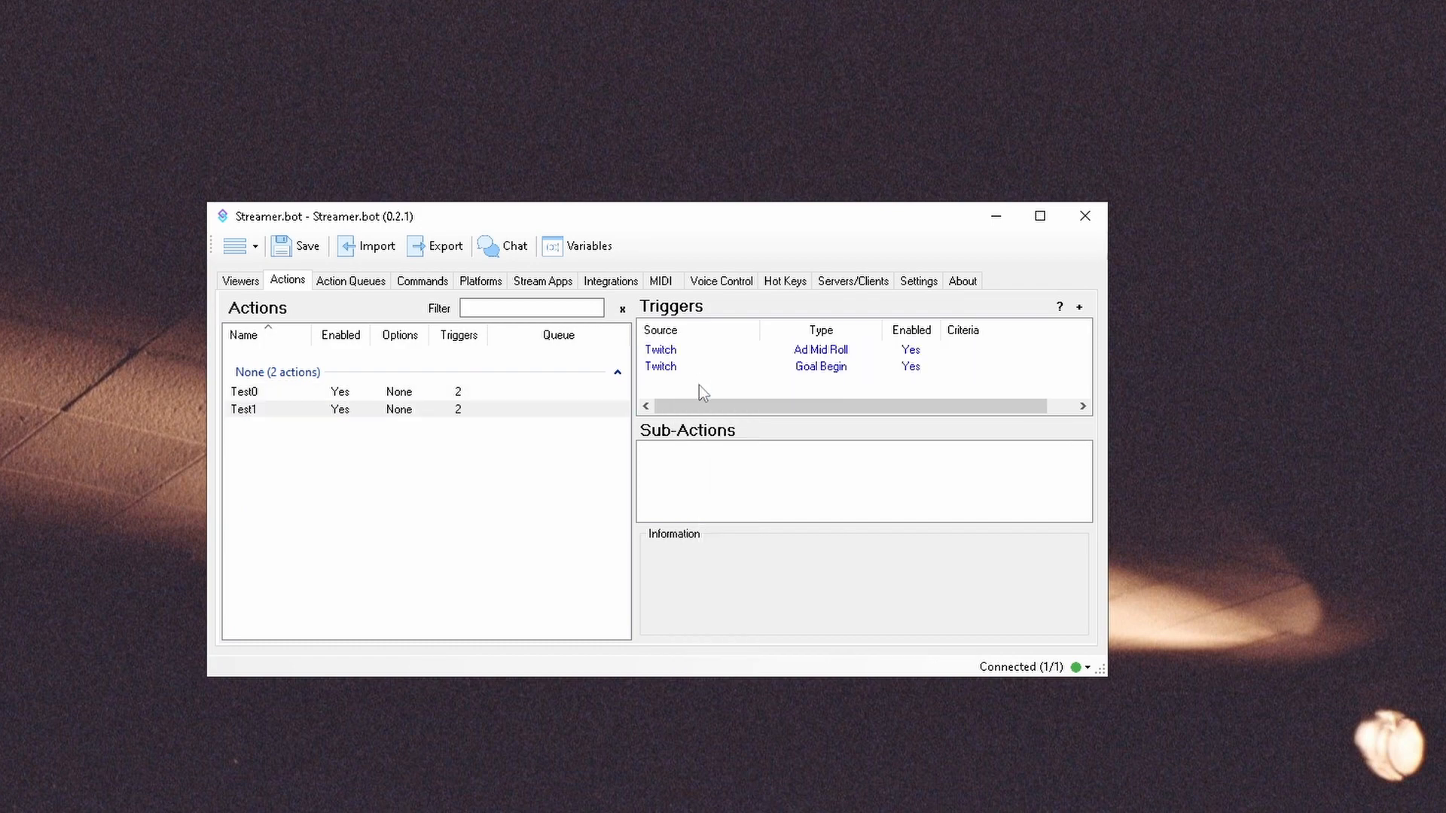
mouse_move(723, 485)
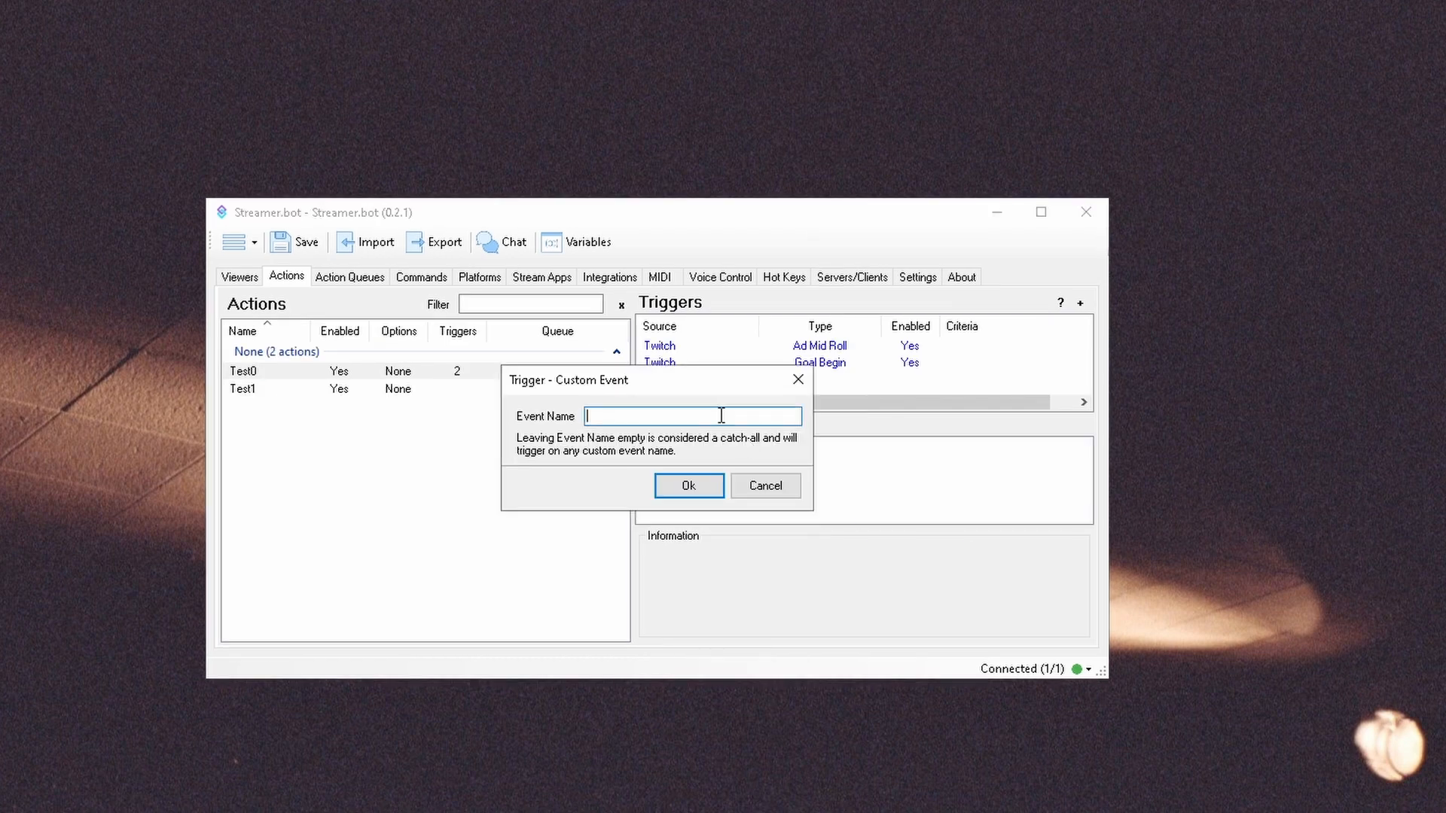
Confirm the first custom event trigger and browse the custom trigger groups
click(688, 486)
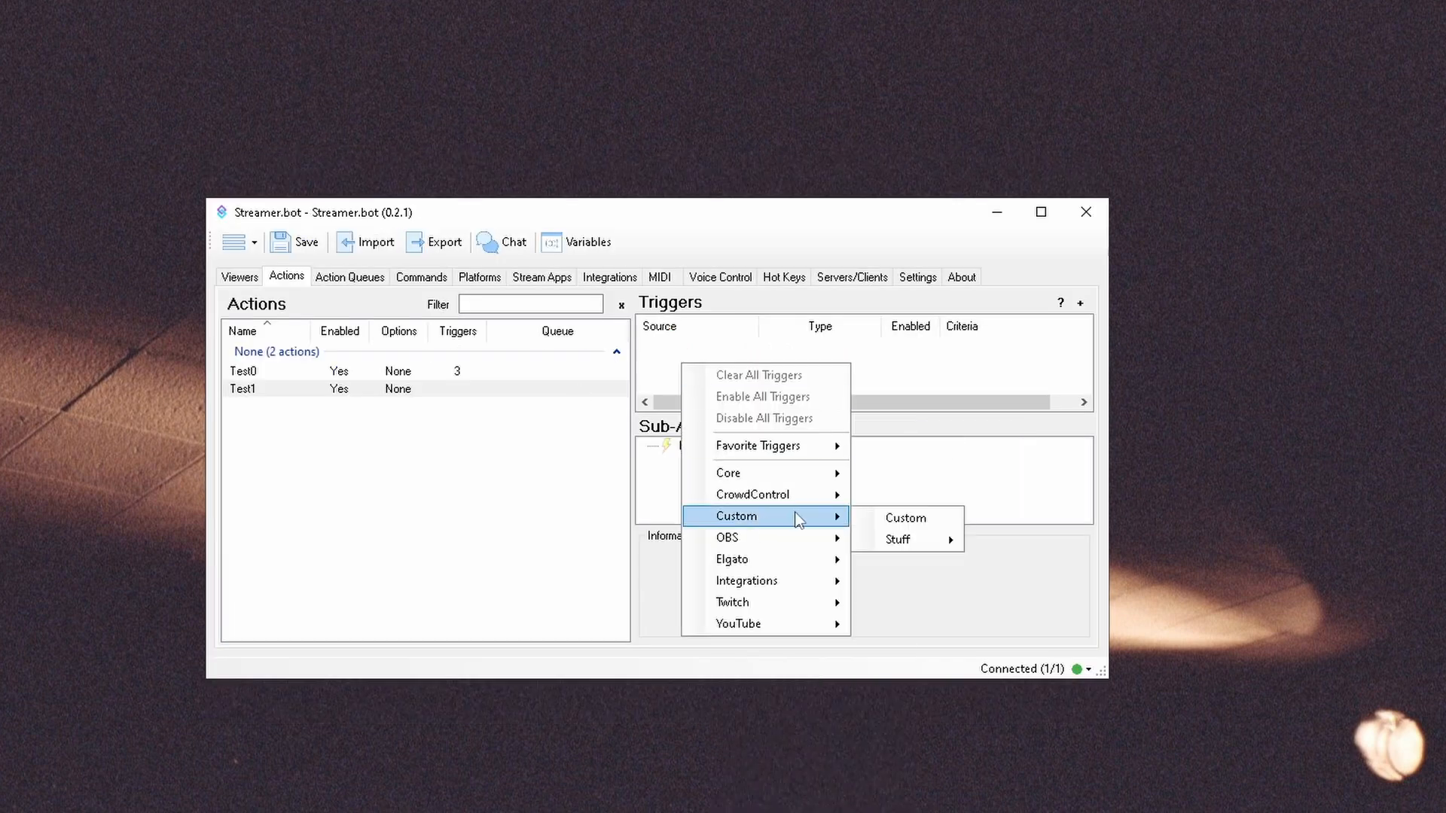
click(906, 516)
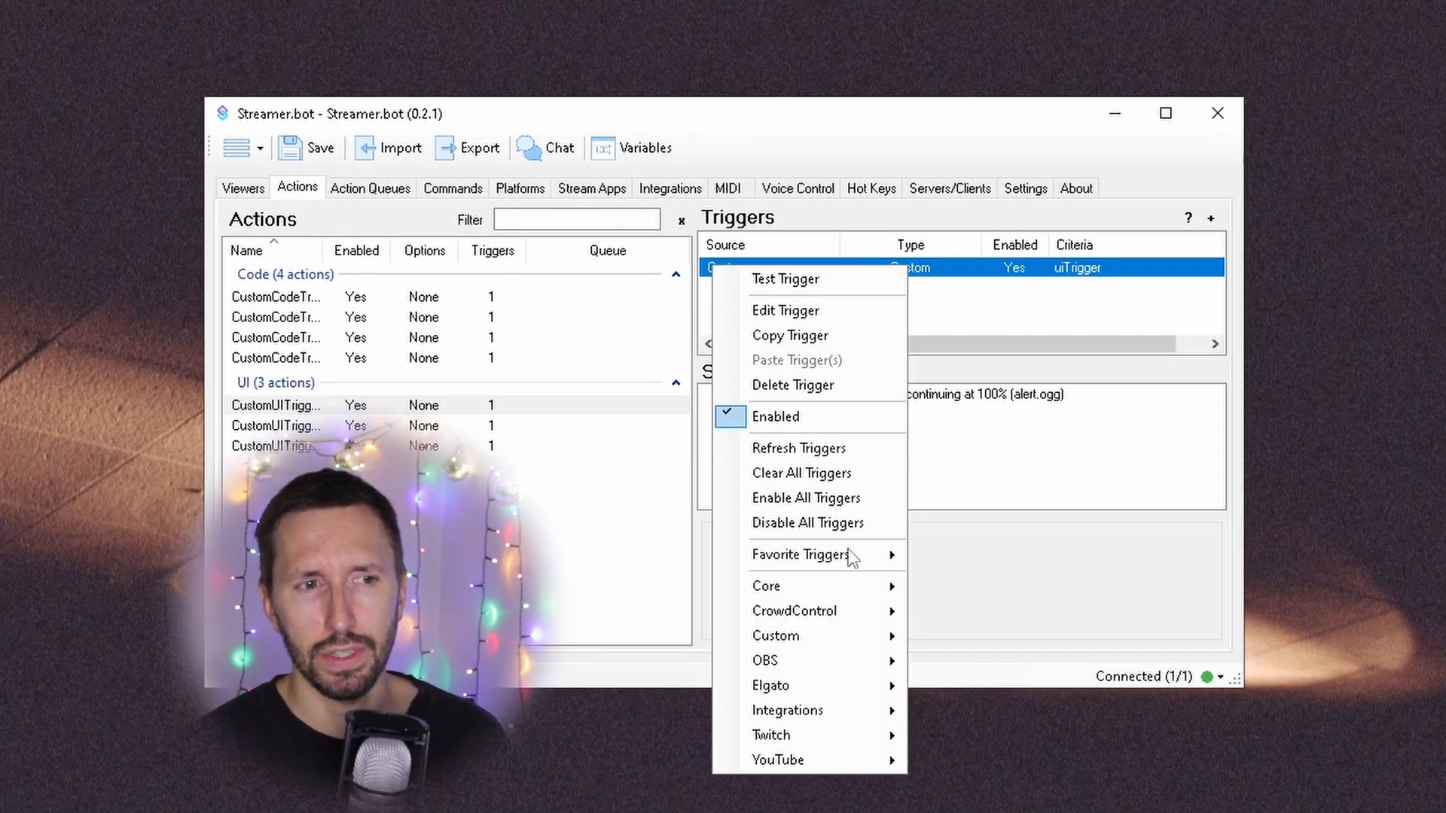
mouse_move(775, 636)
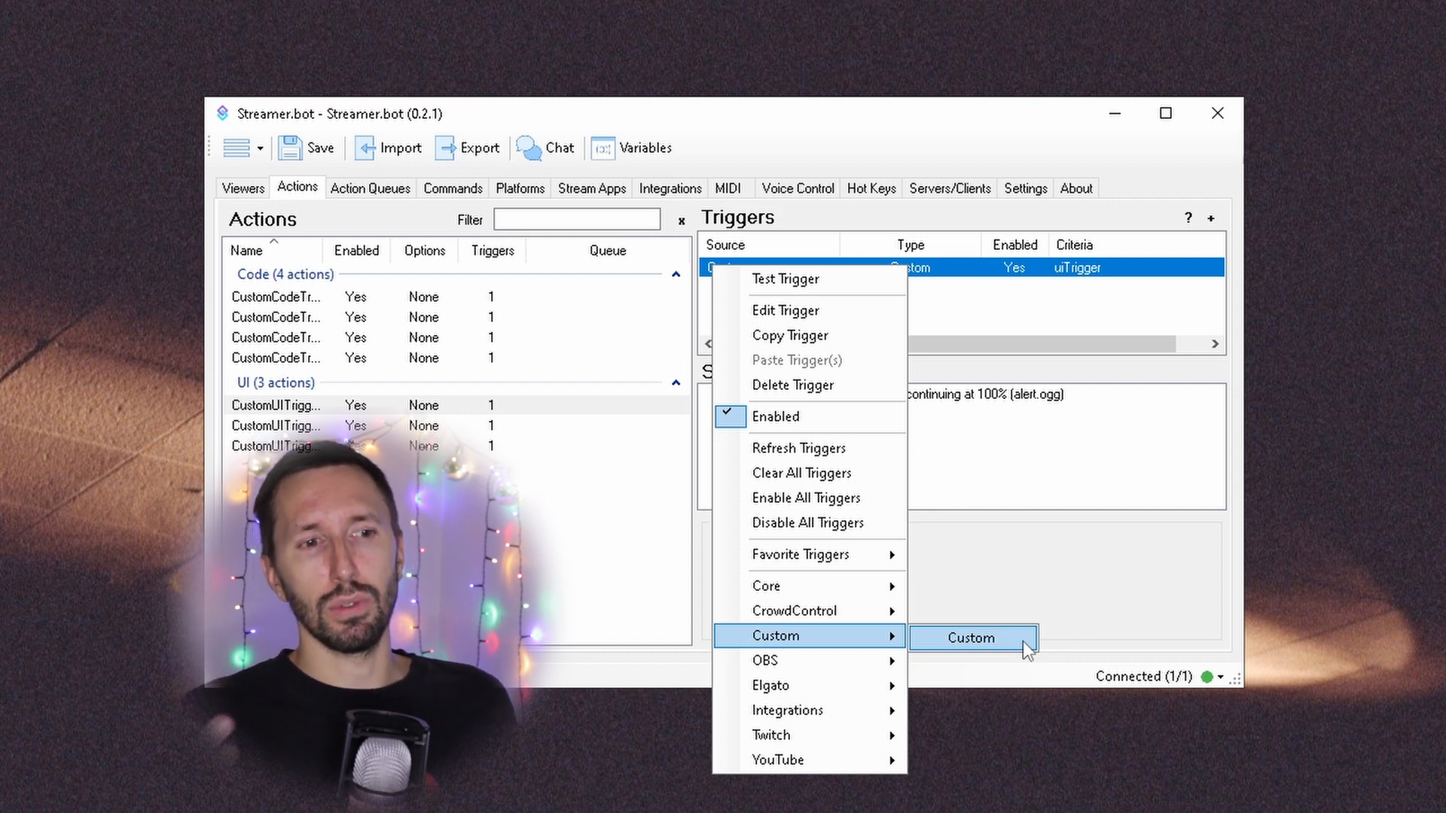
Add a second custom trigger with event name newName to the first UI action
click(969, 637)
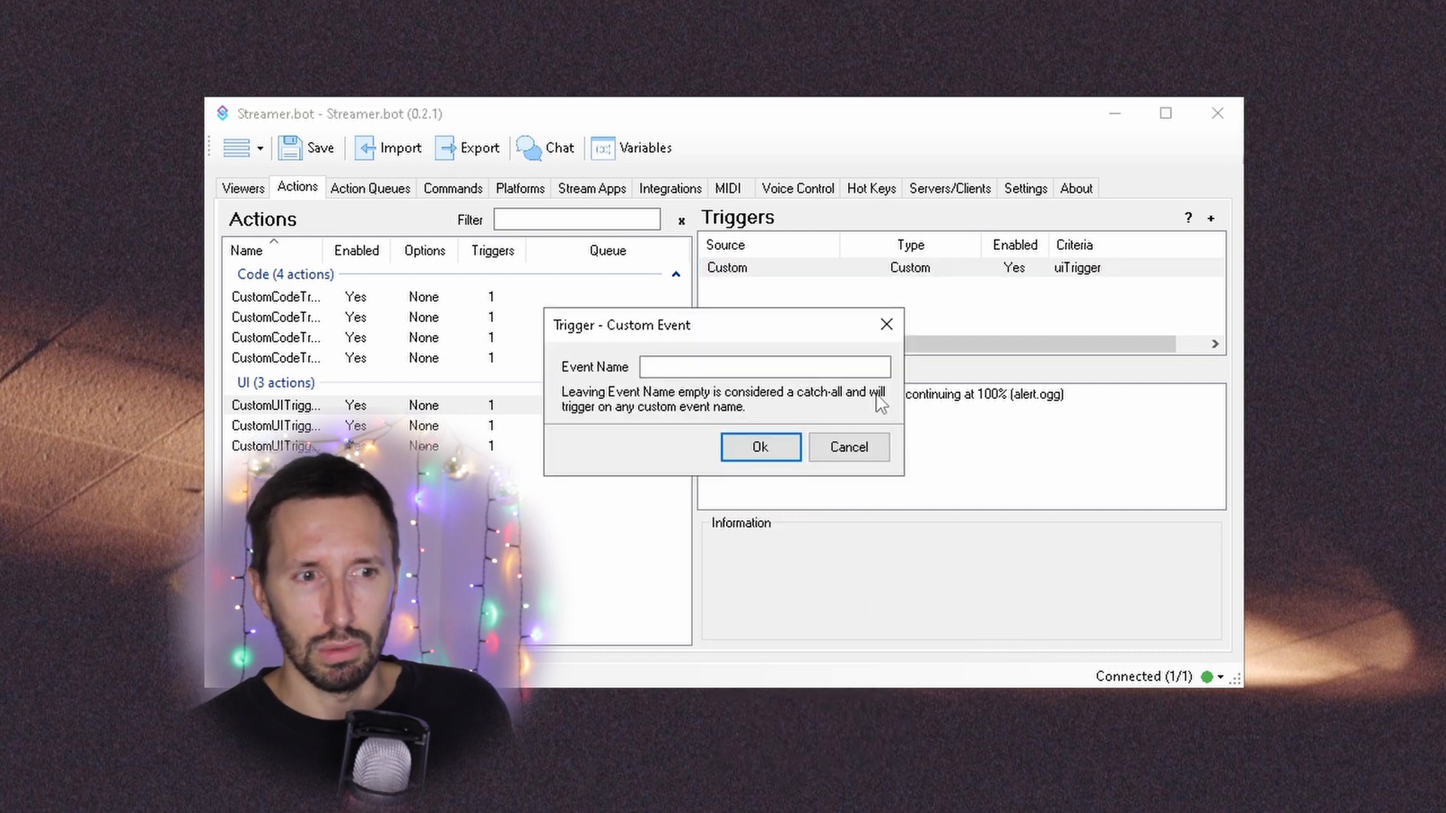
click(764, 366)
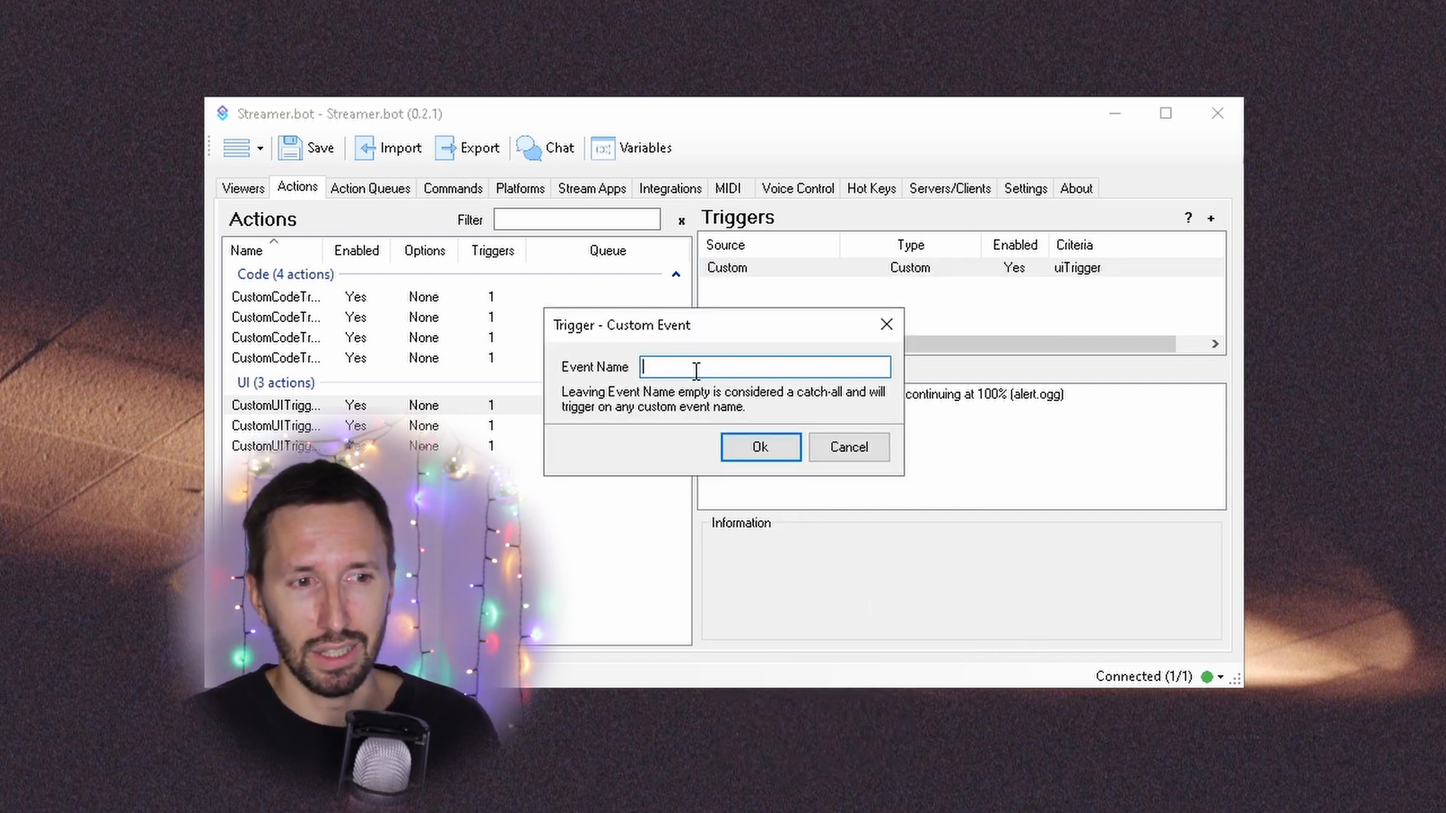
click(759, 446)
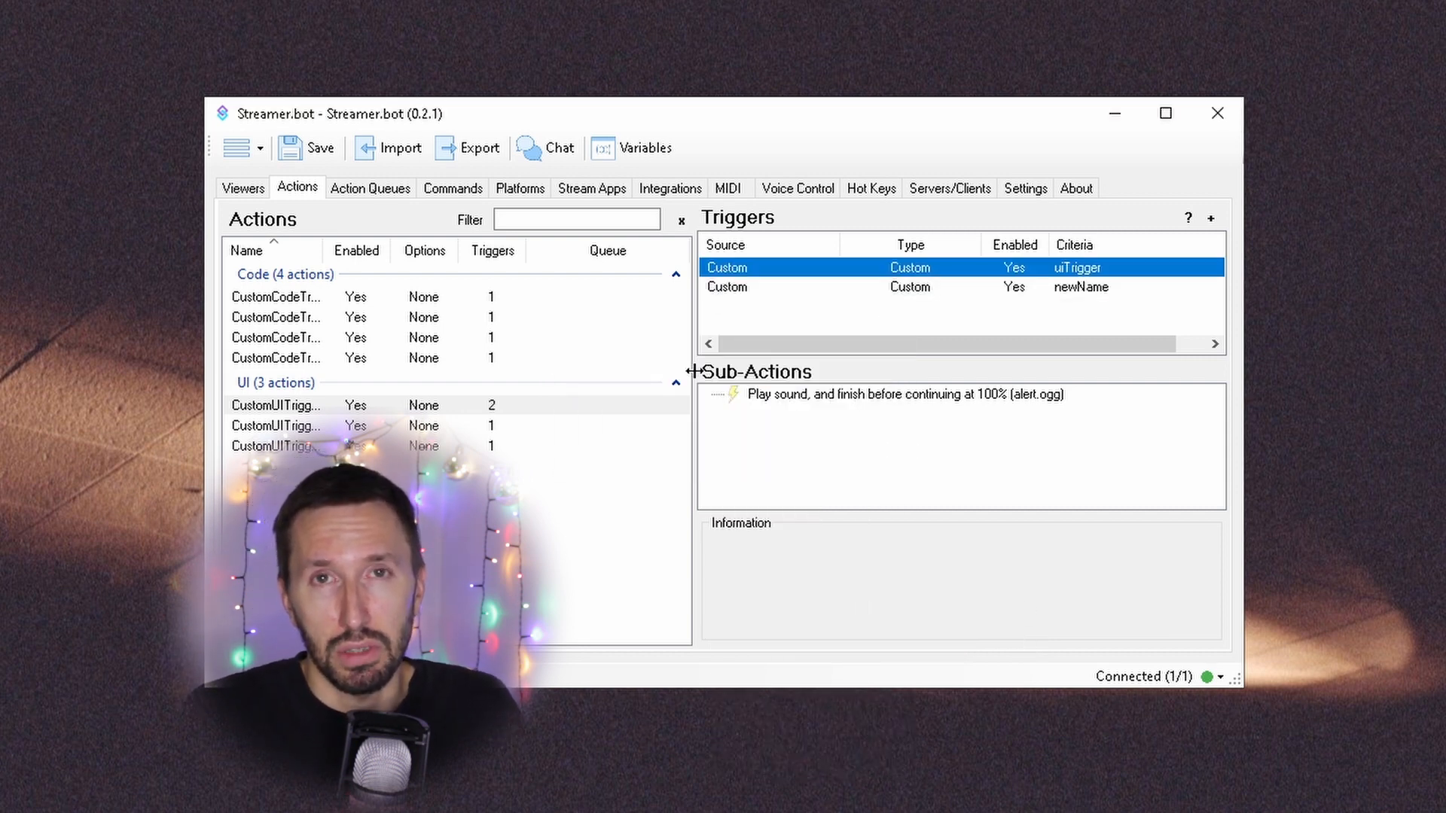
click(1079, 286)
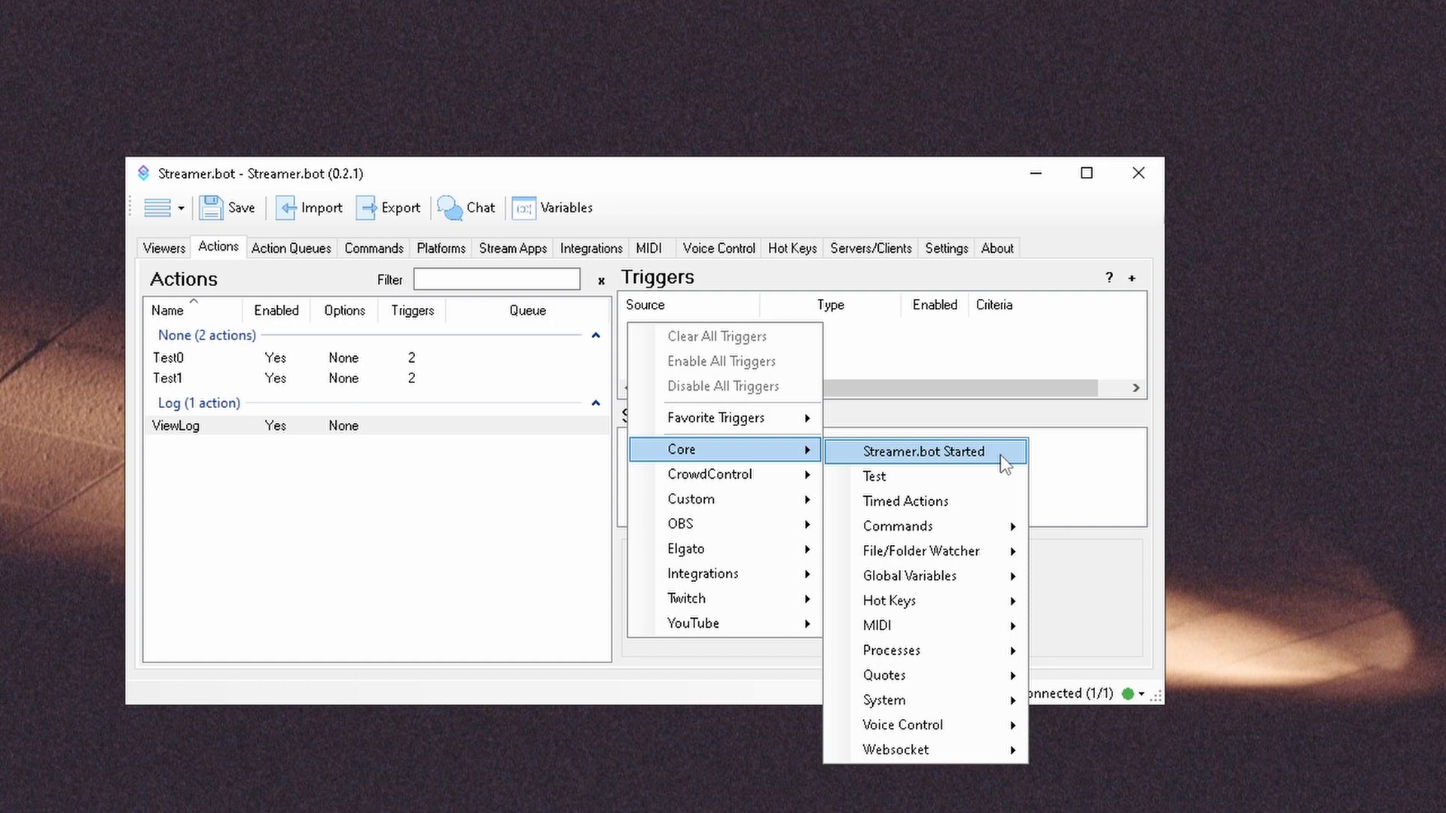
Trim ViewLog's Execute Code sub-action to its Execute method, keep startup settings, and confirm
click(921, 452)
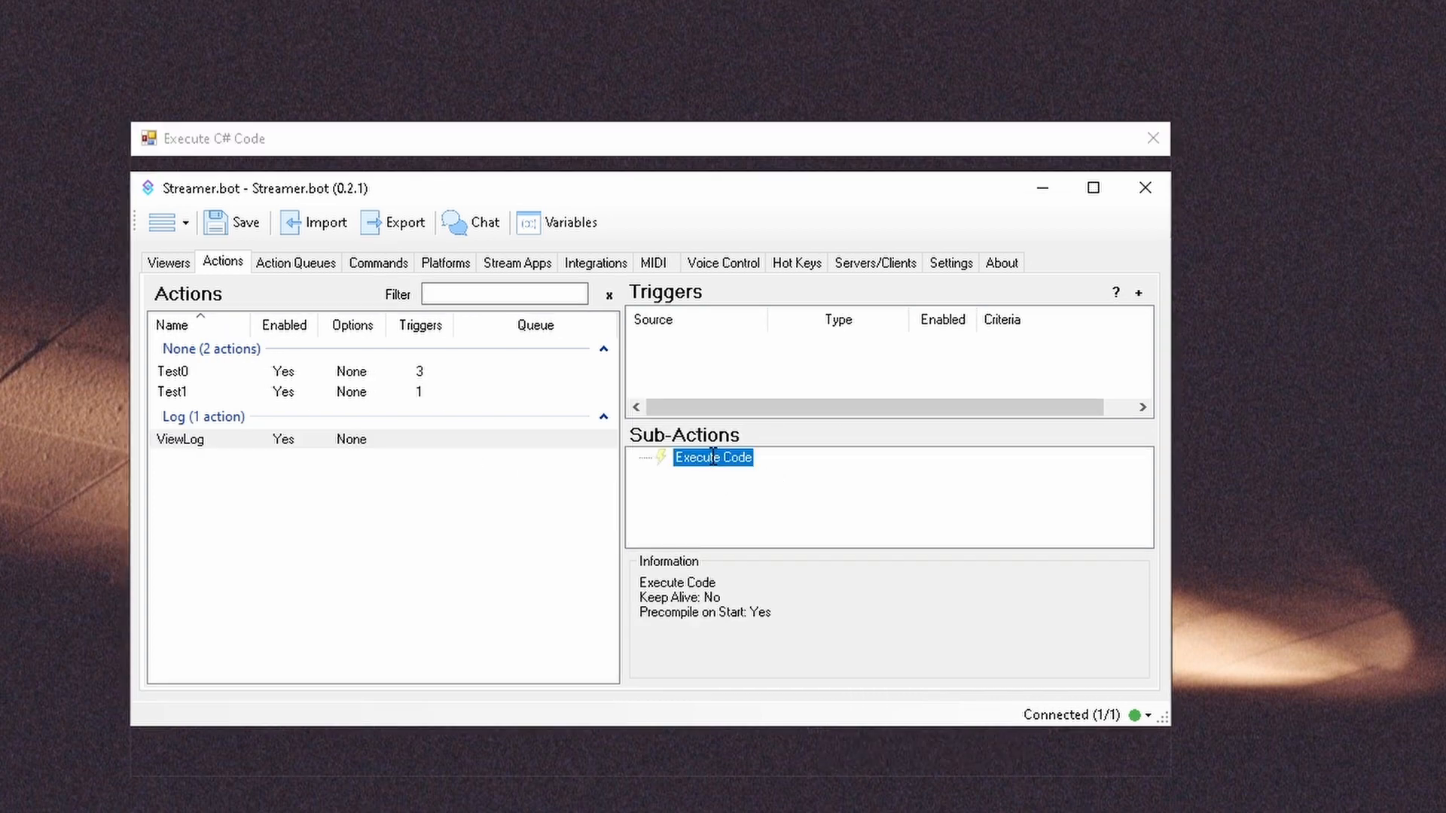
double_click(713, 458)
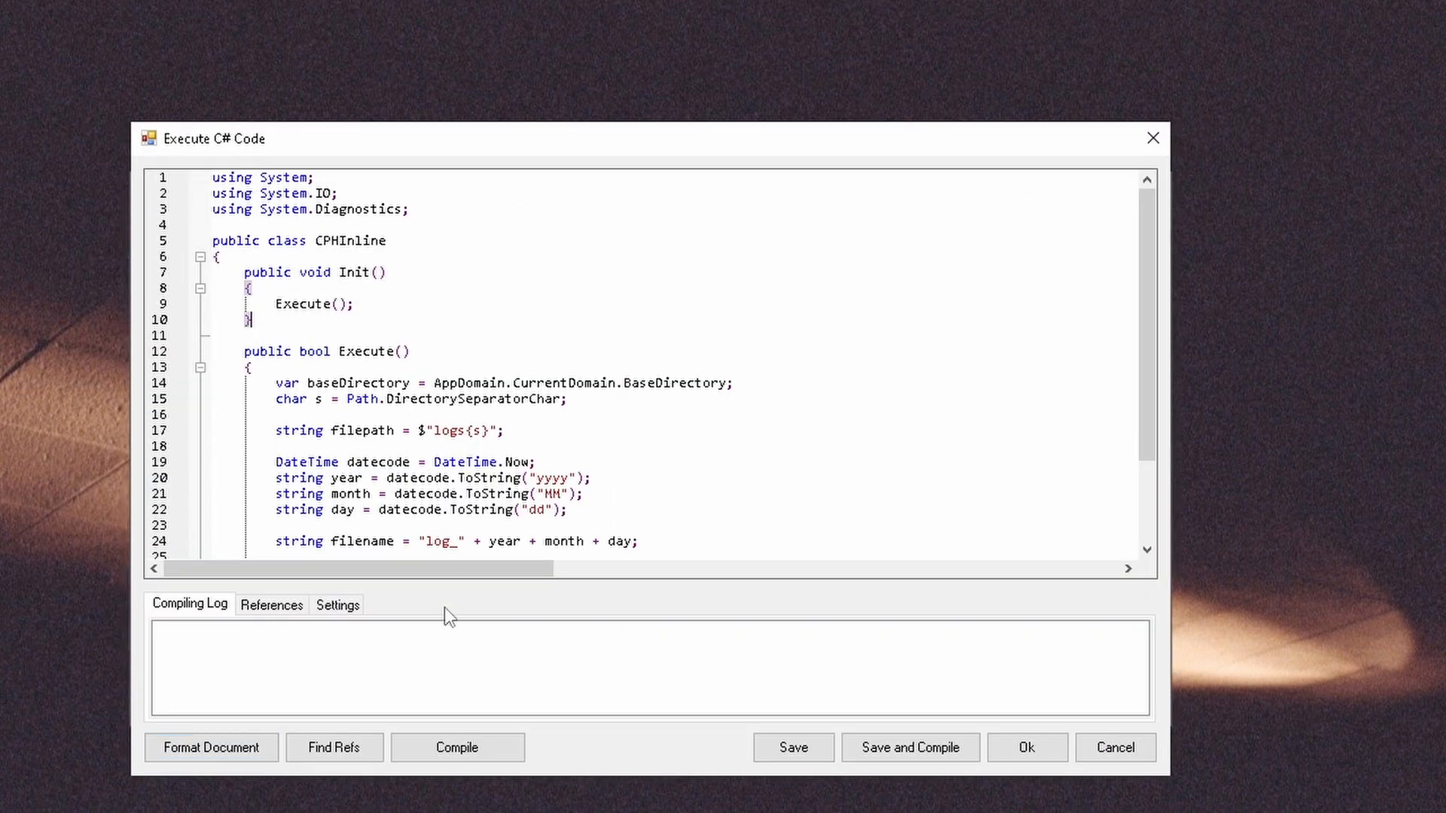
click(337, 604)
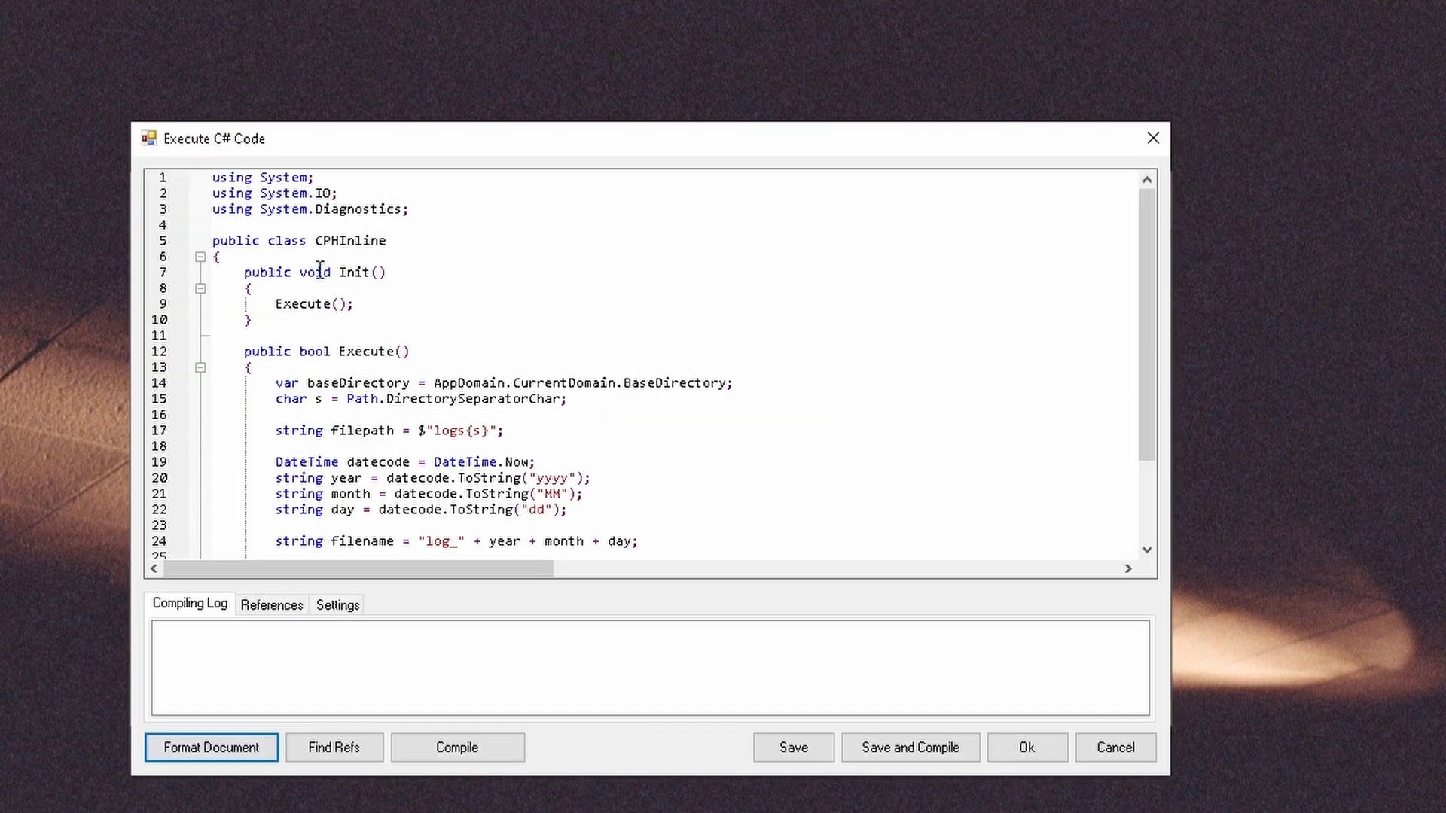
click(338, 604)
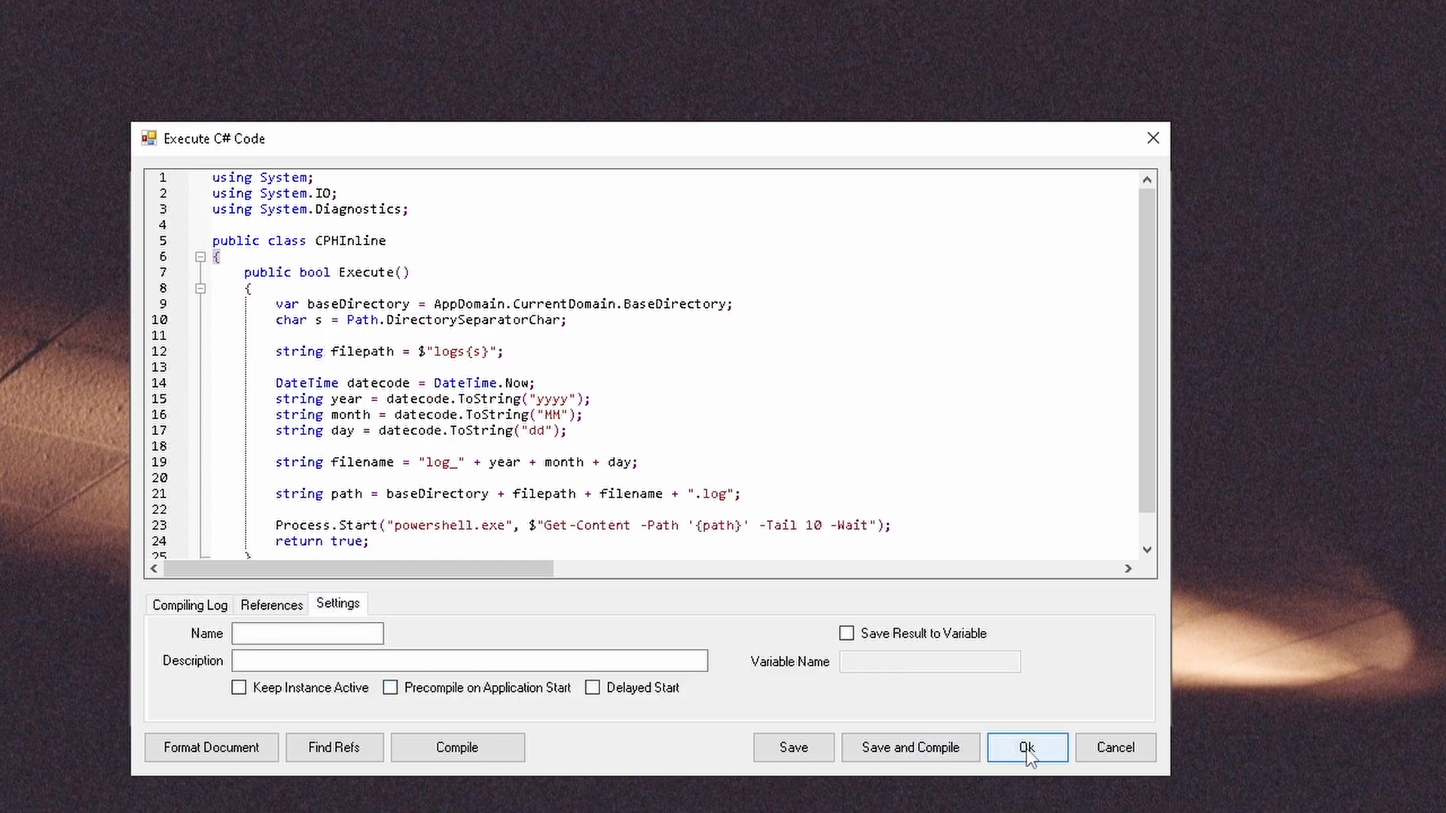
click(1026, 747)
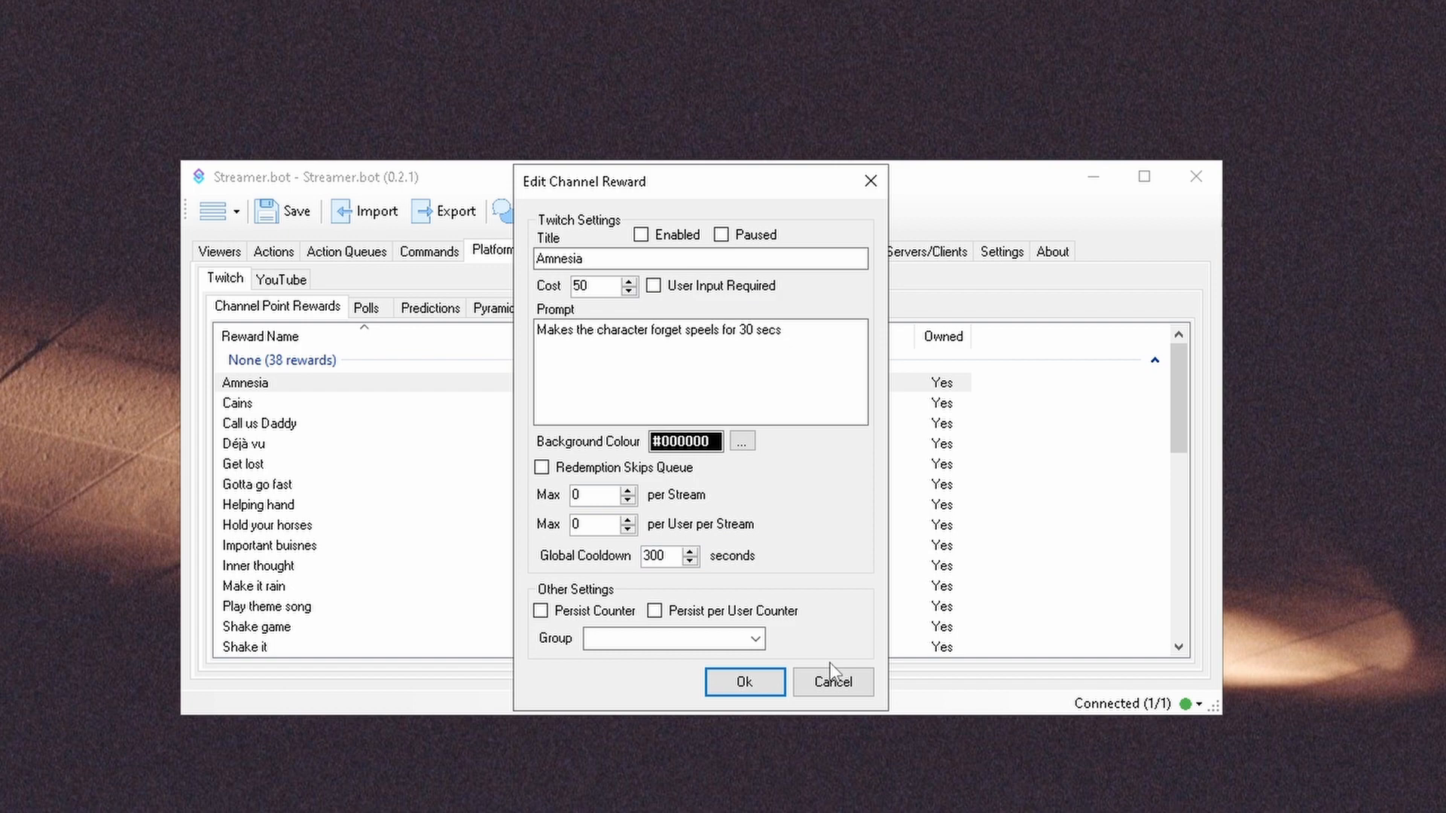
Cancel the Amnesia reward editor and bring up the Trigger Viewer overview
click(832, 681)
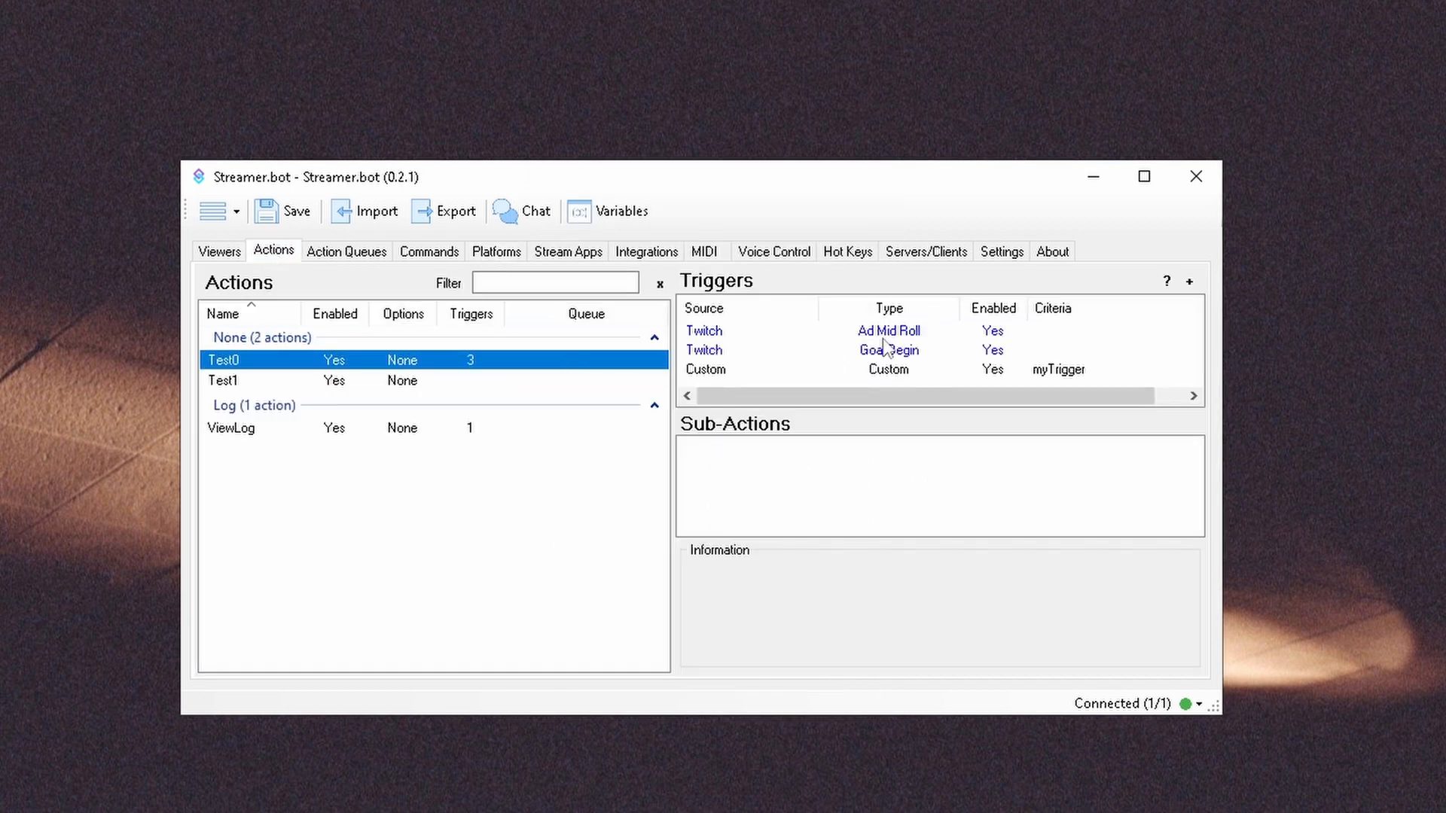
click(1166, 282)
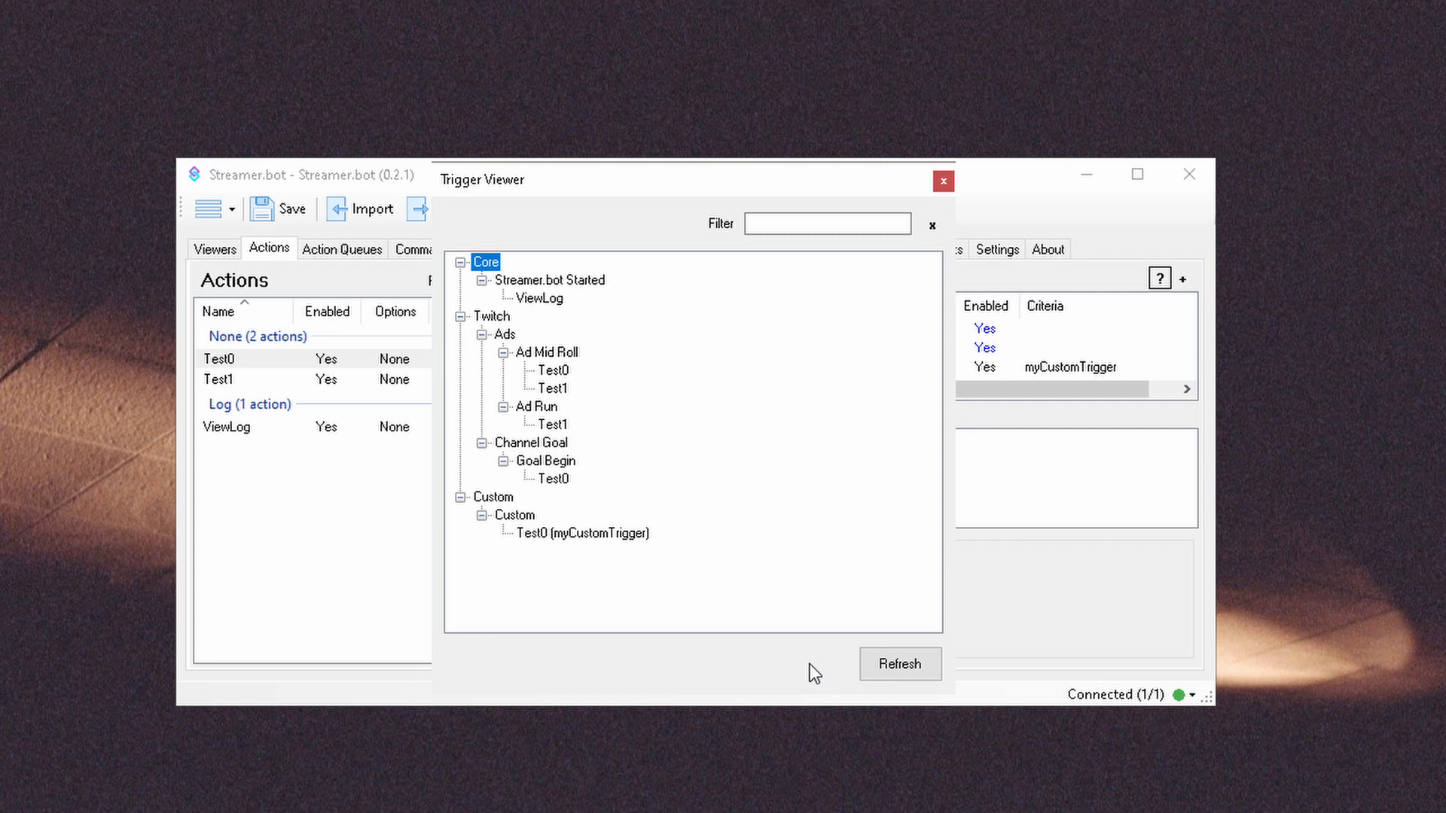
Expand Custom > Custom in the Trigger Viewer to see Test0 run by myCustomTrigger
click(492, 498)
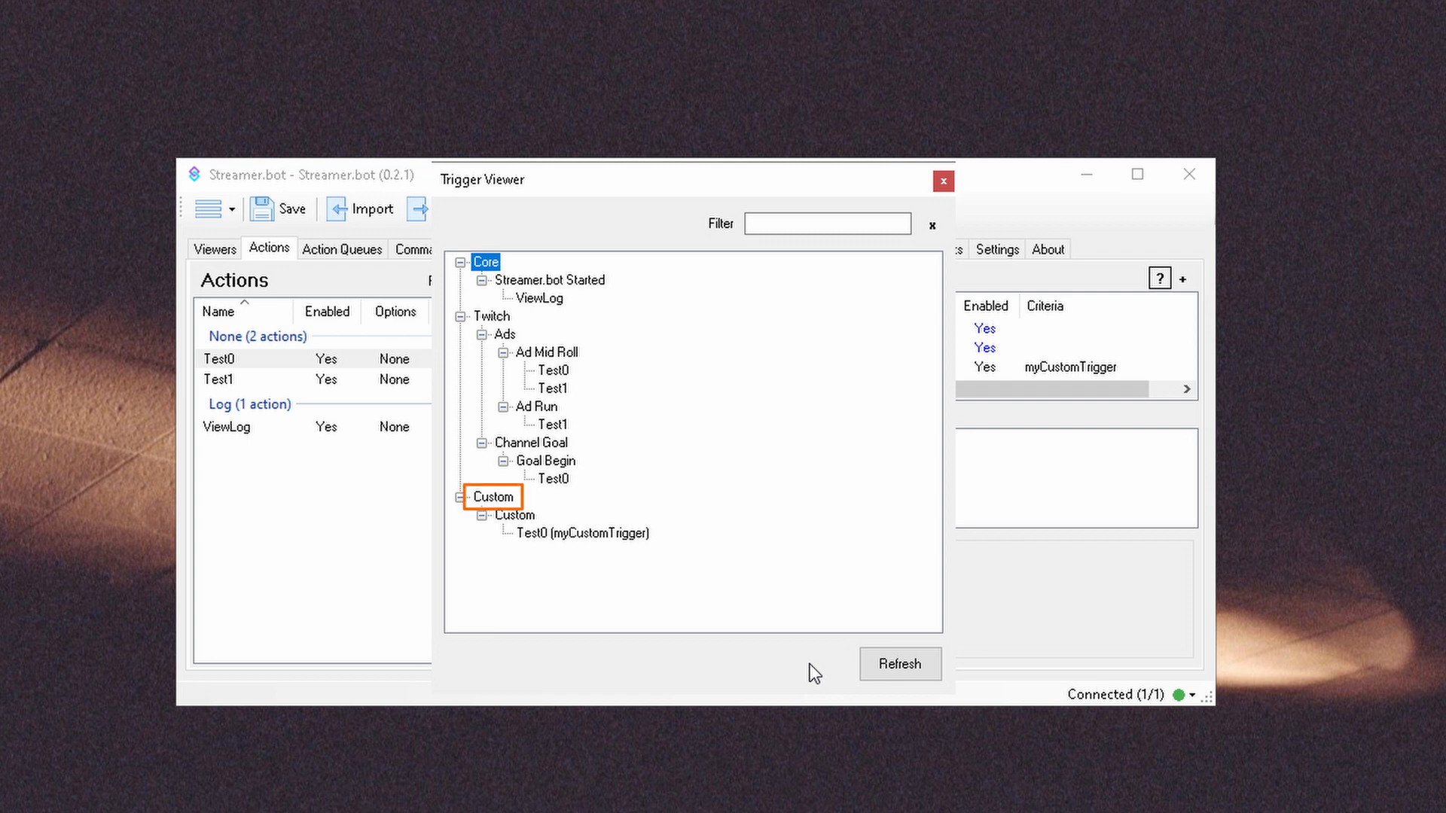
click(516, 515)
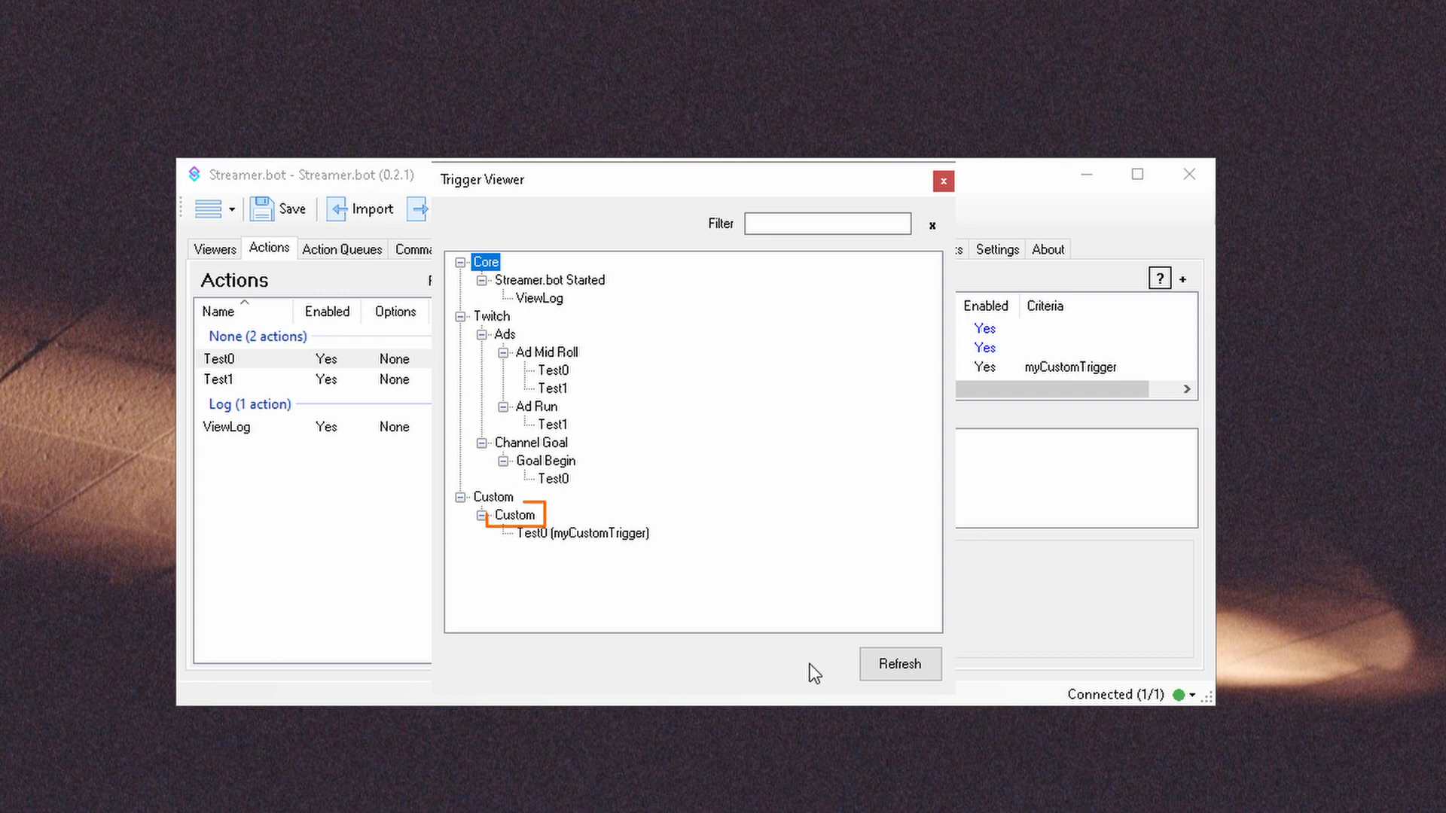
click(530, 533)
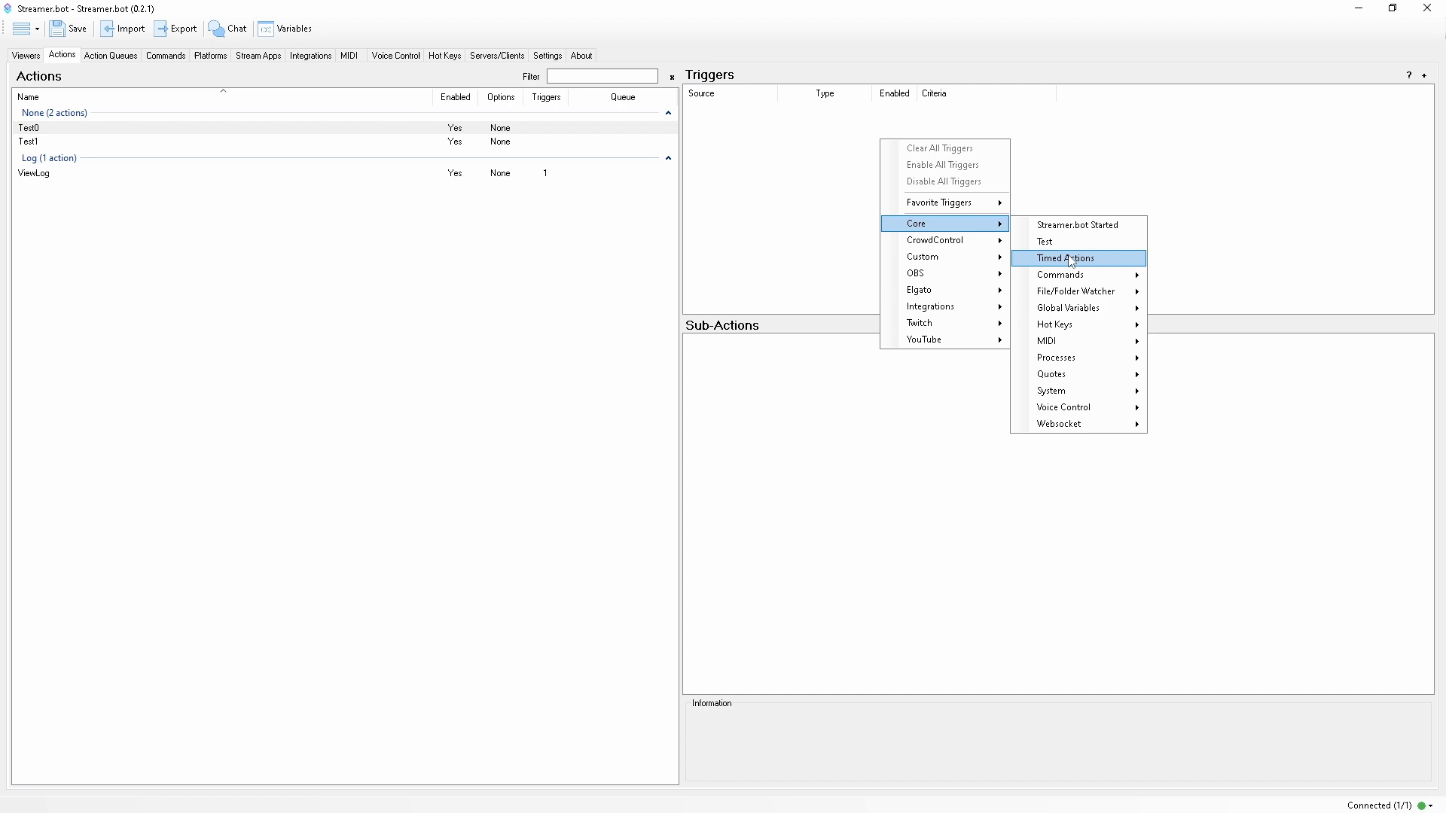
Give Test0 a Timed Actions trigger on a newly created repeating timer test1
click(1067, 257)
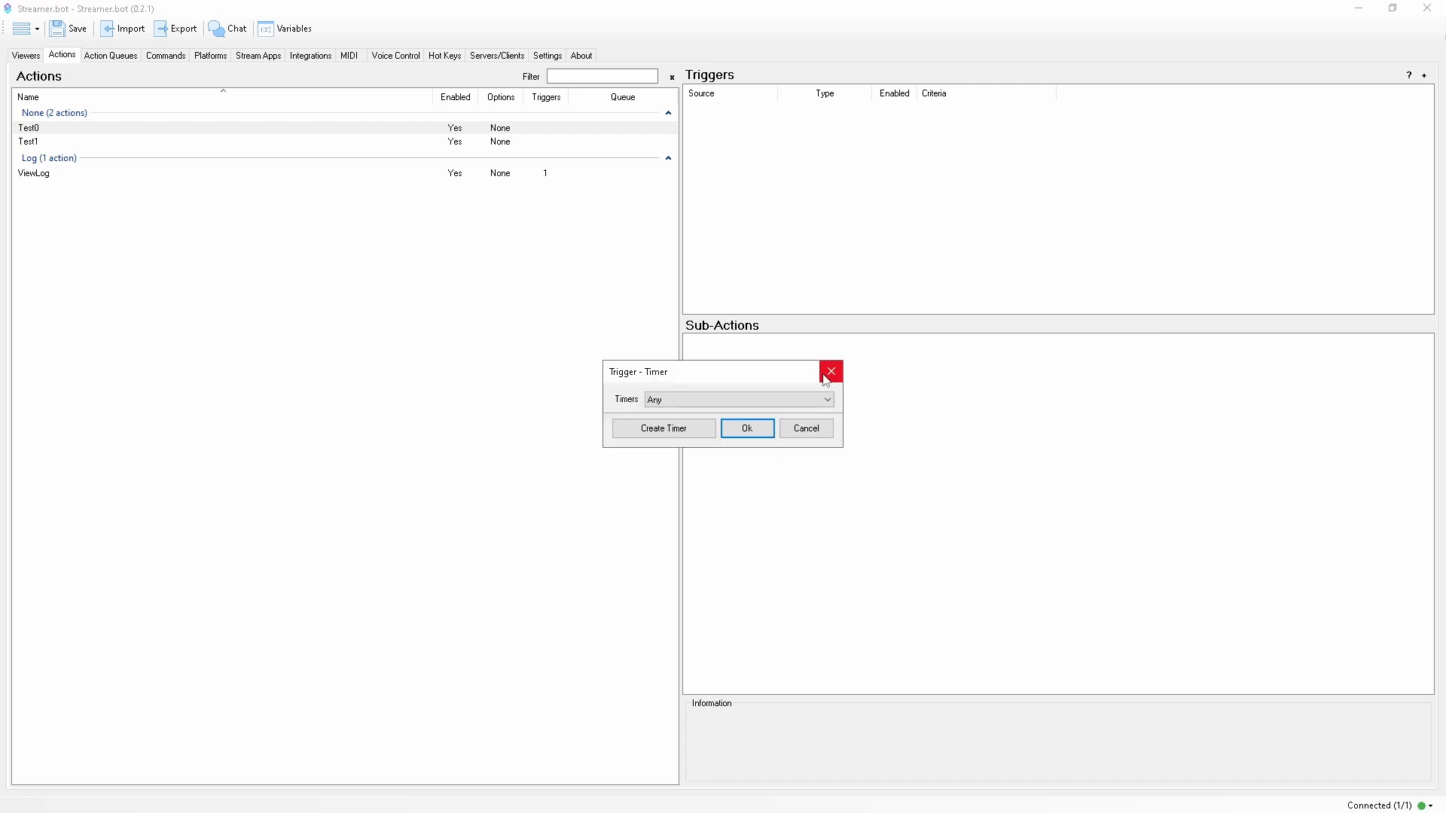
click(737, 398)
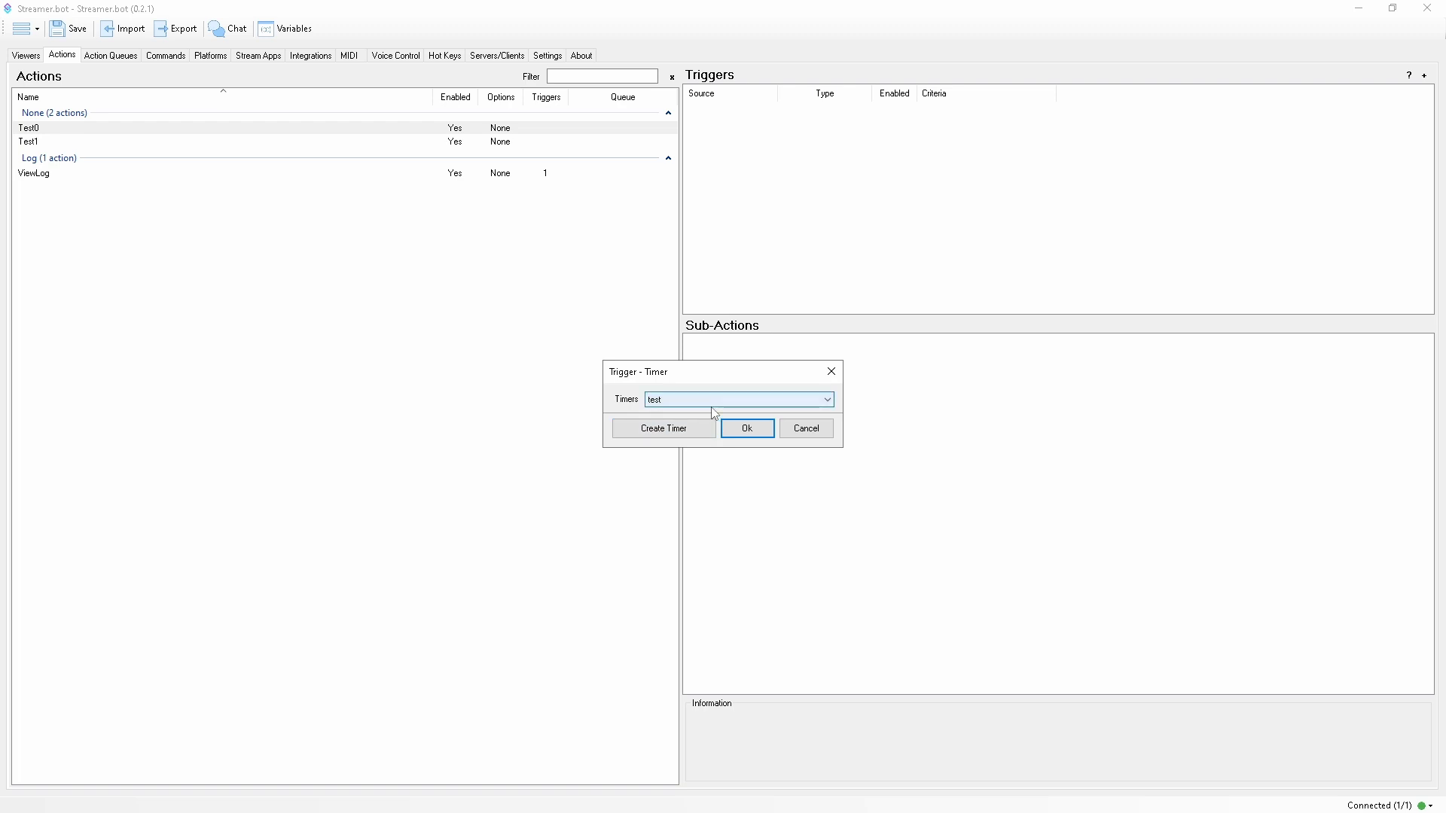
click(662, 428)
text(test1)
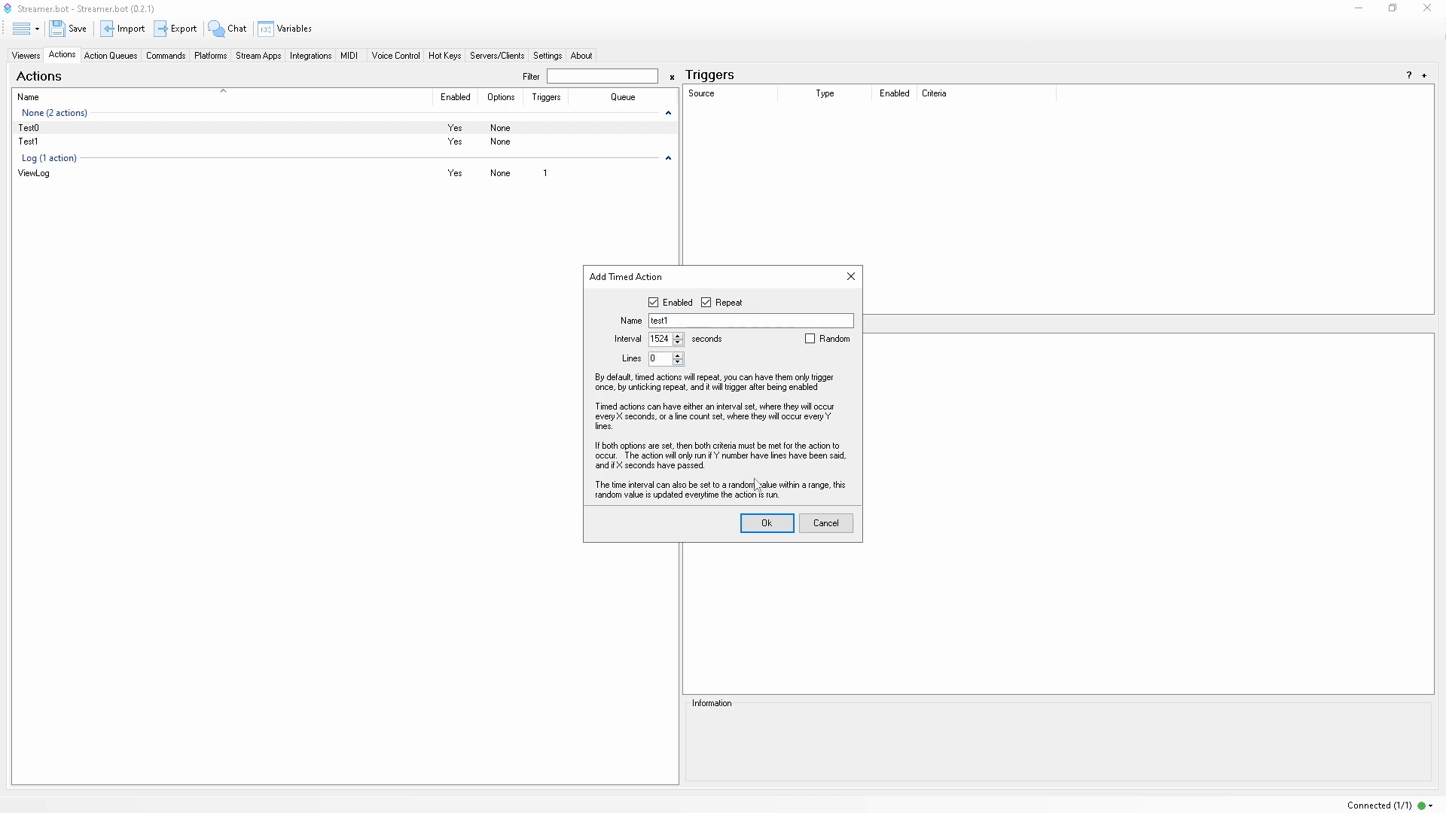
click(766, 523)
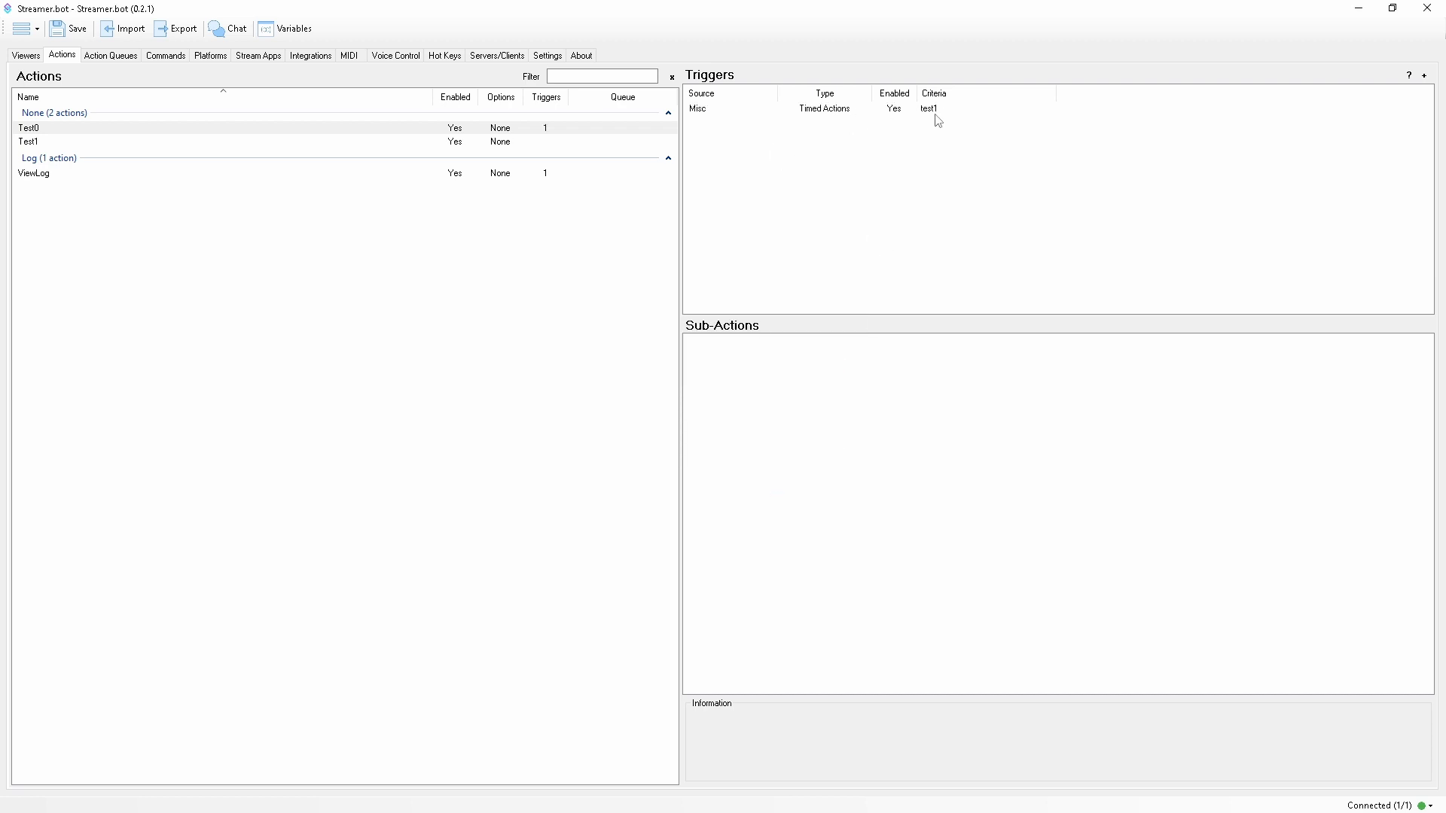
Add a Twitch Reward Redemption trigger for Any reward to Test0
click(547, 55)
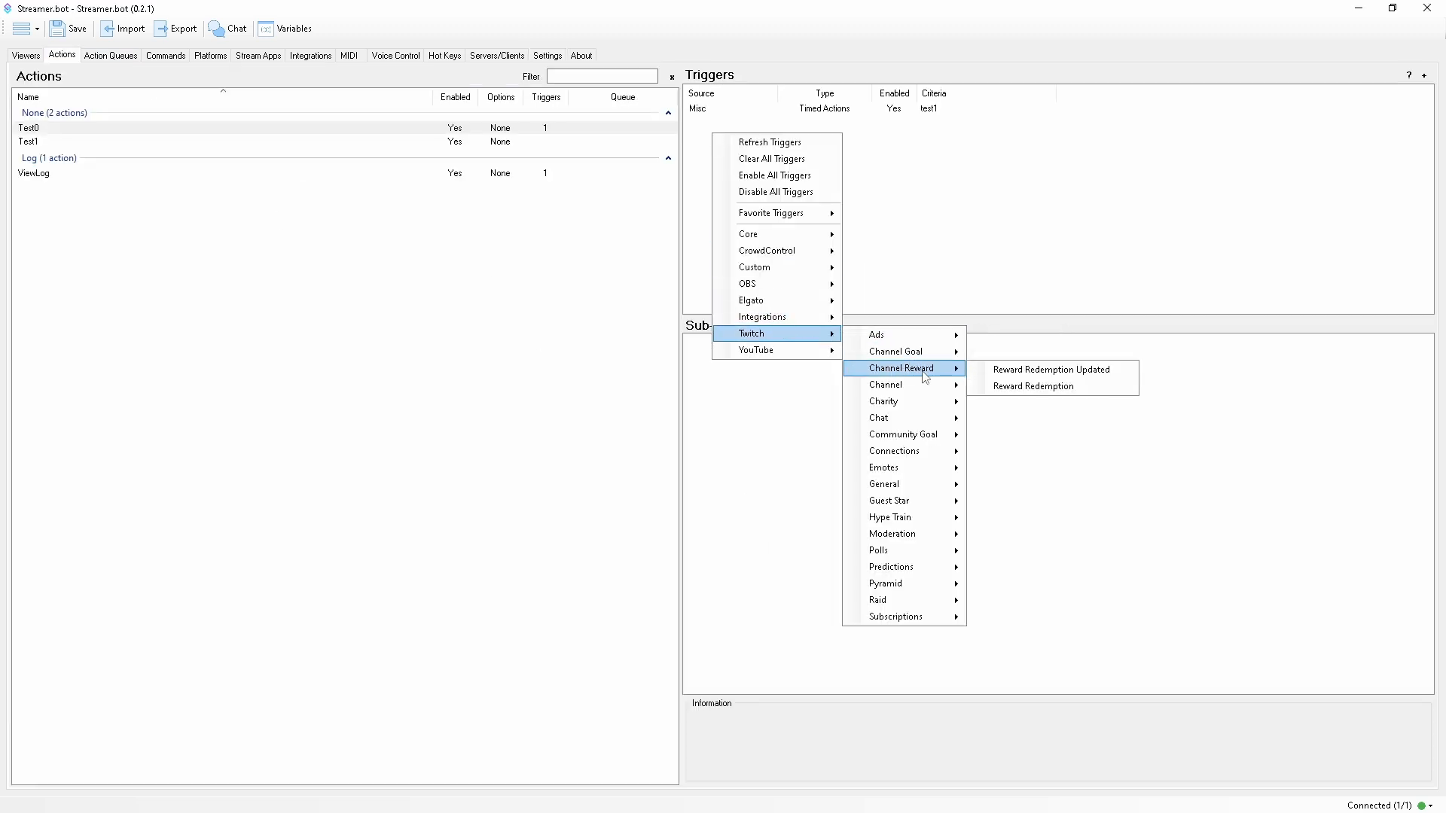
click(1033, 388)
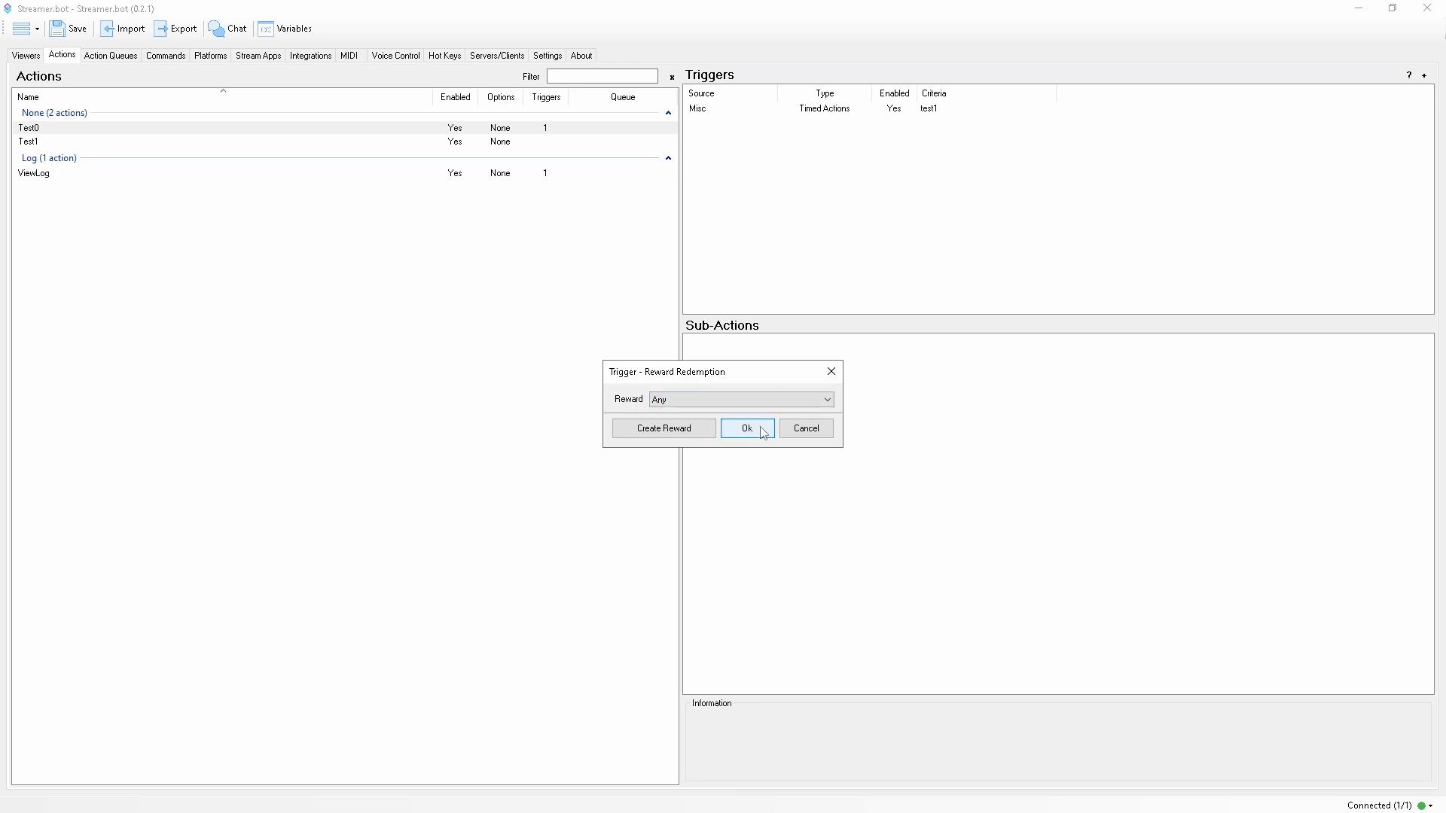
click(747, 428)
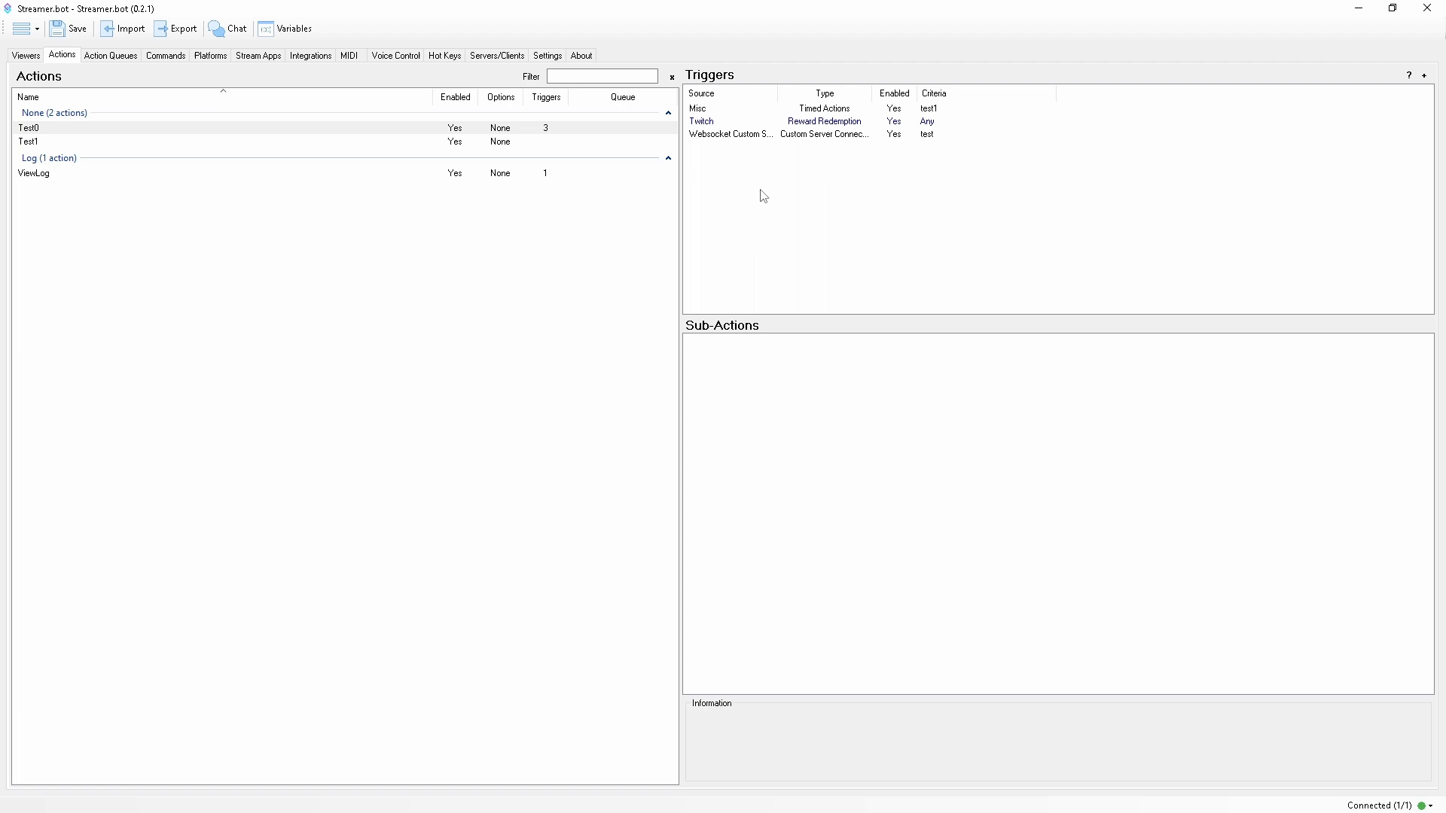
Add OBS Event triggers for the Main5 and Main4 connections, one with TransitionDurationChanged
right_click(761, 196)
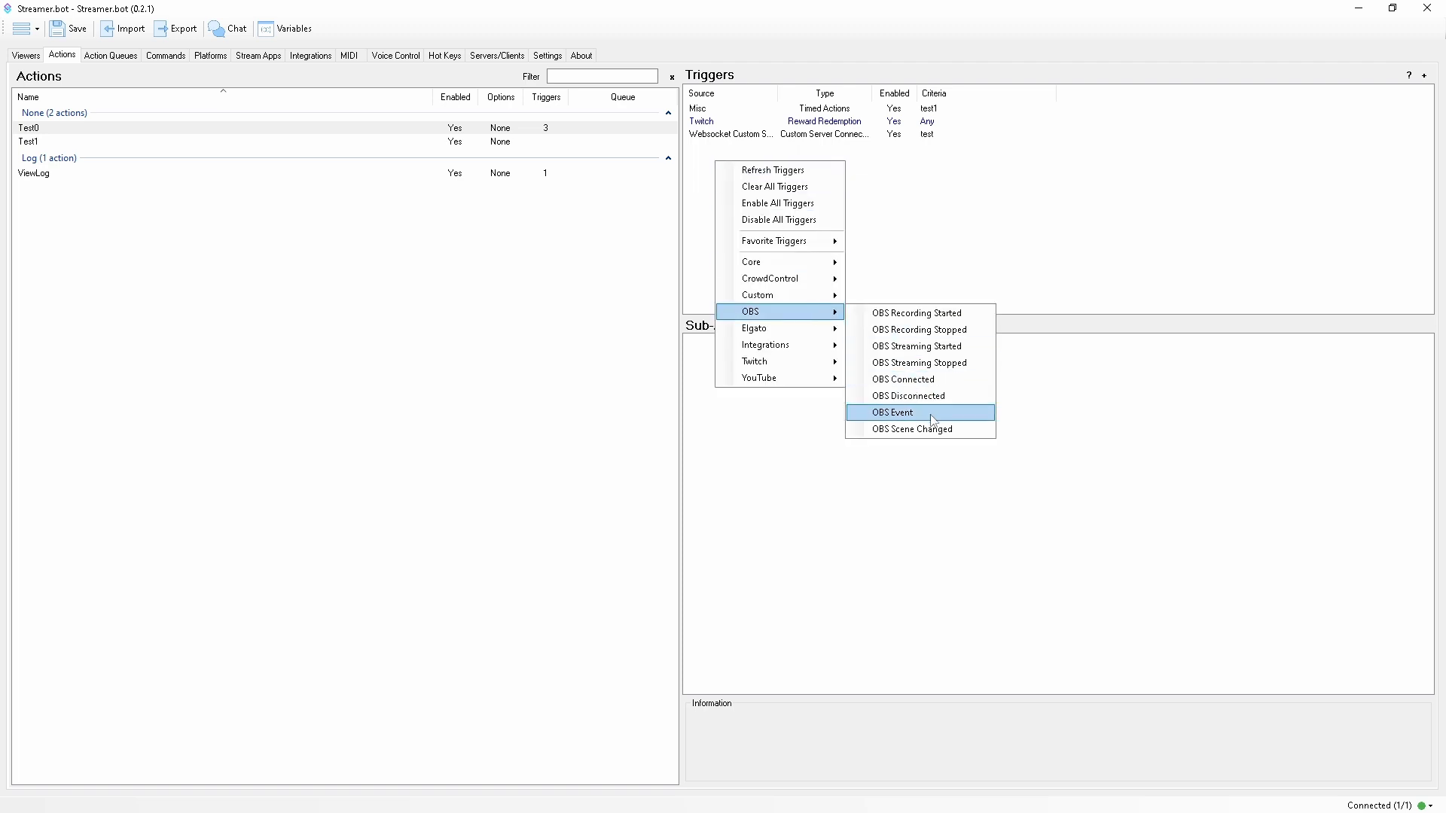
click(890, 413)
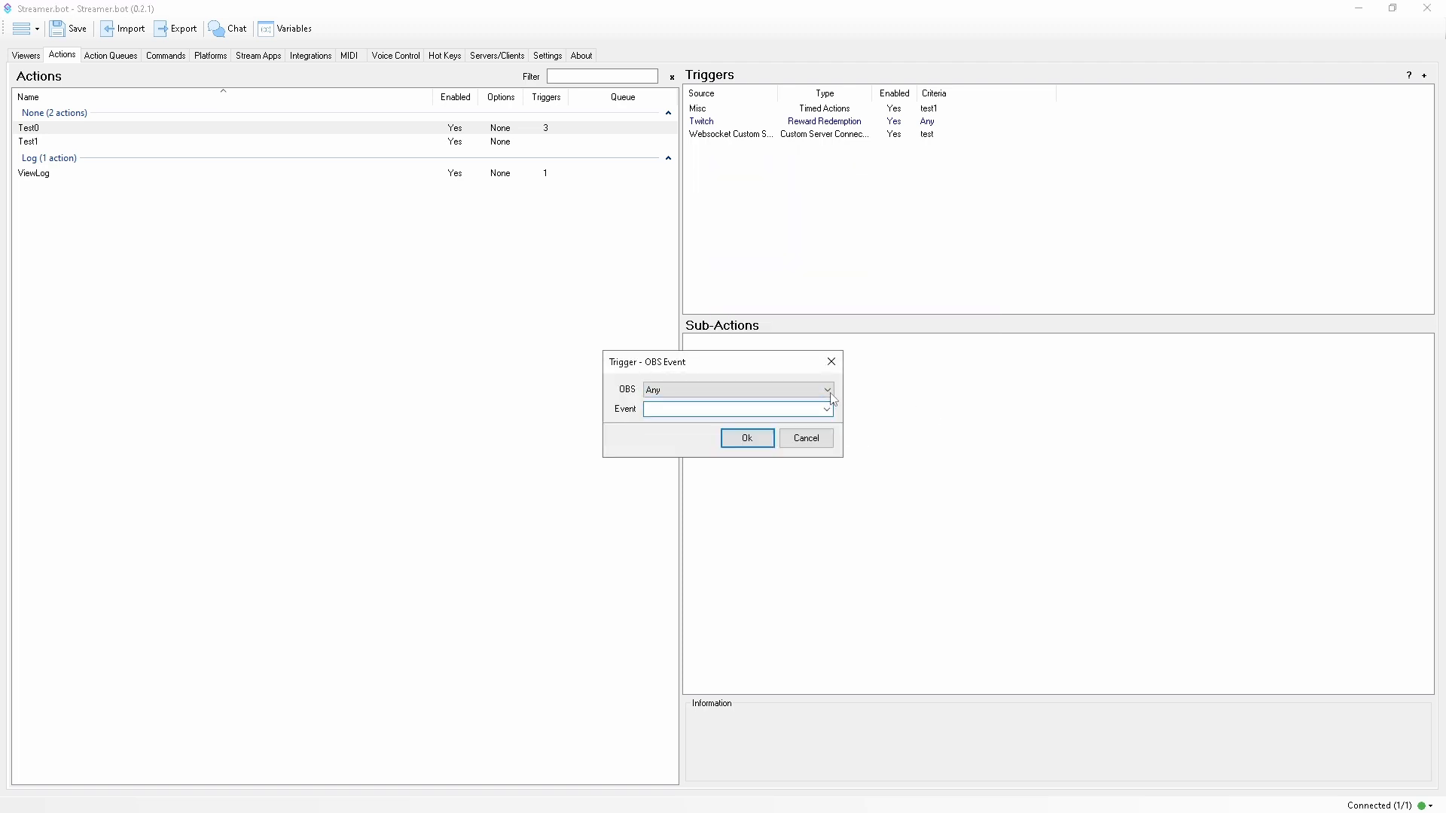
click(827, 409)
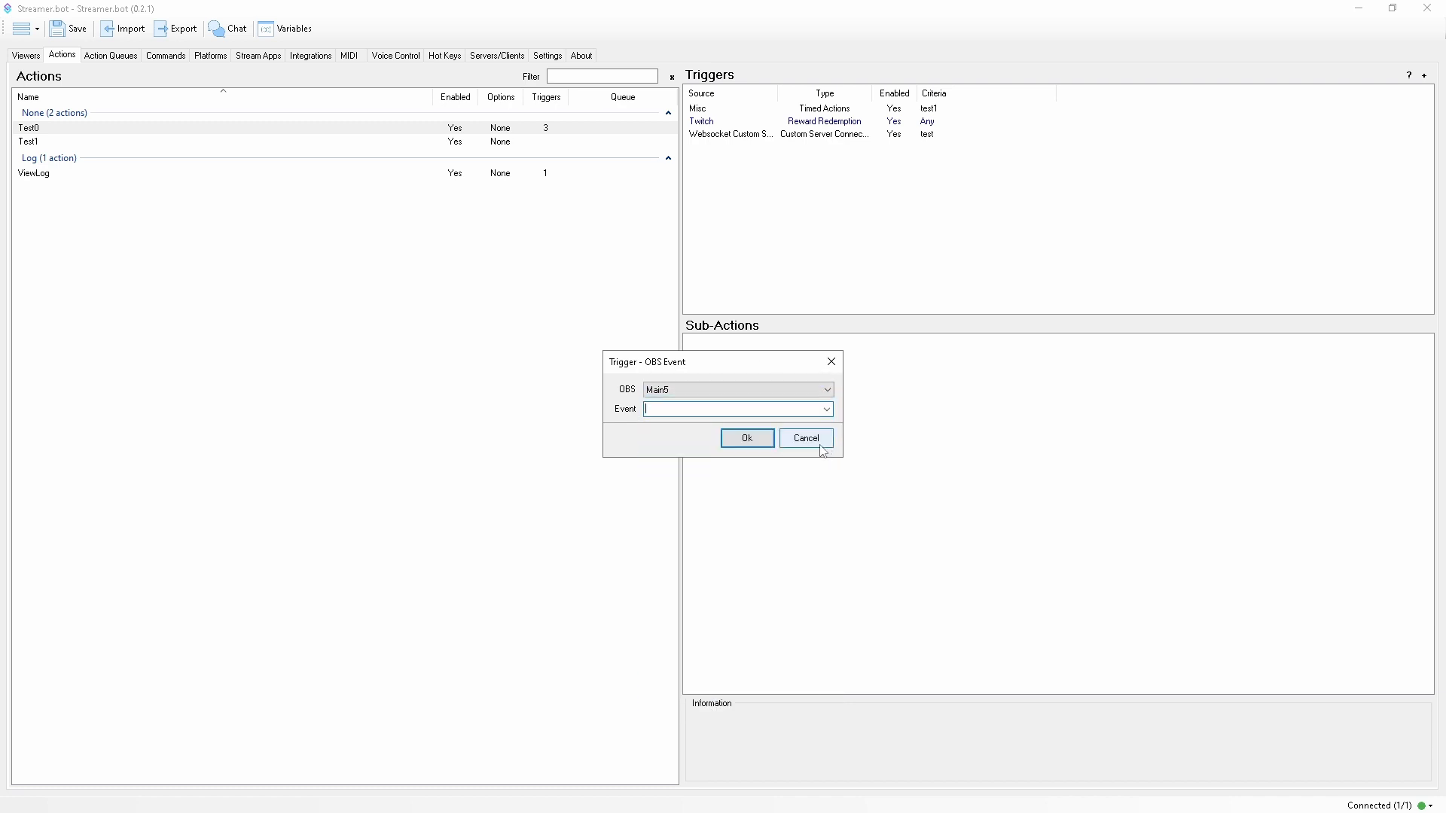
click(746, 437)
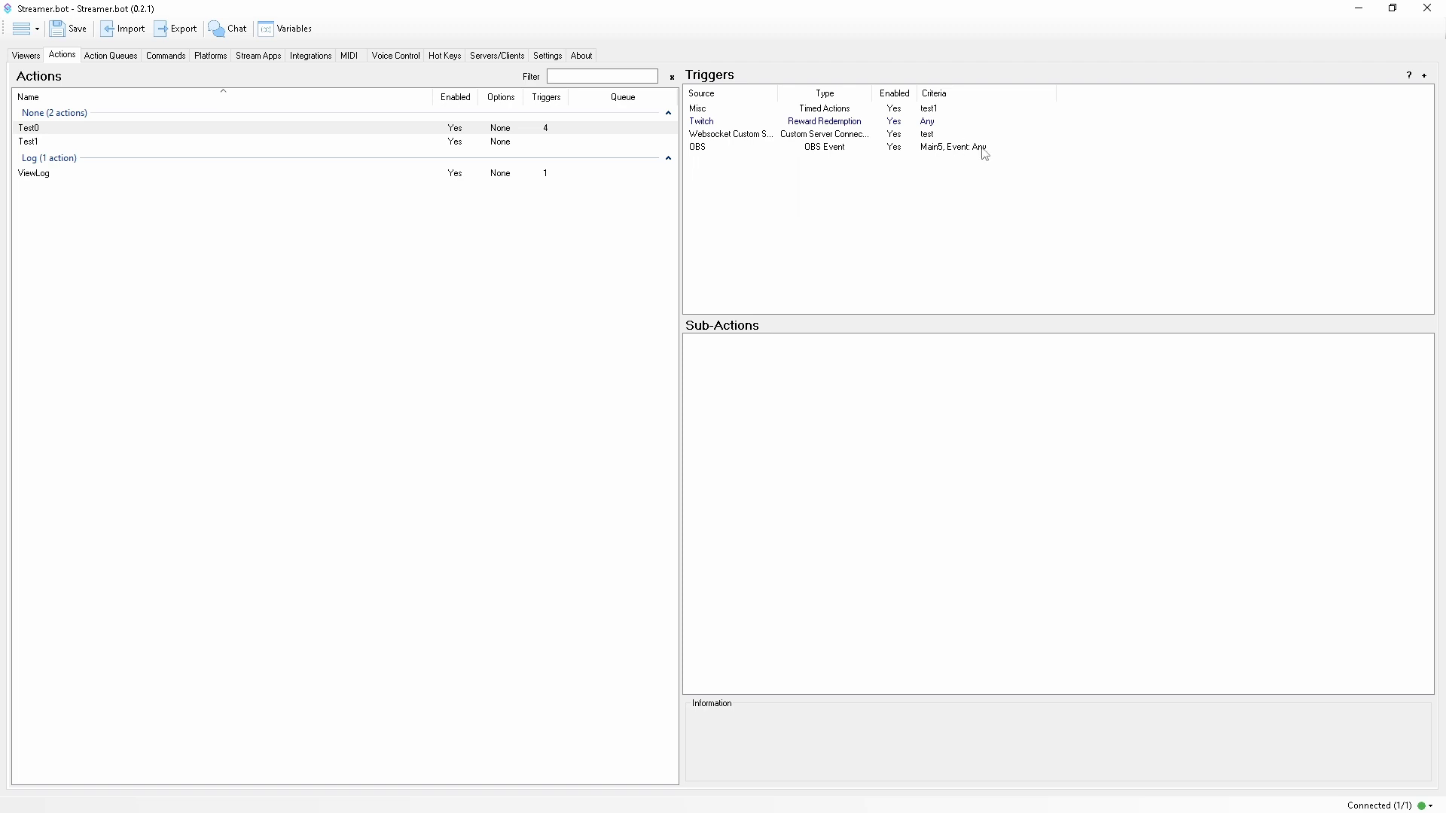
click(736, 389)
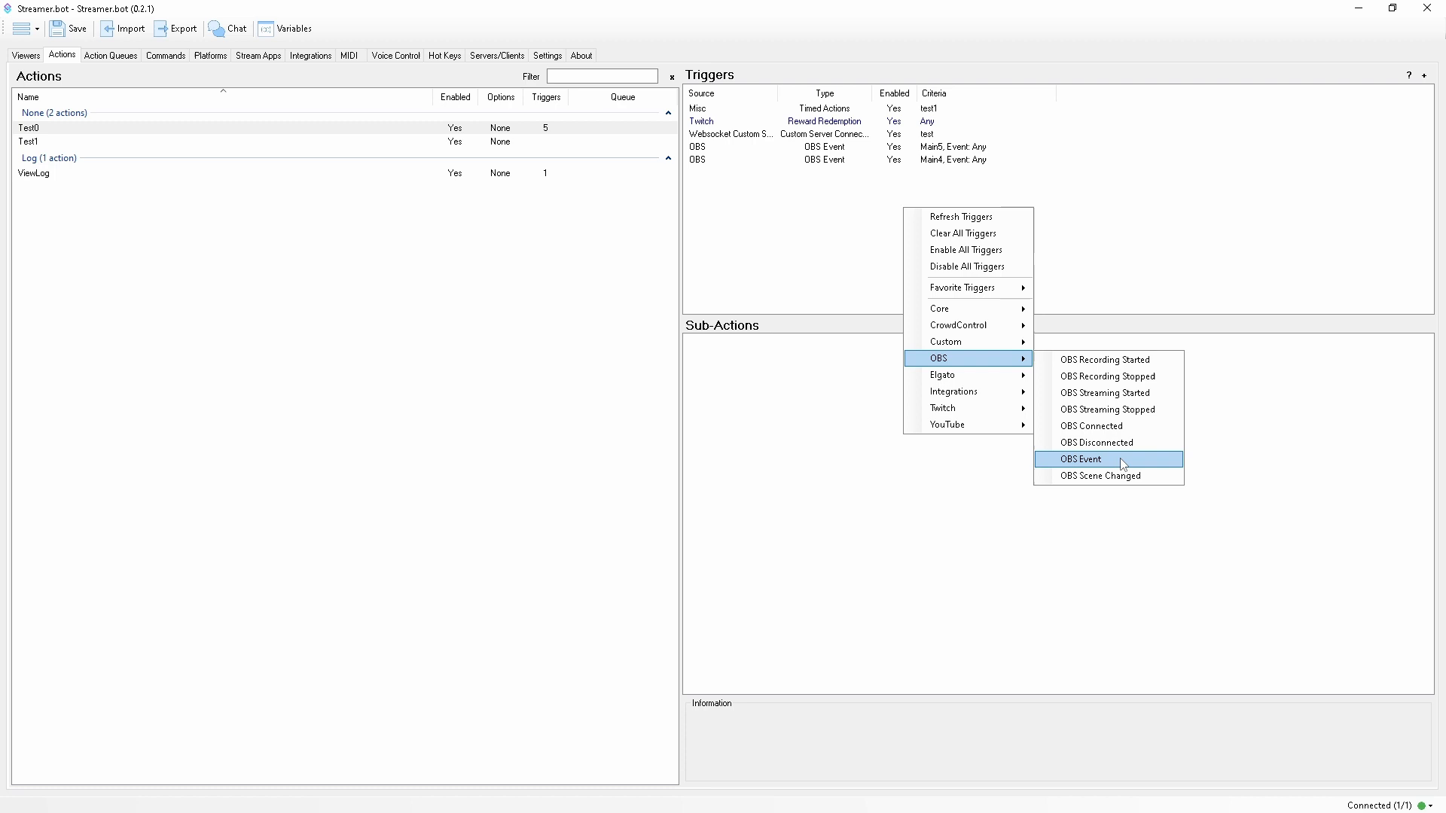
click(1080, 460)
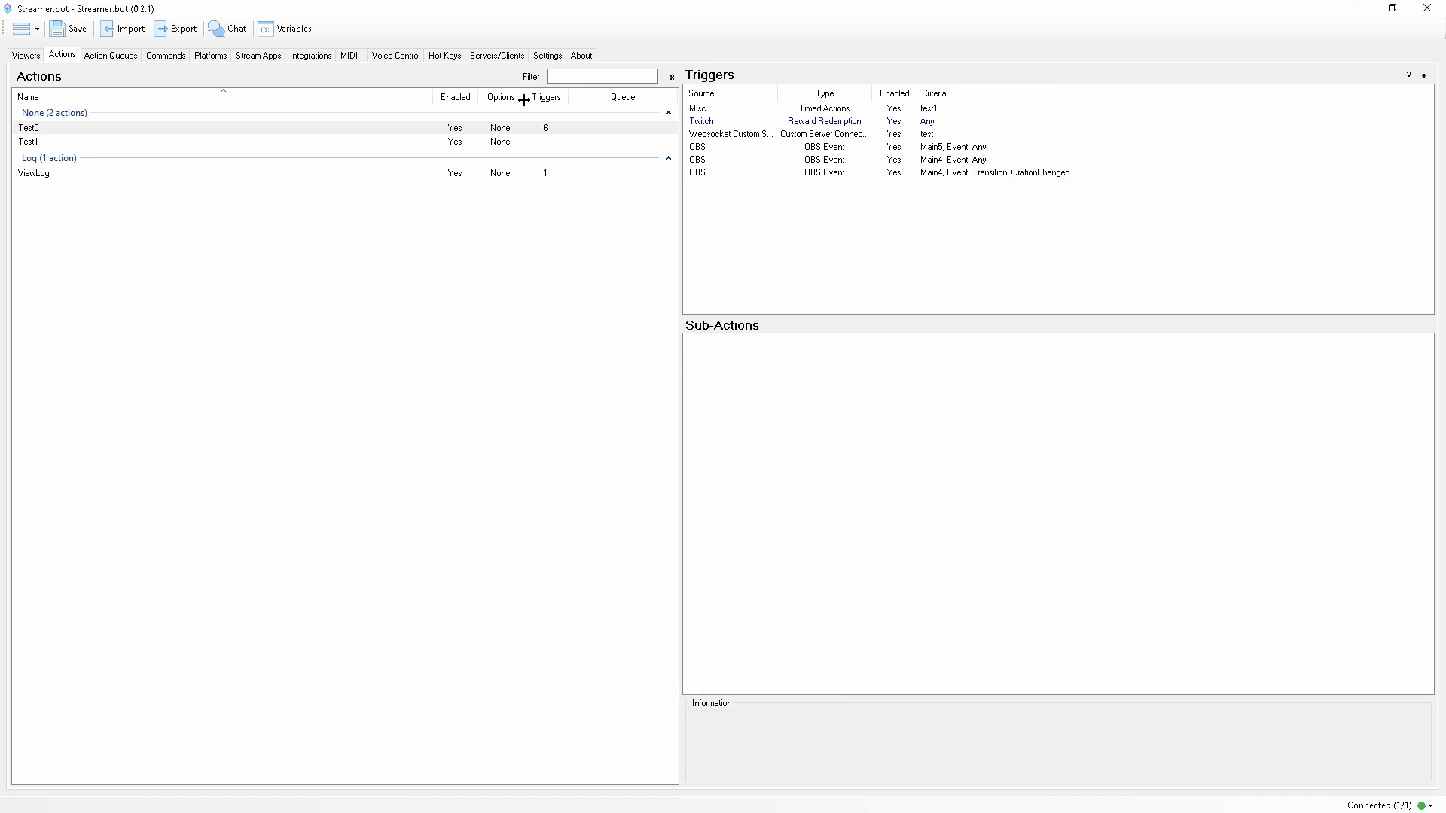
Show the OBS connections list under Stream Apps, both disconnected
click(258, 54)
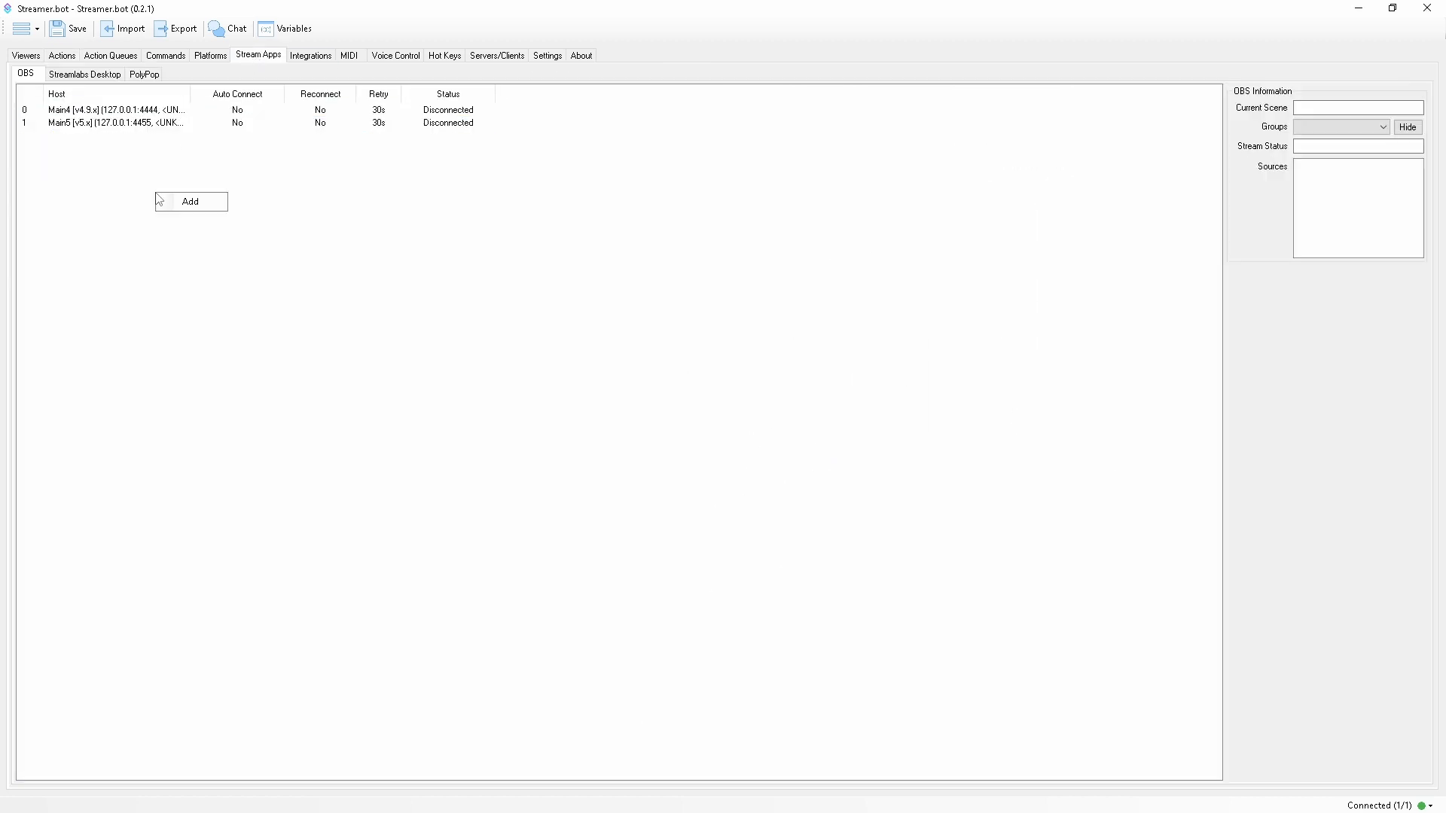
Add Twitch Cheer triggers to Test0 with Min/Max values 5 and 10 for any, above 5, exactly 5, 5-10
click(190, 200)
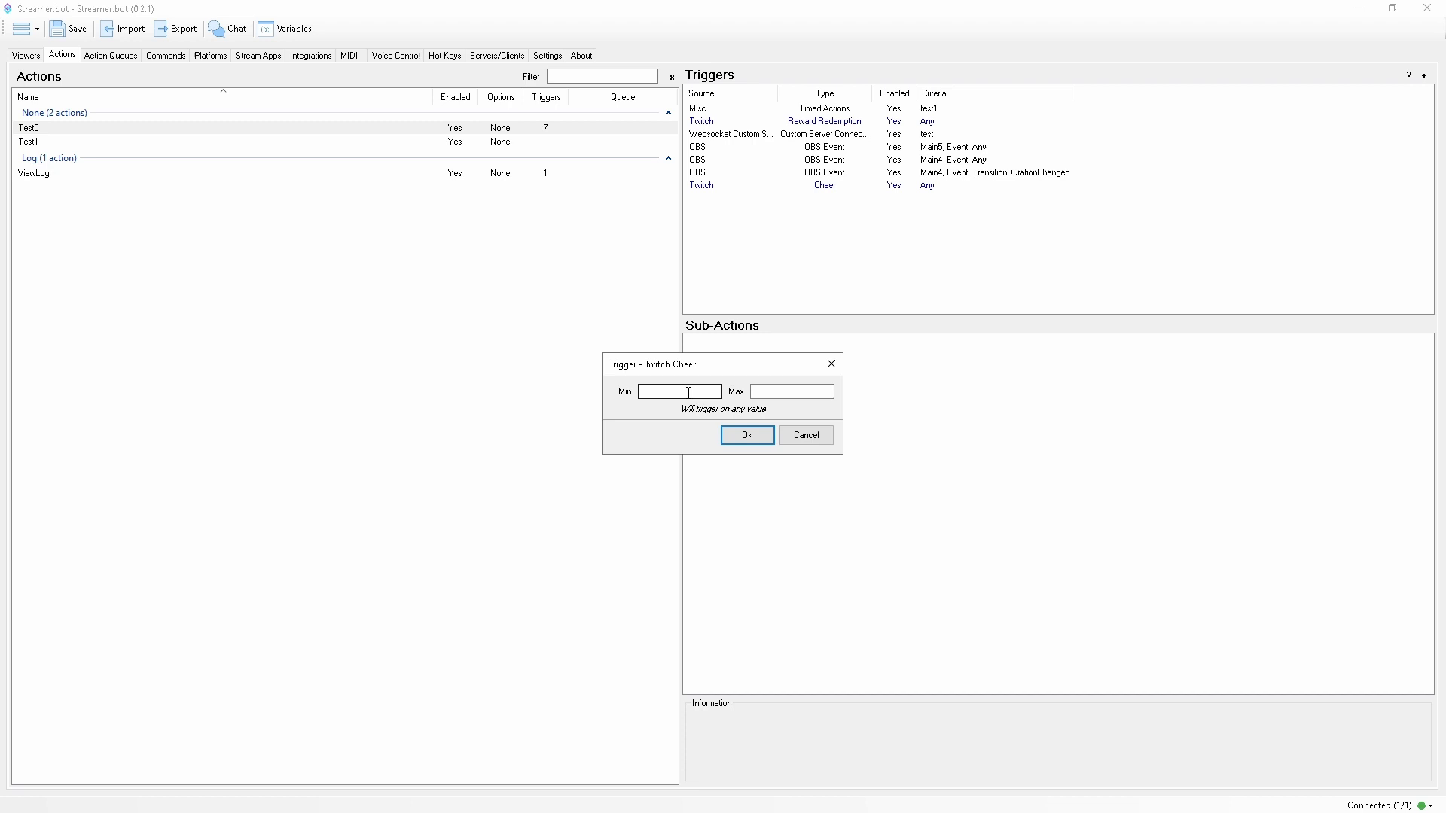
text(5)
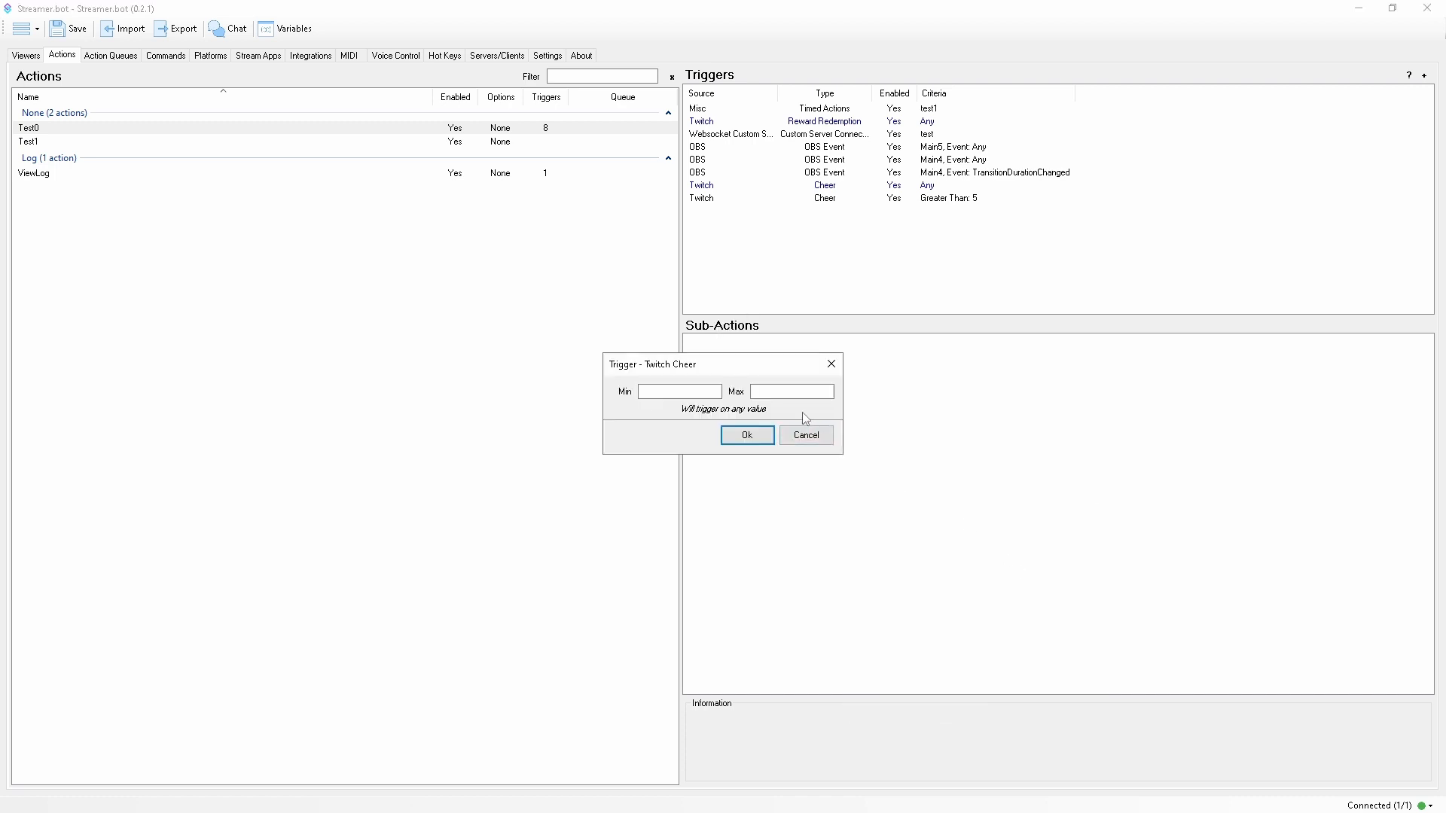
text(5)
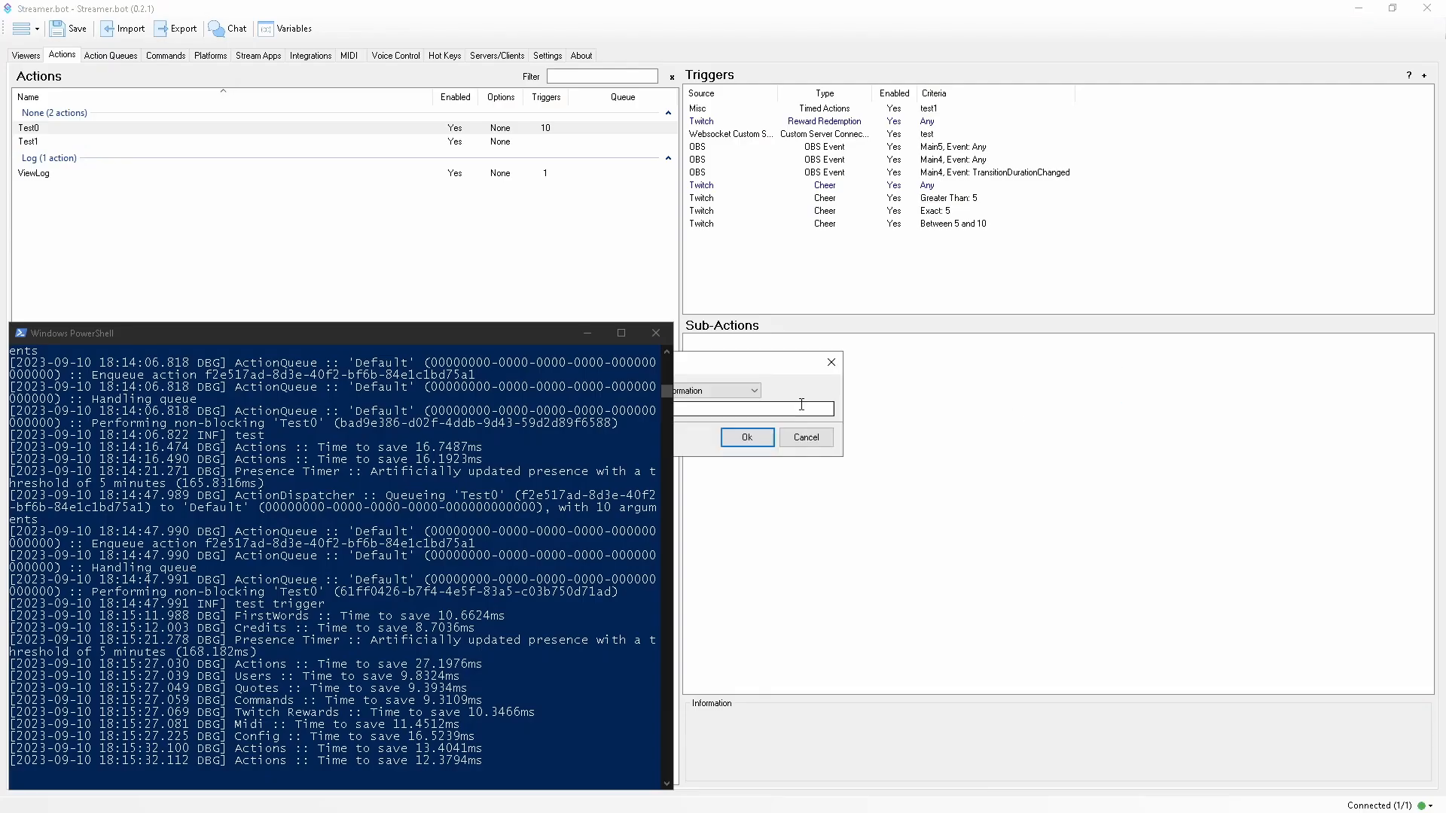
Add a Log Information sub-action with %myVar% and a Set Argument sub-action myVar = 'test var'
text(myVal)
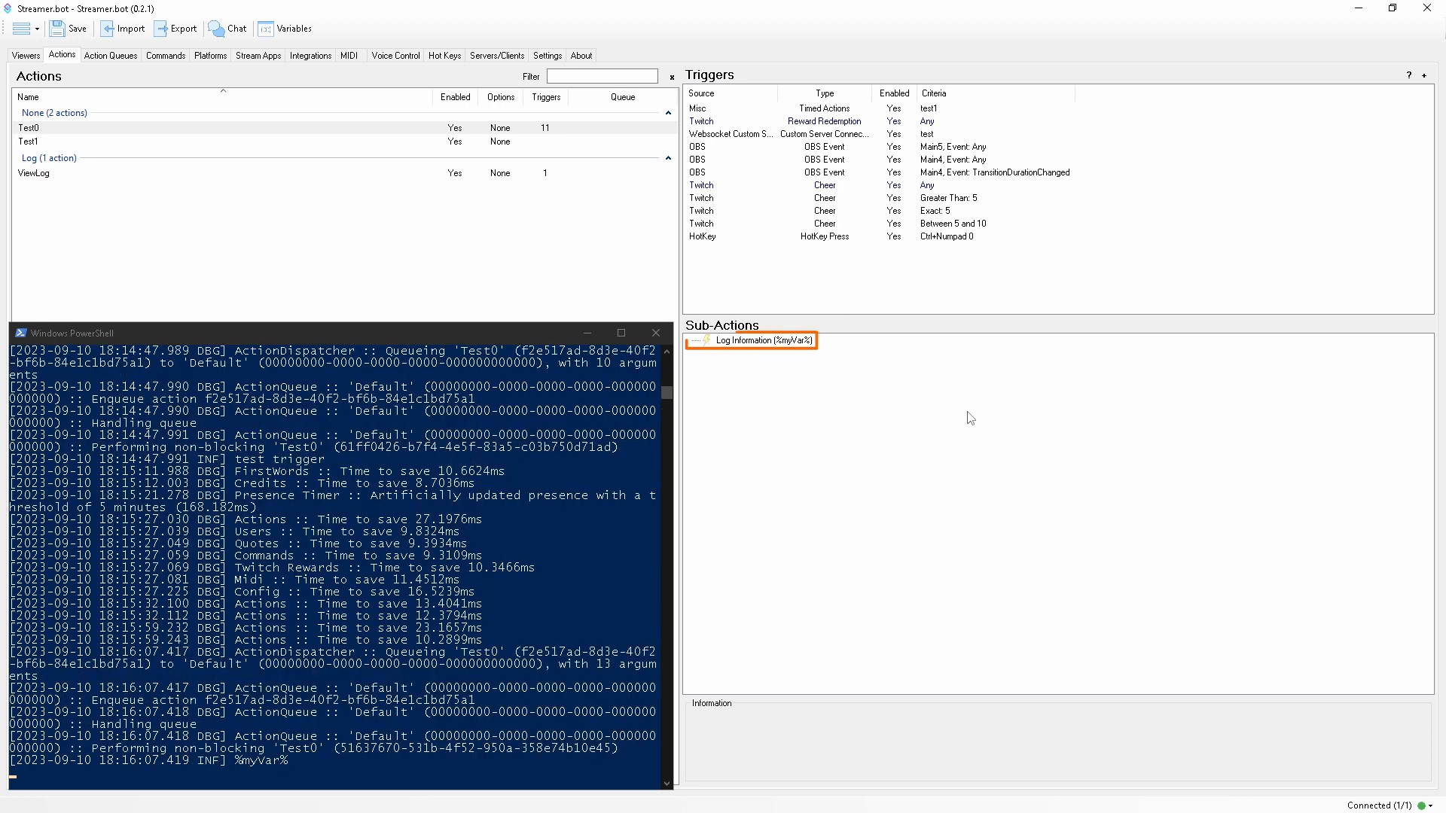
double_click(751, 341)
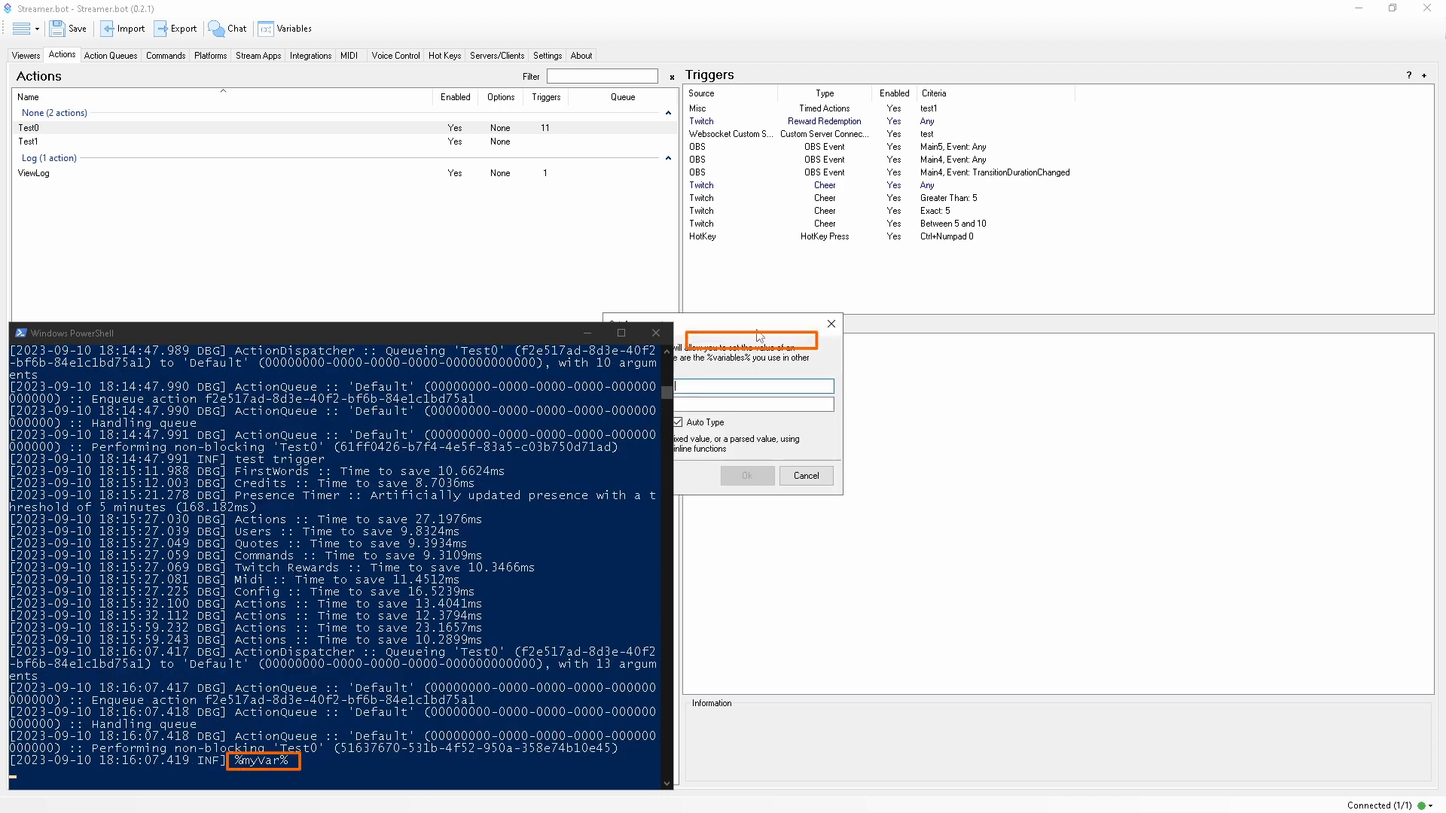
text(myVar)
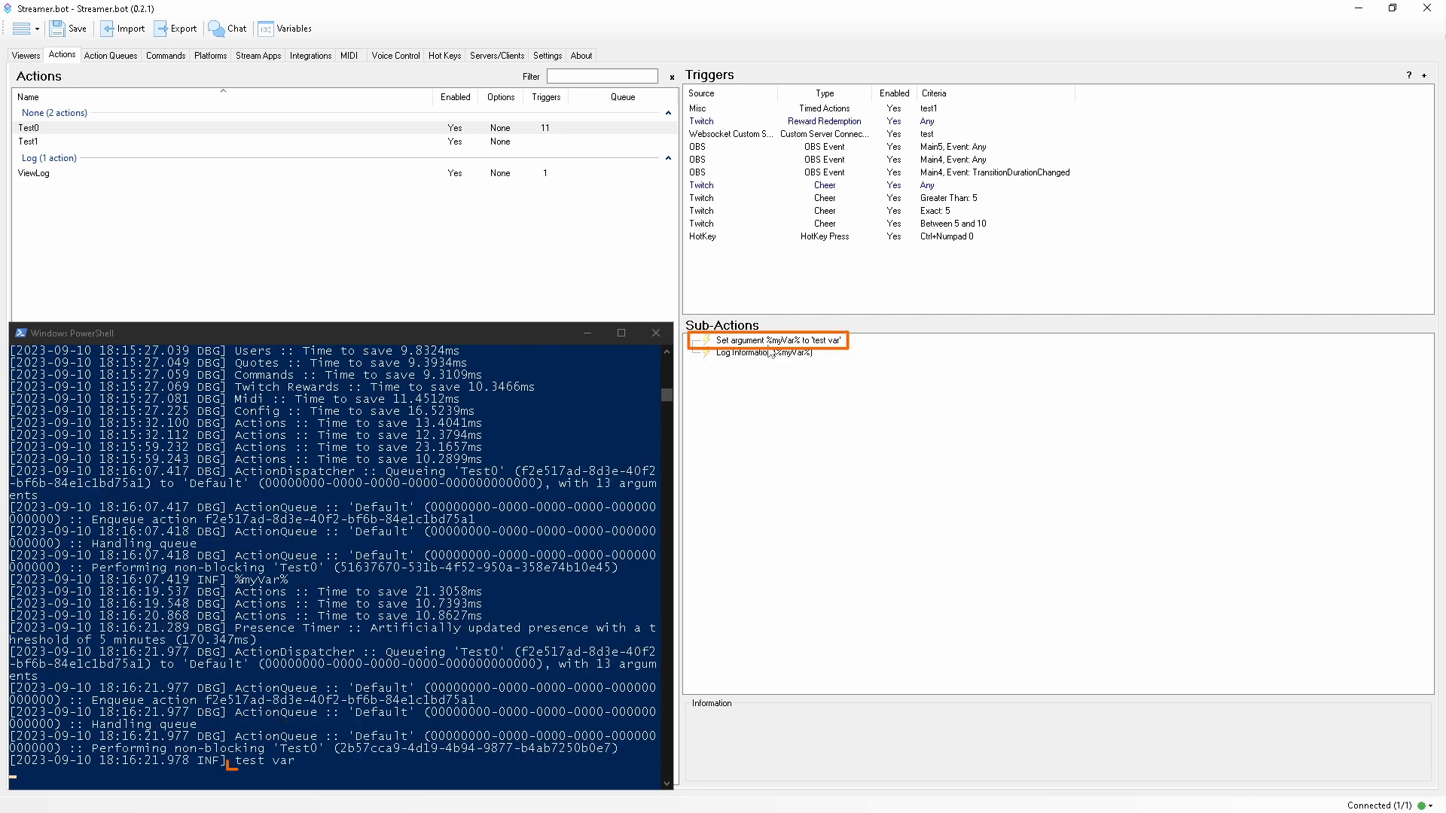
right_click(771, 339)
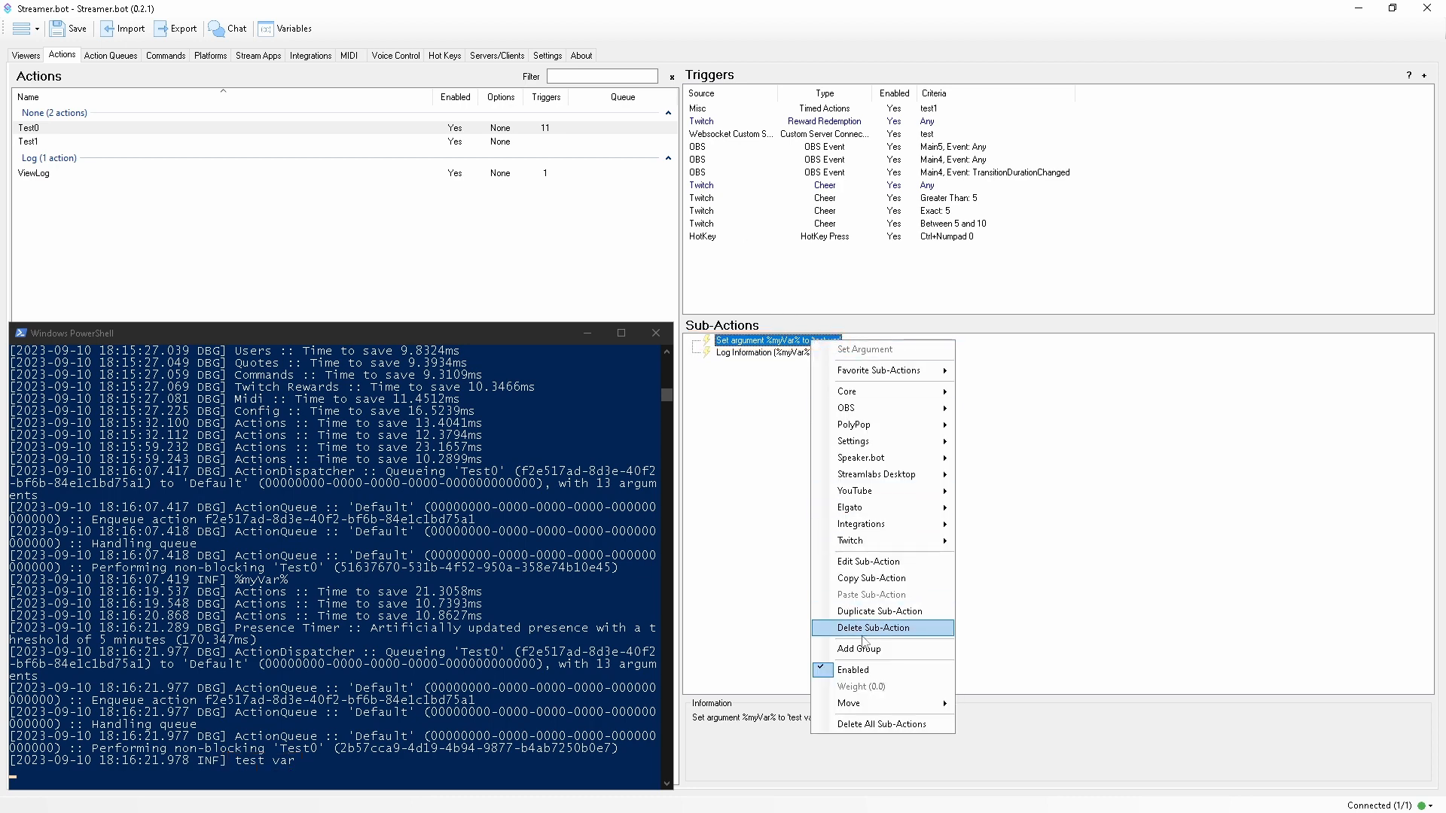
Delete the Set Argument sub-action and add a Core Test trigger supplying myVar = 'test trigge'
click(869, 627)
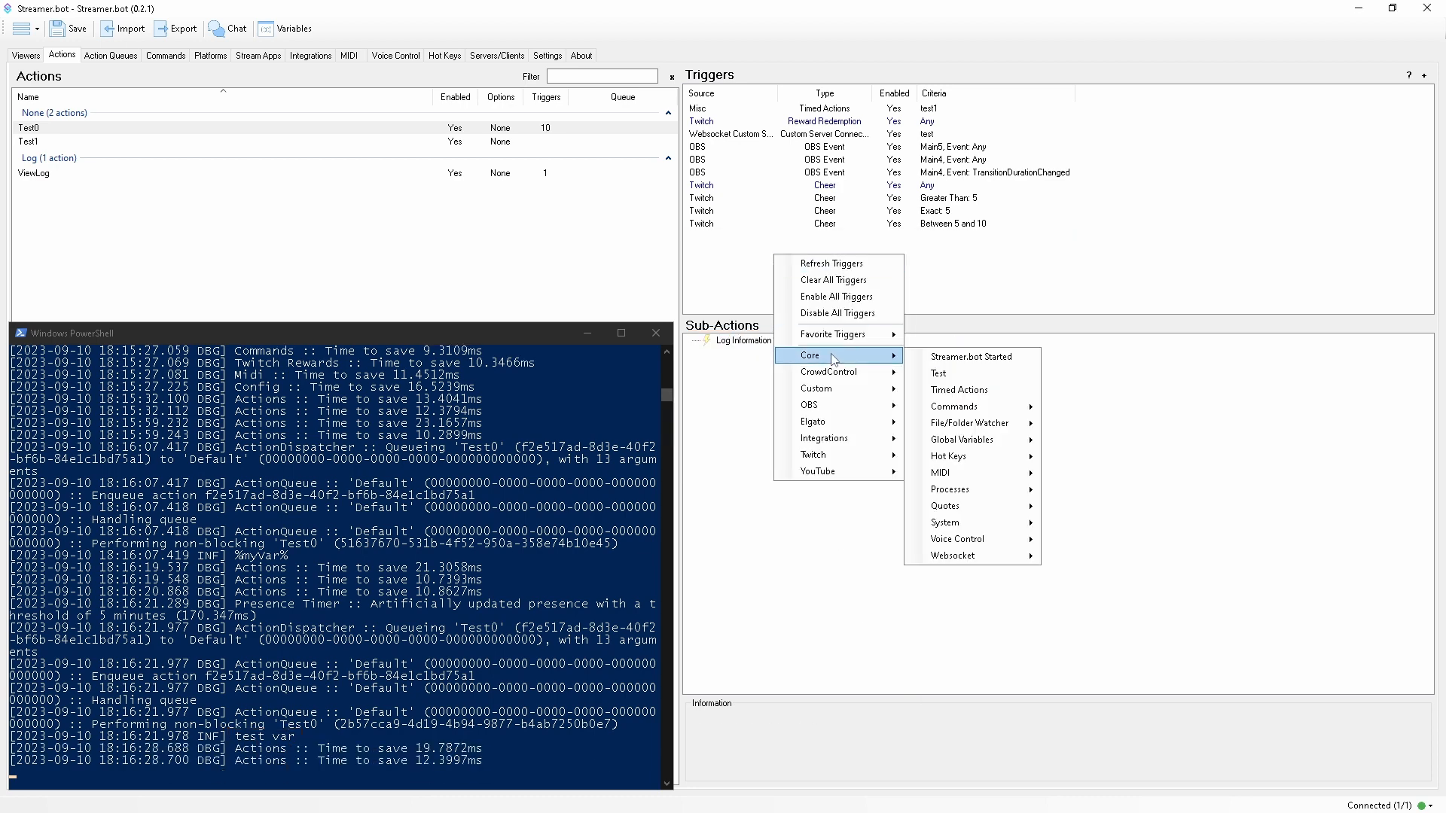
click(938, 372)
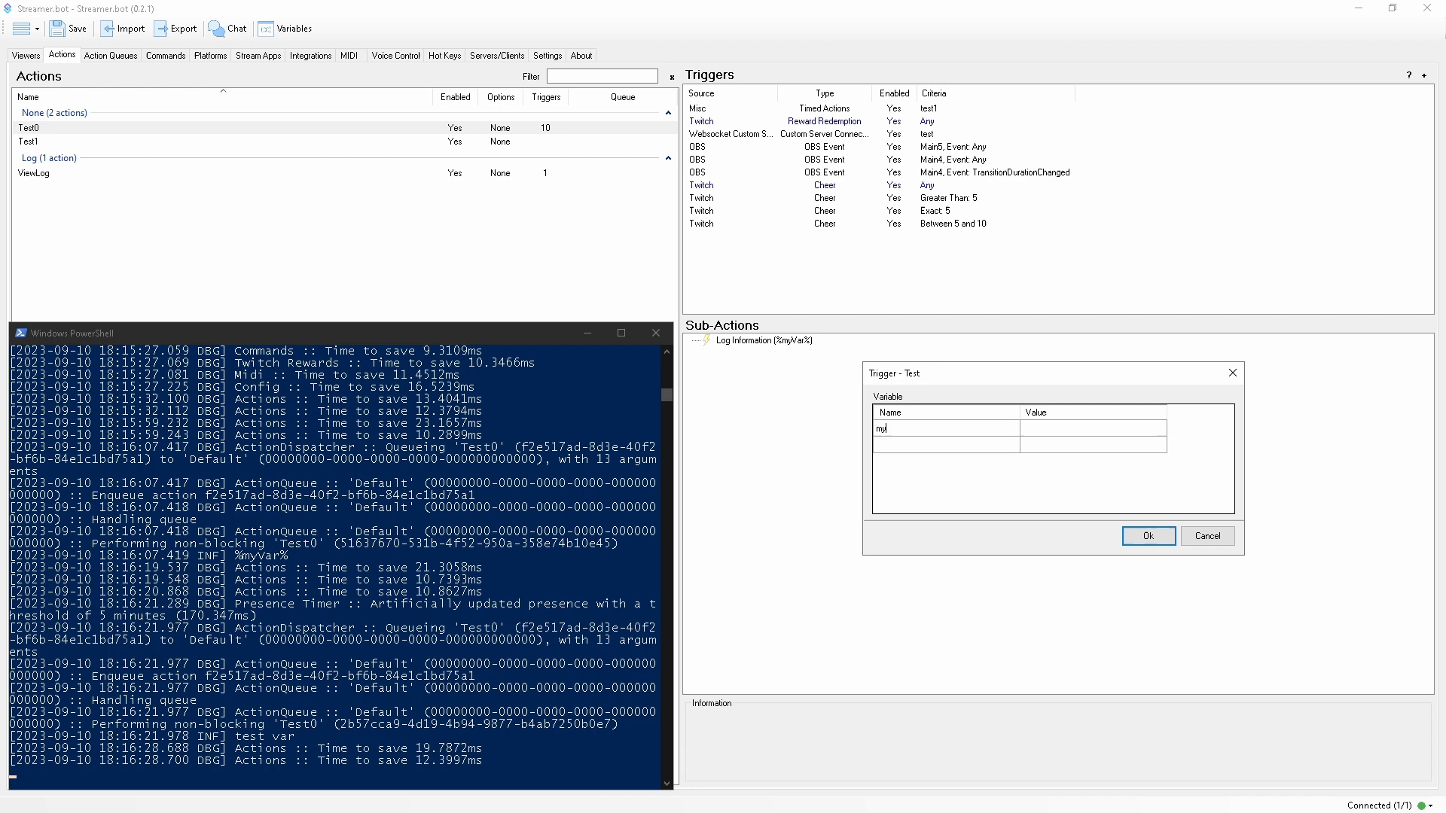
text(test trigge)
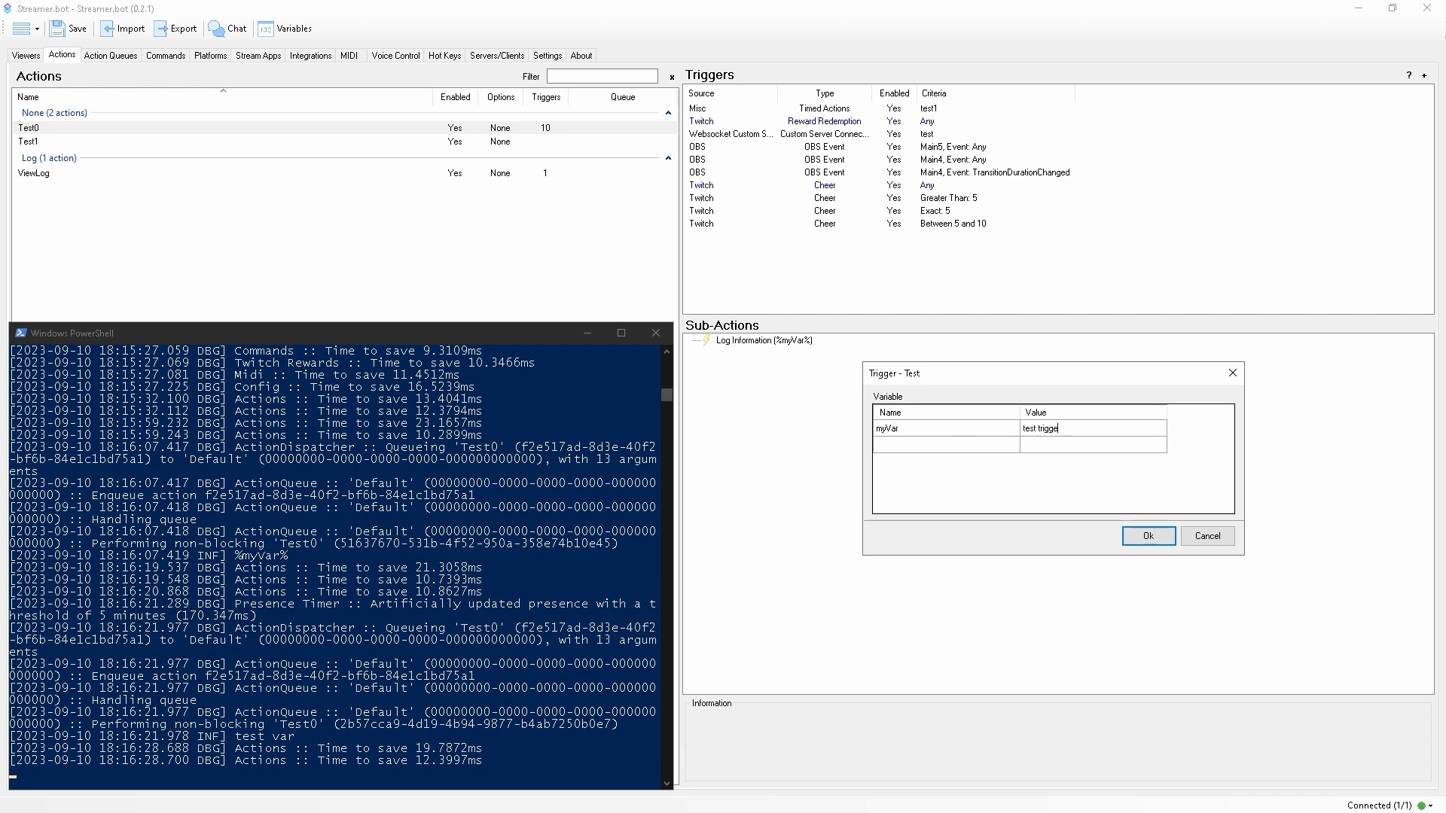
click(1148, 537)
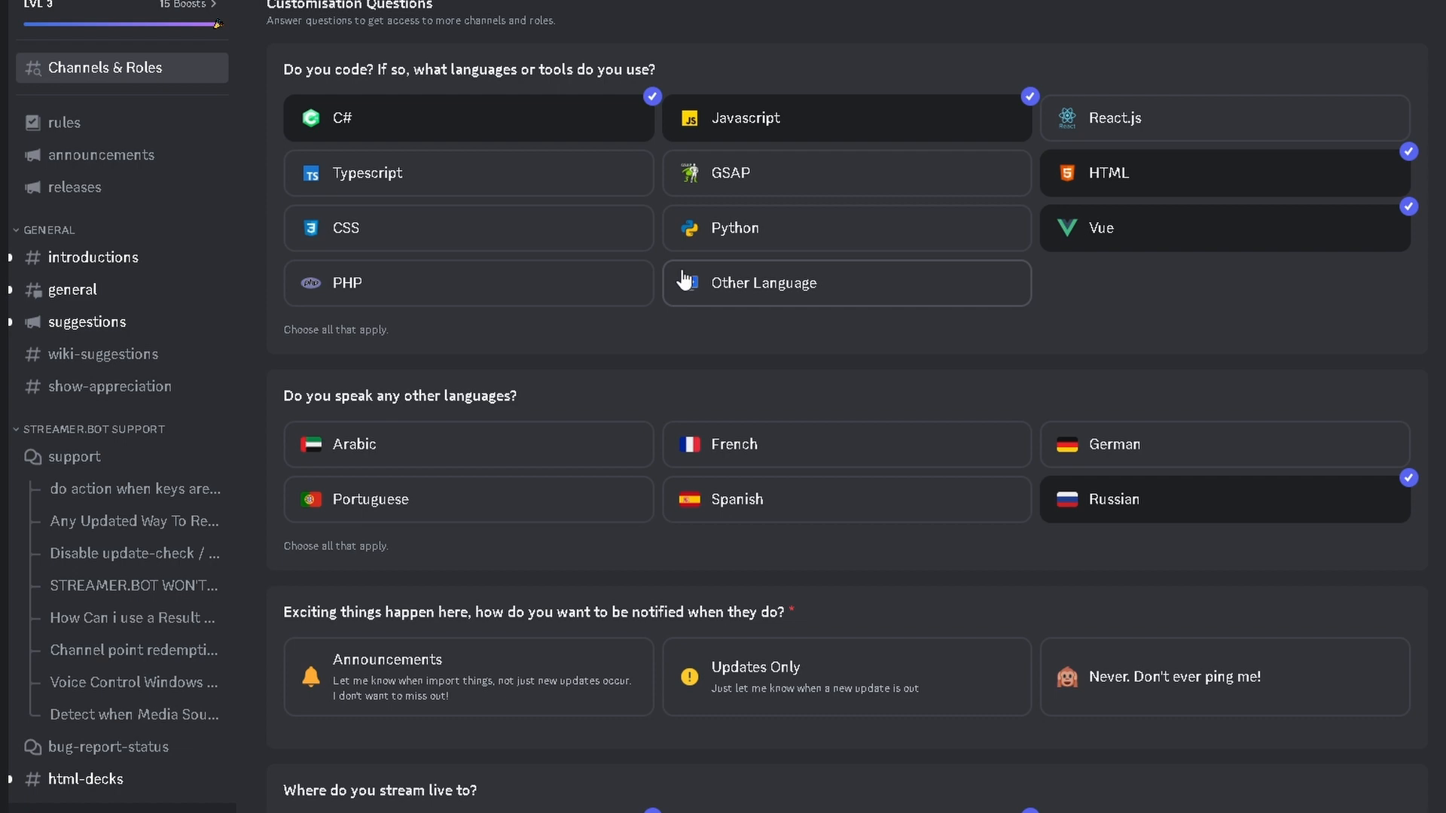
Scroll the server's Channels & Roles and open the beta-releases channel under BETA TESTERS
scroll(down, 3)
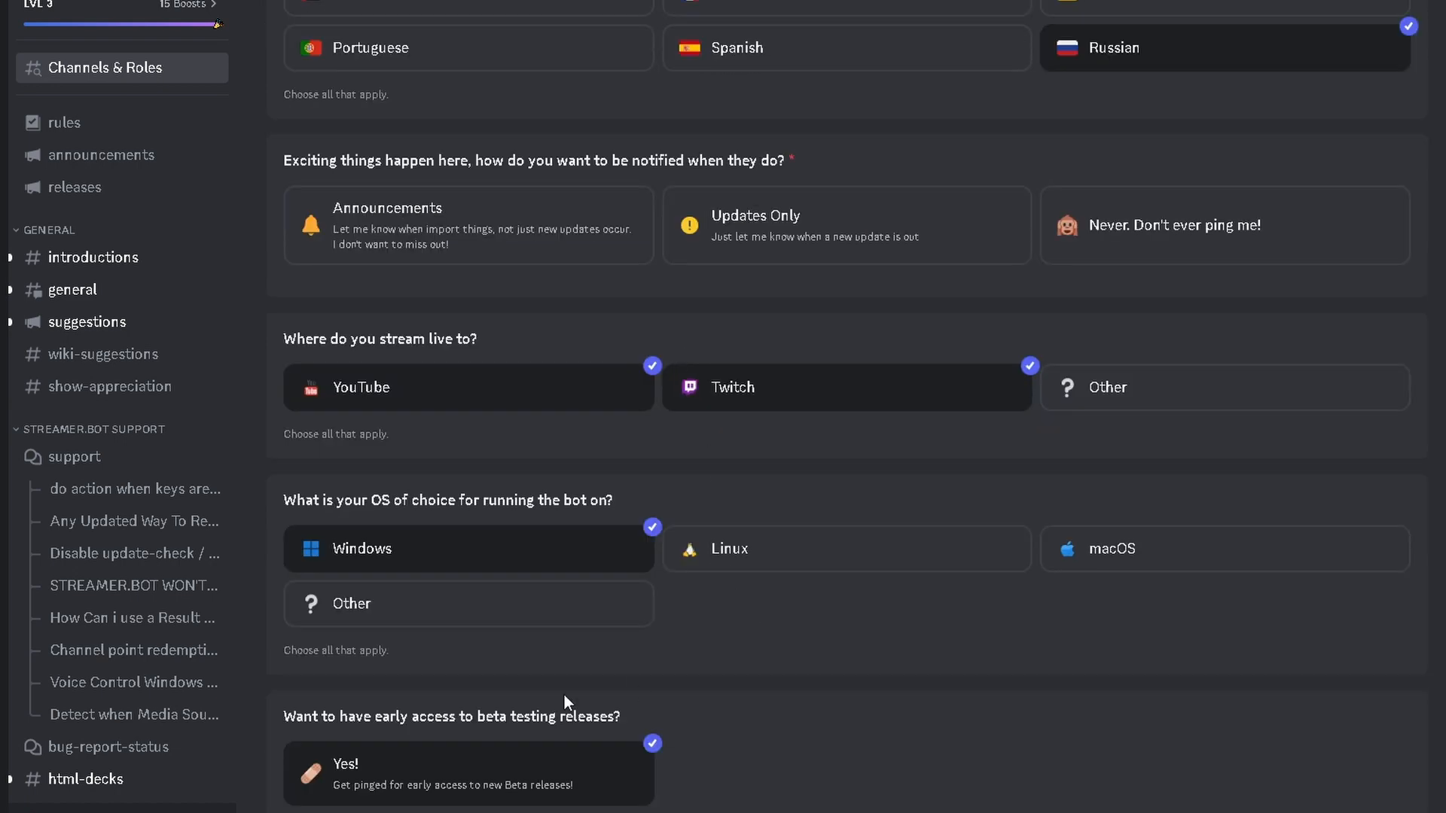
mouse_move(268, 551)
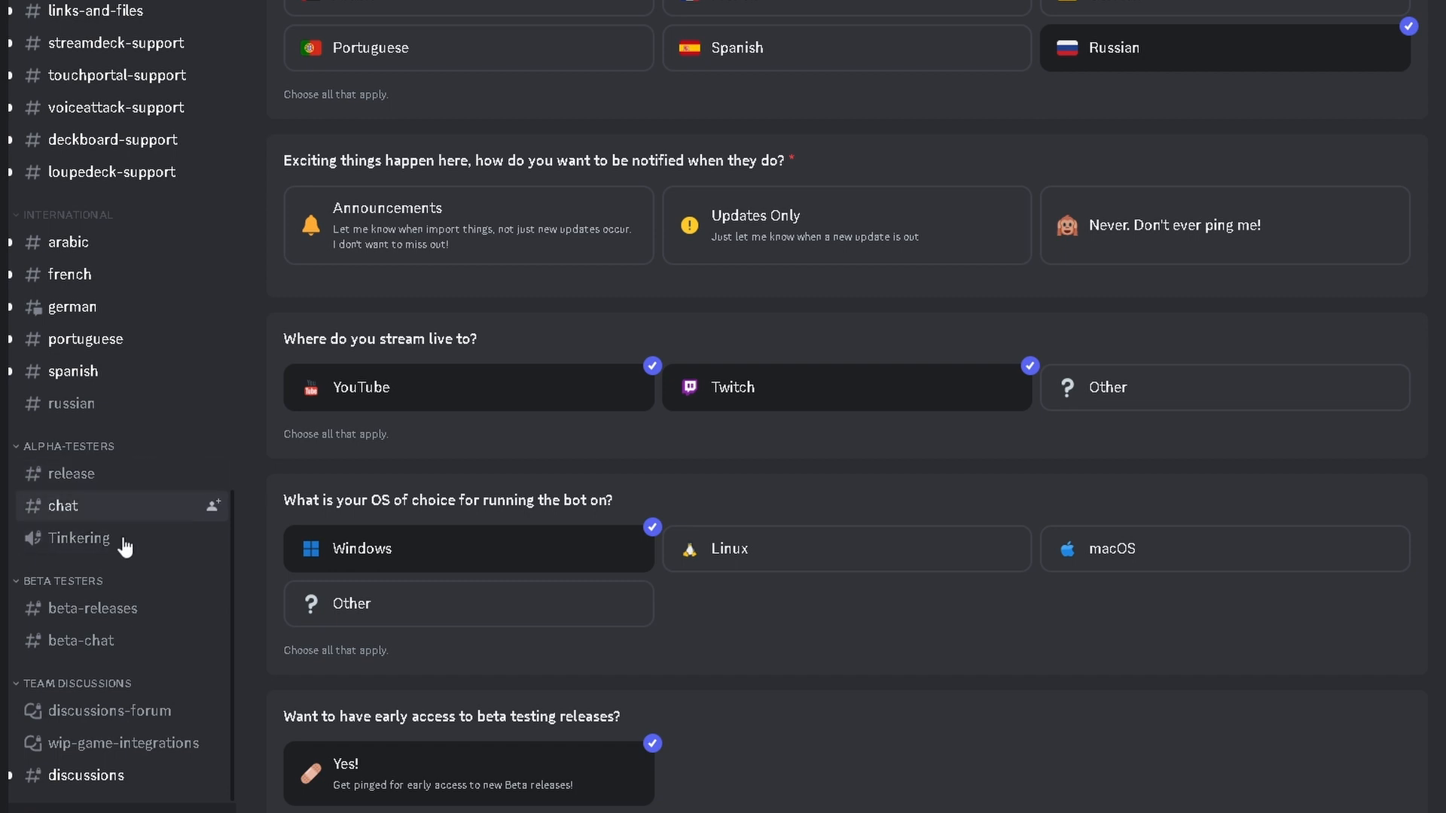
click(92, 607)
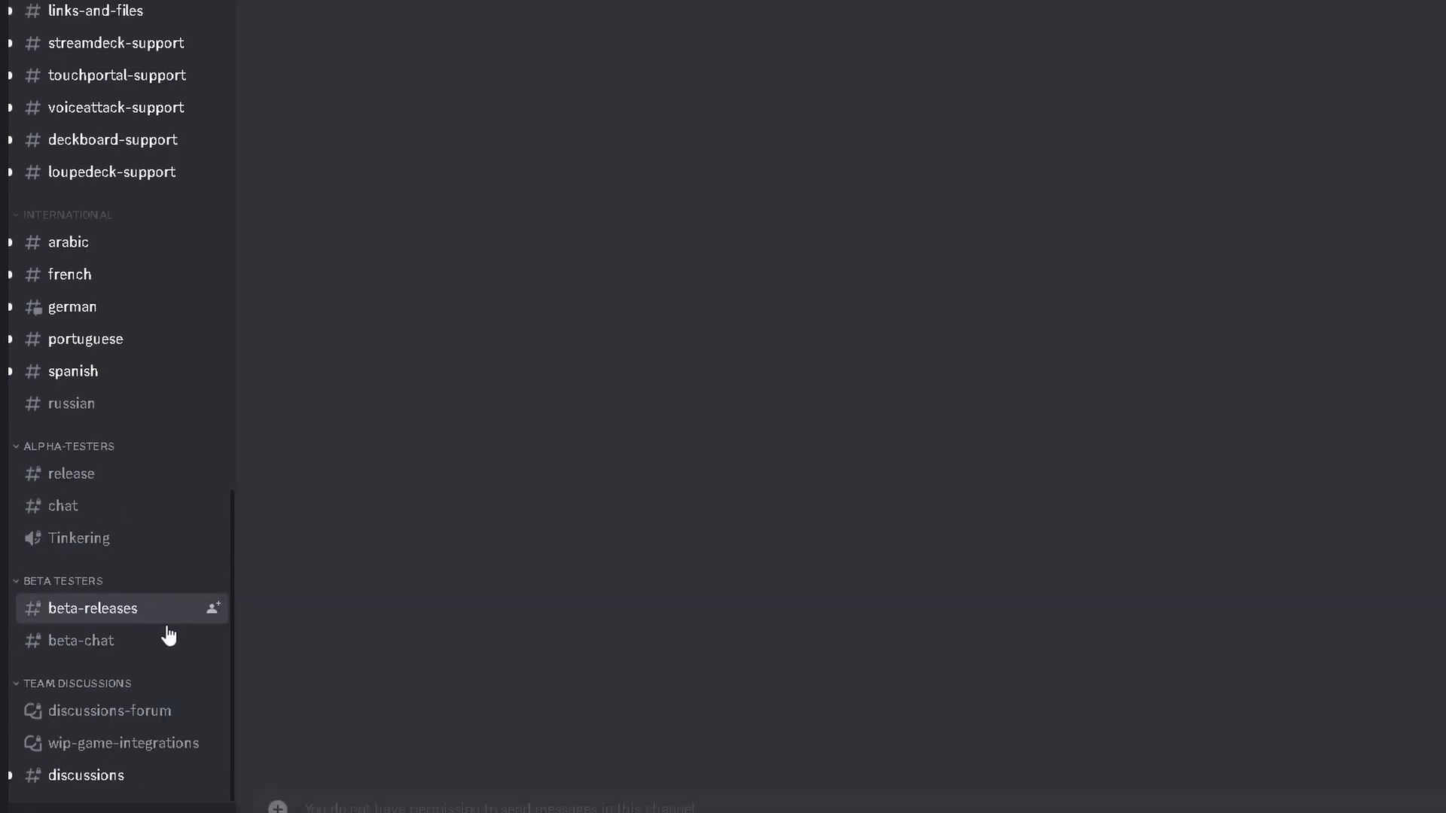
click(92, 607)
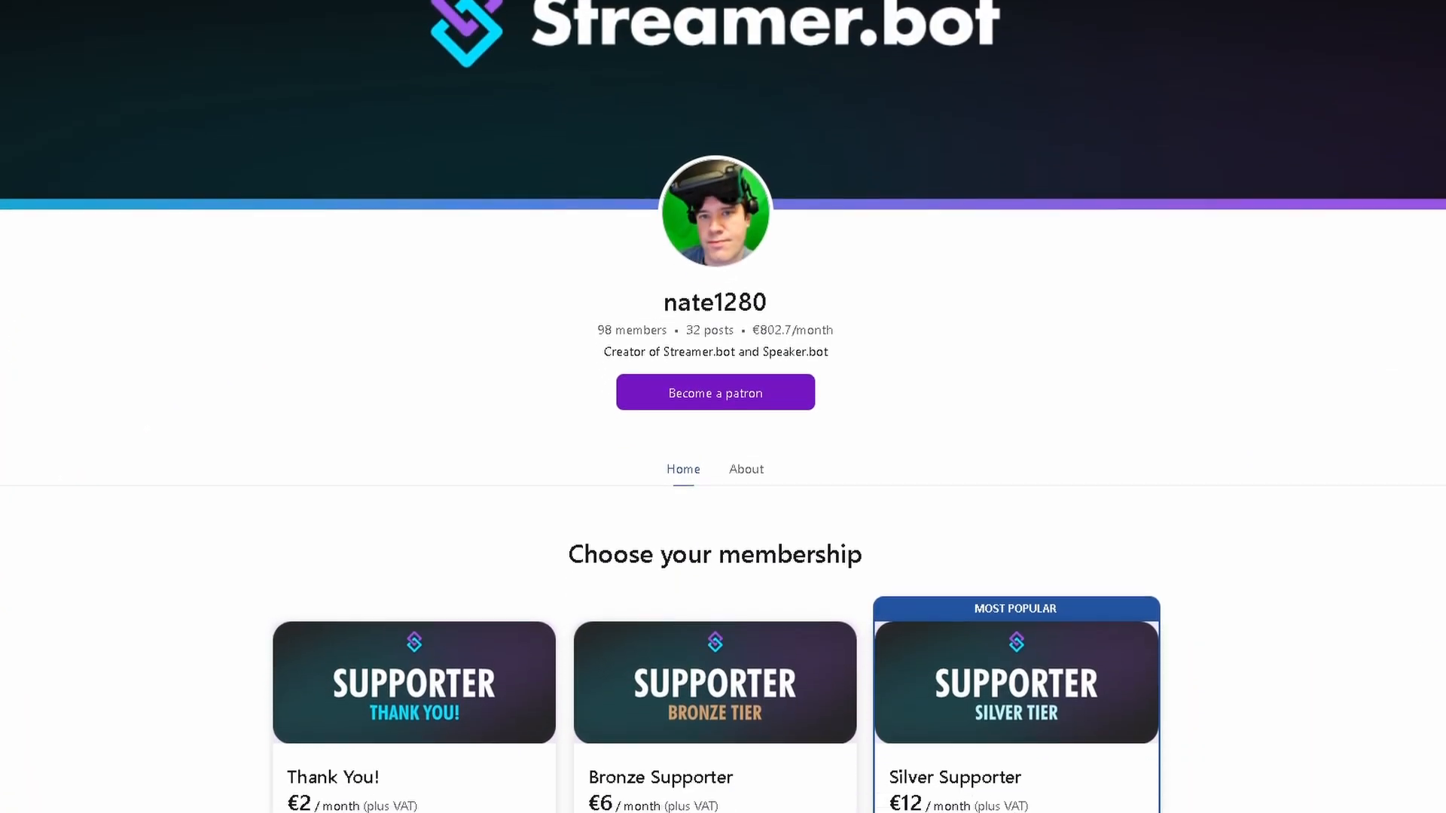
Scroll the Streamer.bot Patreon page down to the supporter membership tiers
scroll(down, 3)
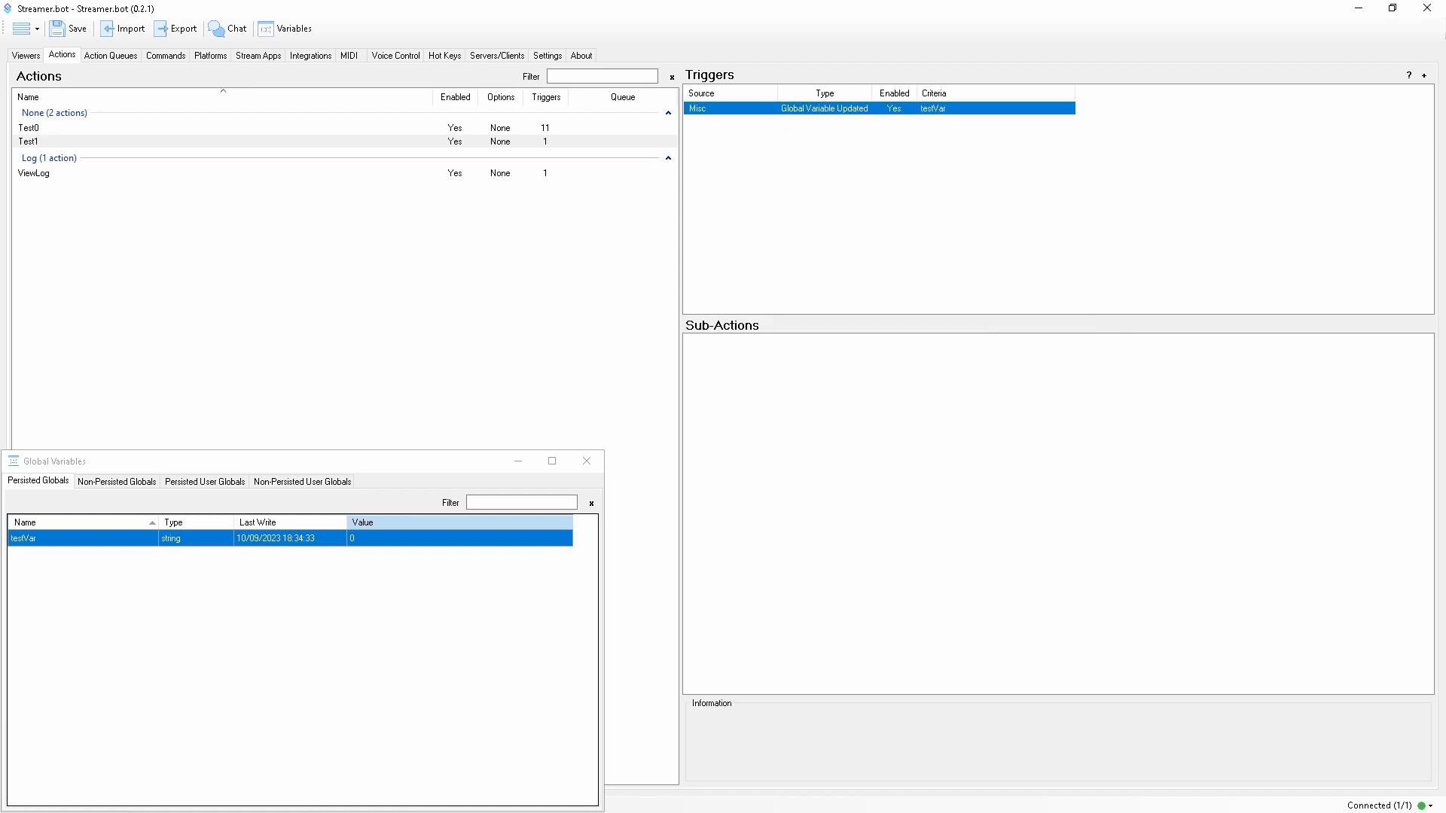
Show the Action History, then open the testVar global variable and edit its value
click(110, 55)
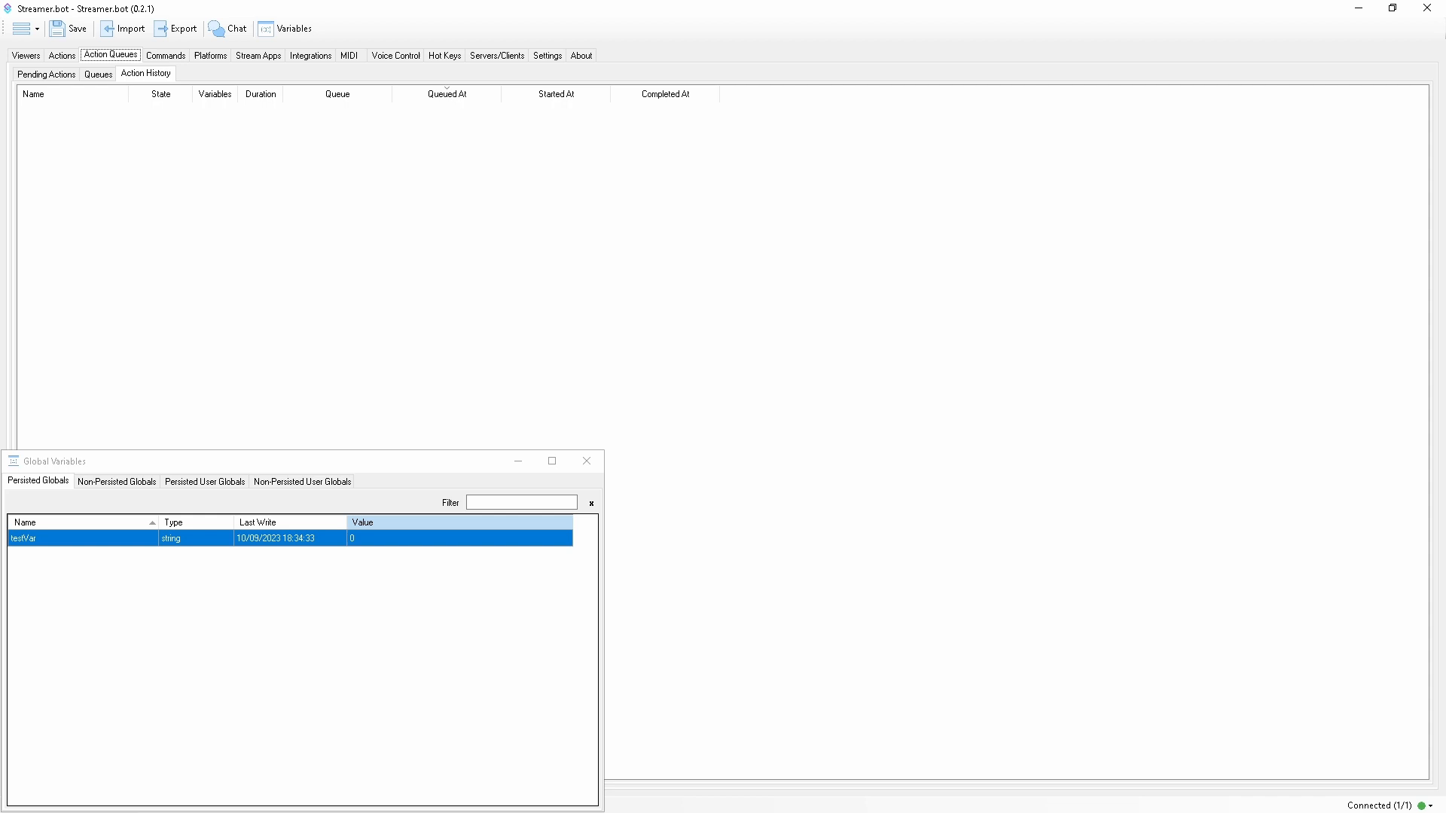
double_click(82, 538)
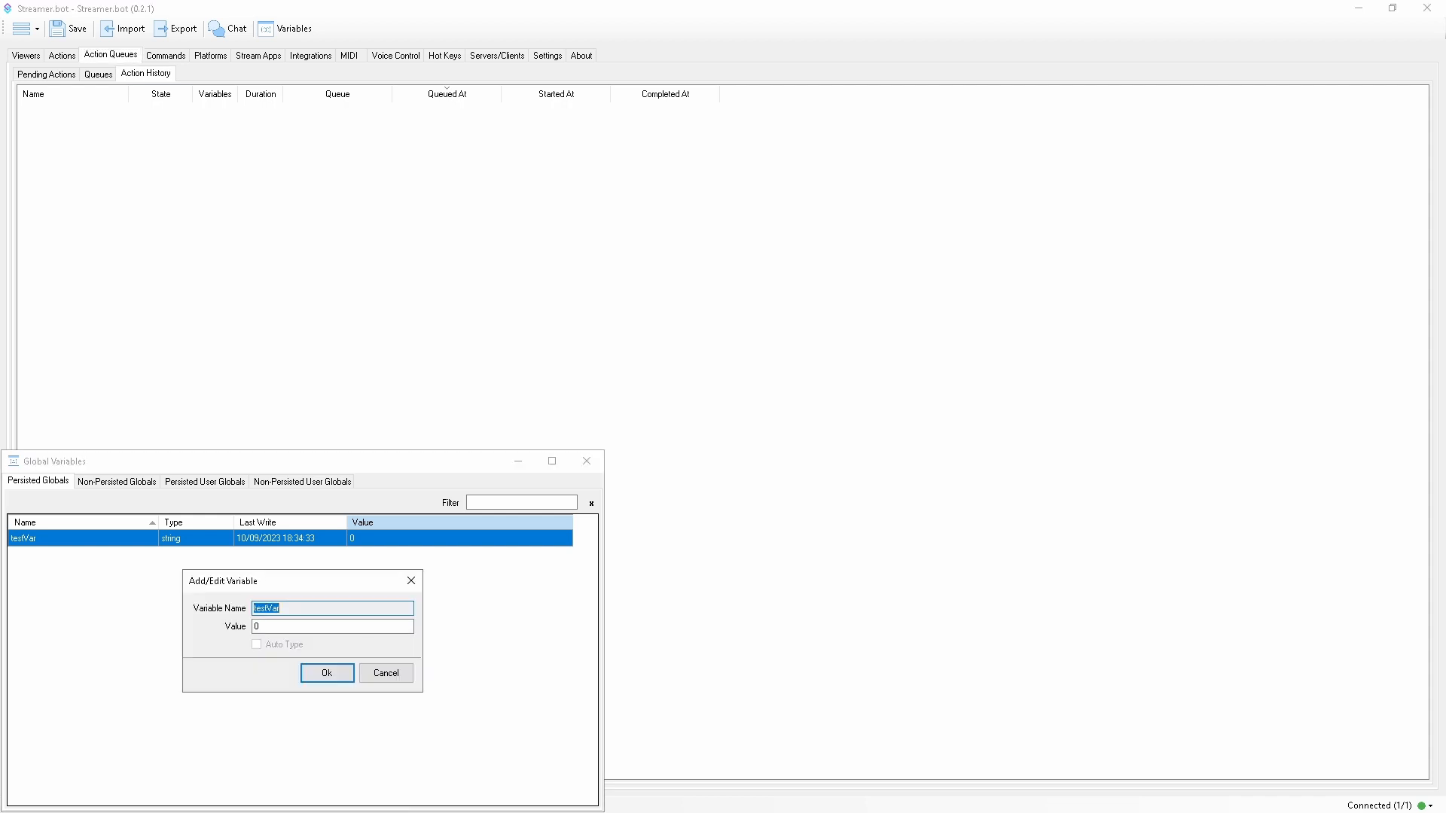
click(327, 672)
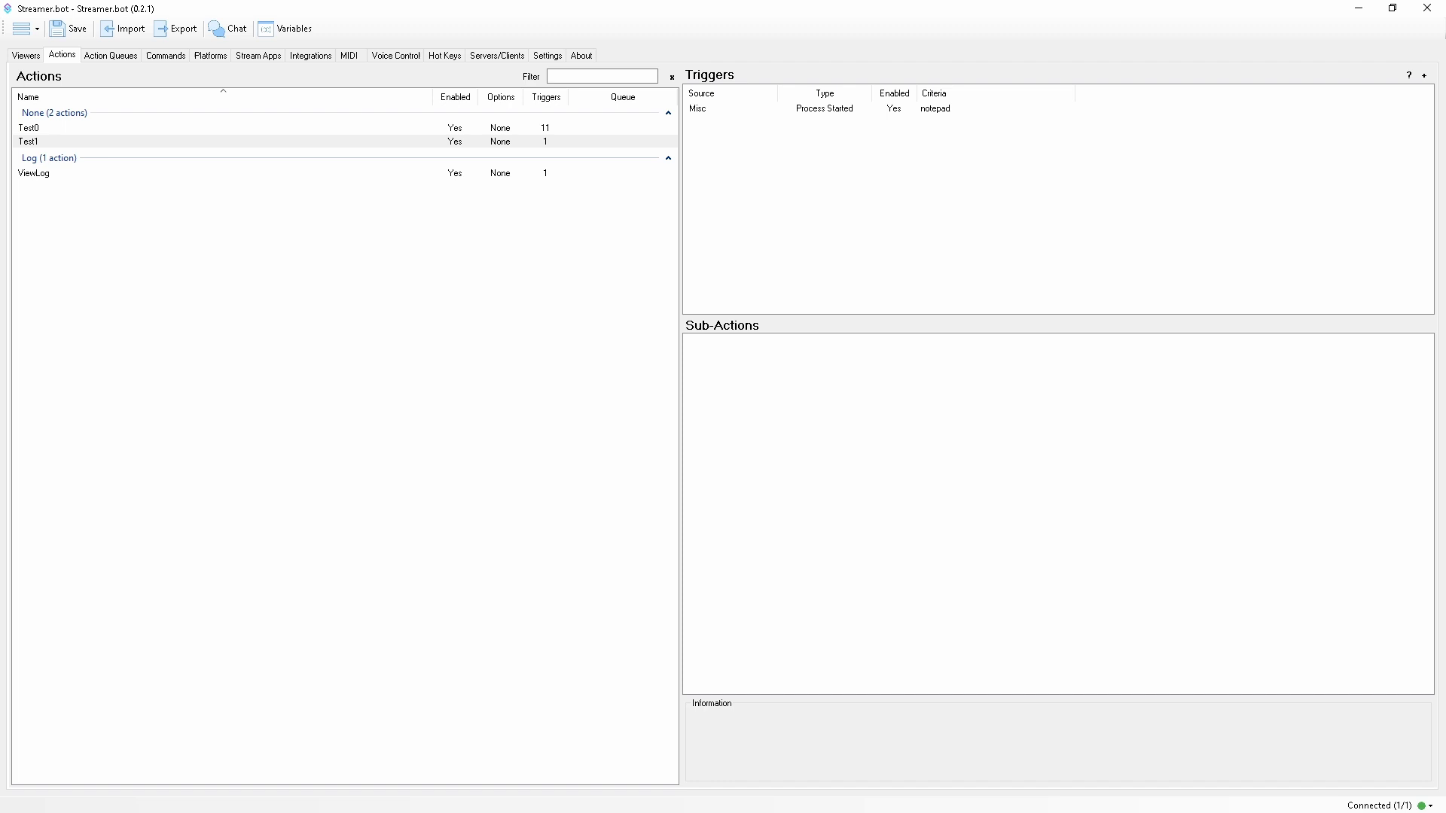
Review the notepad Process Started trigger, then view the completed Test1 entry in Action History
click(110, 55)
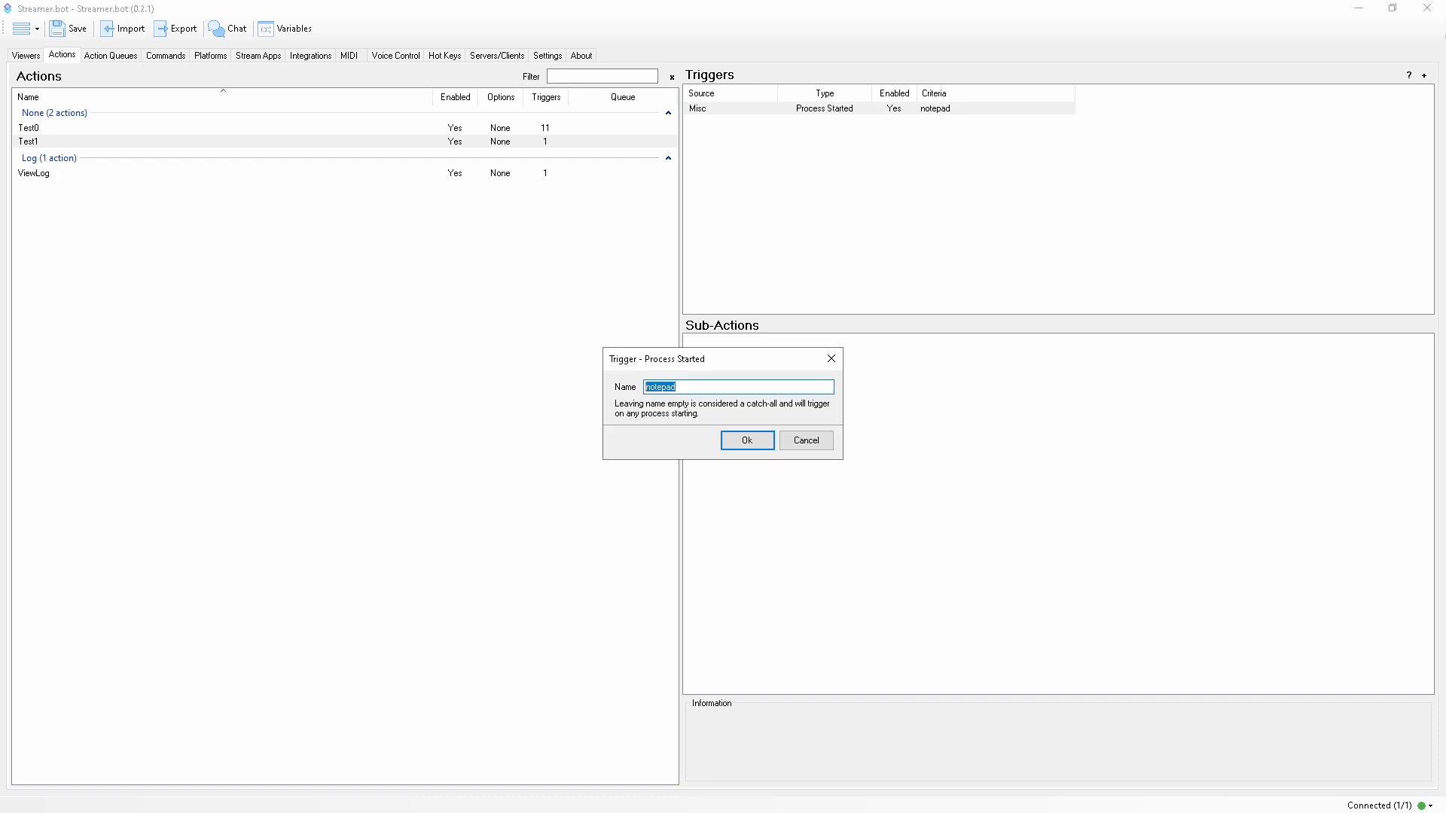
click(109, 54)
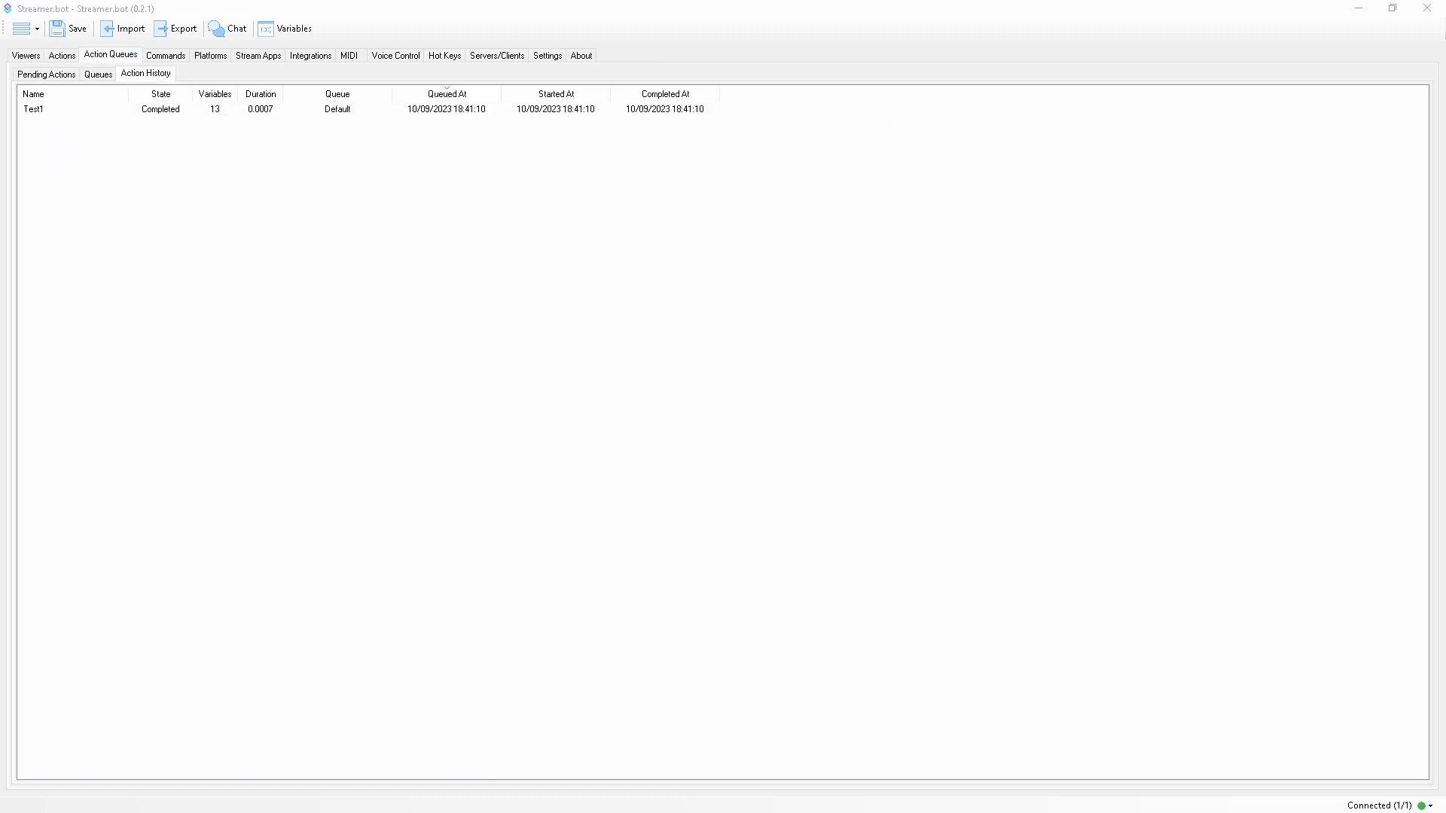
double_click(33, 109)
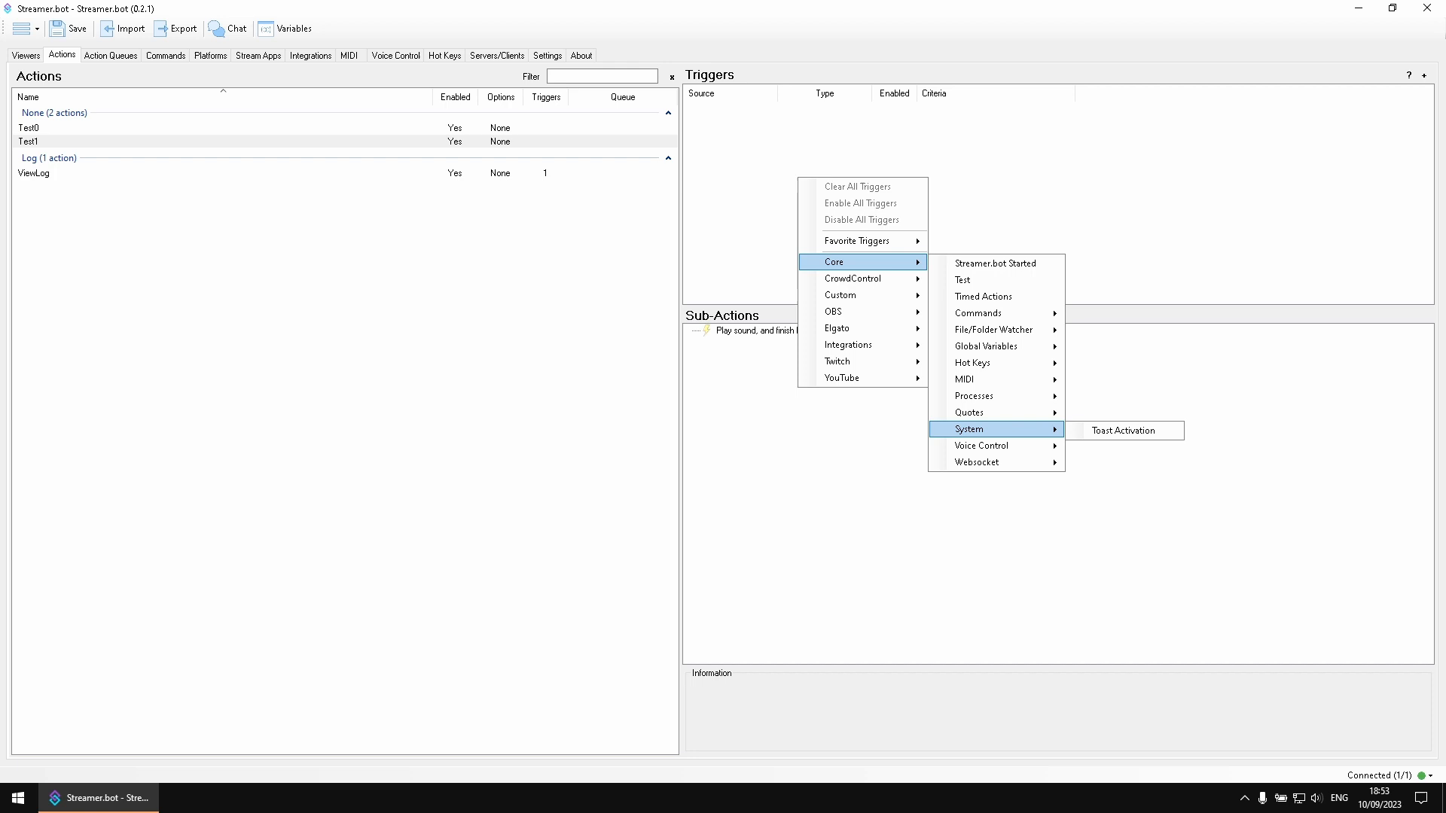
Add a Show Toast Notification sub-action with Title Hello and Text Toast
click(1124, 429)
text(Toast)
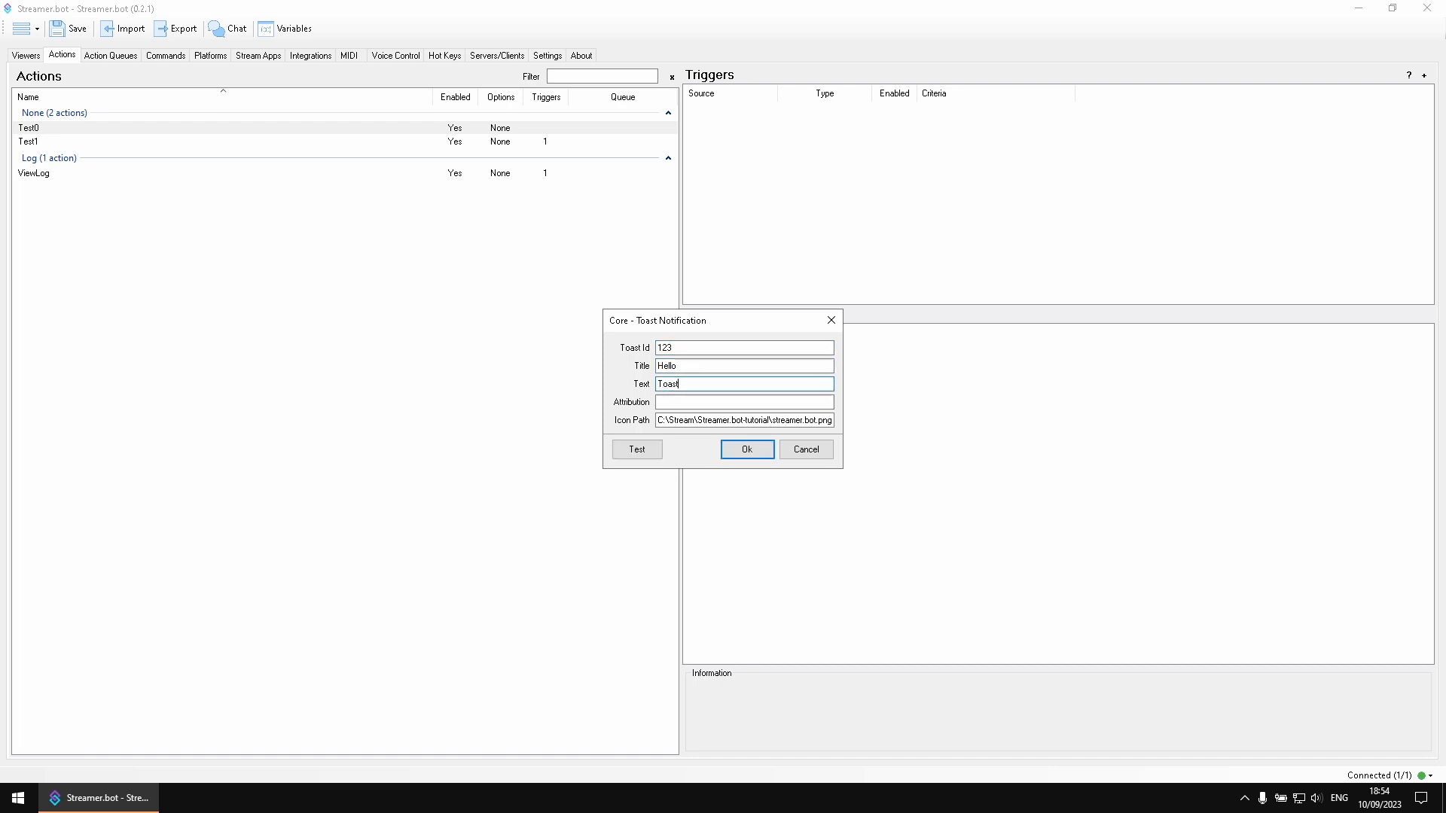
click(635, 448)
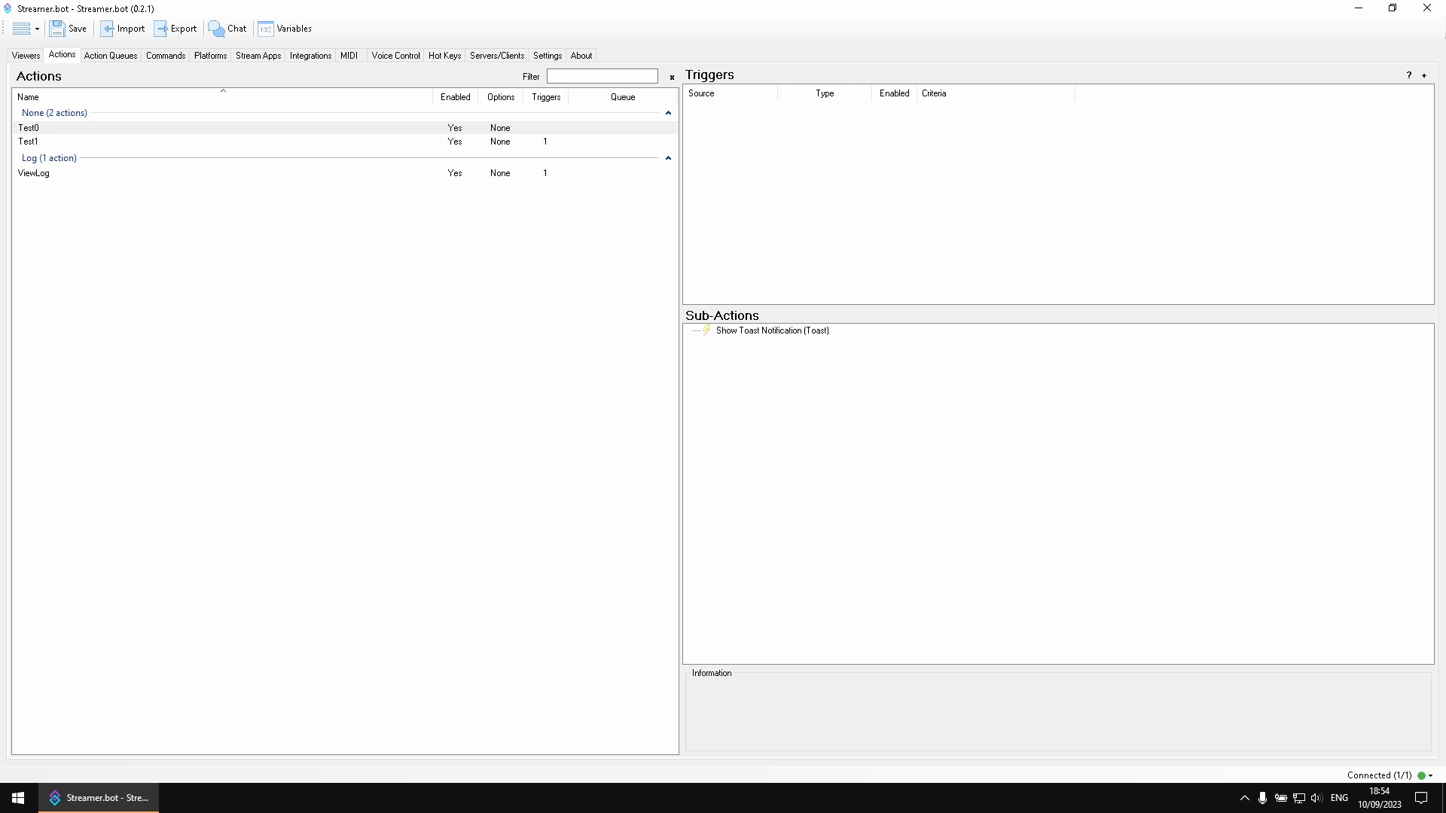
click(110, 54)
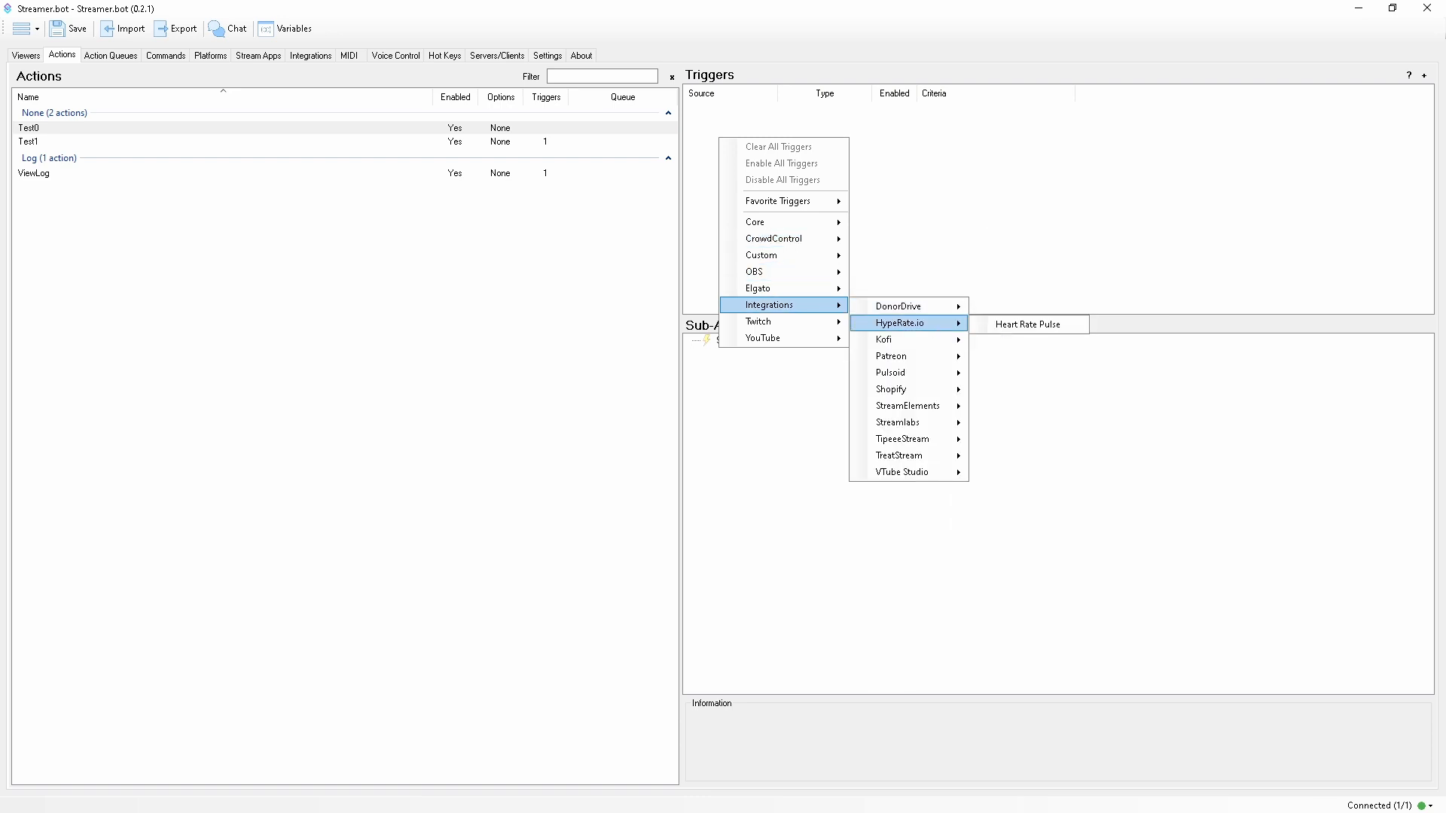
mouse_move(907, 405)
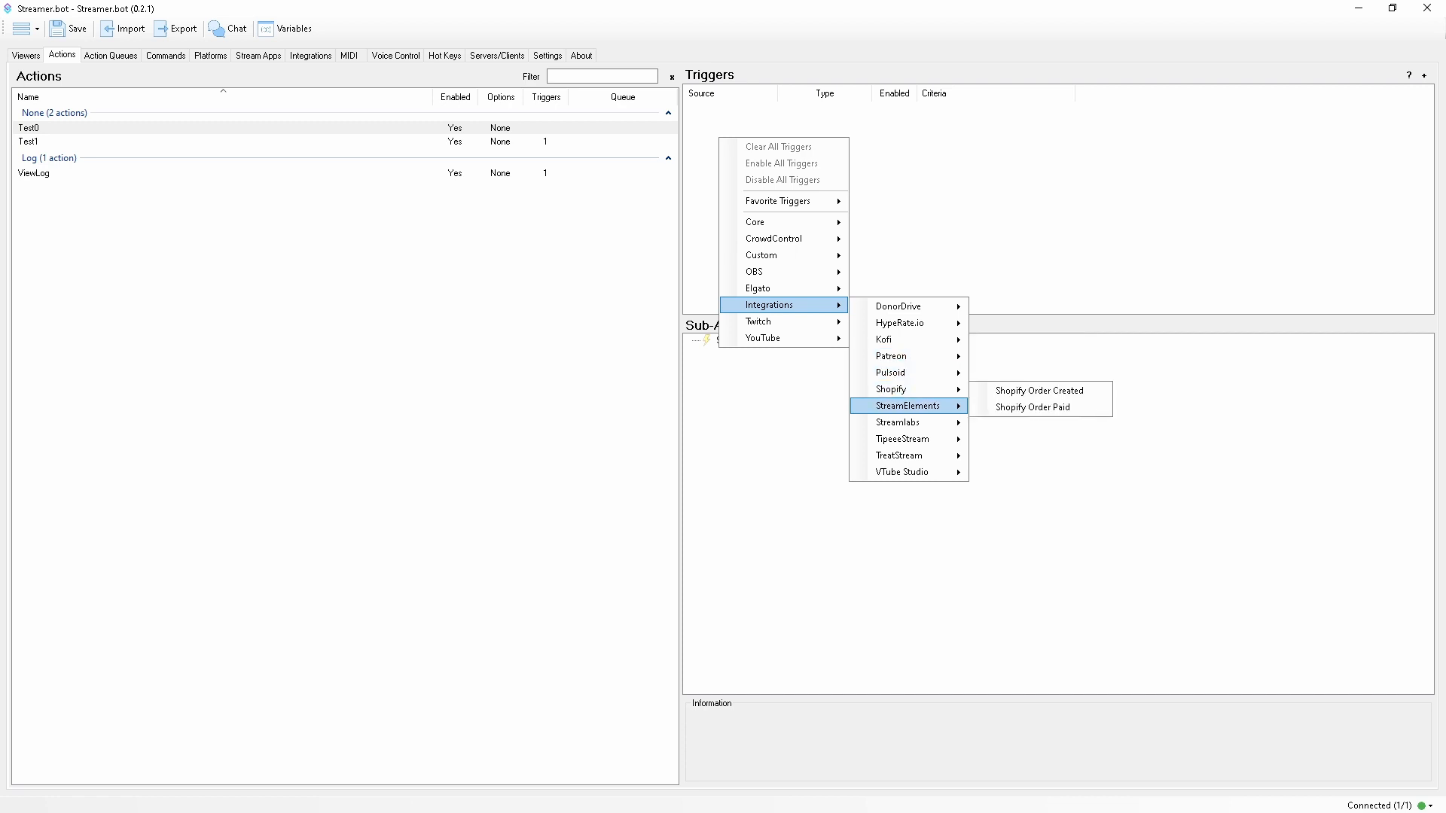
mouse_move(903, 472)
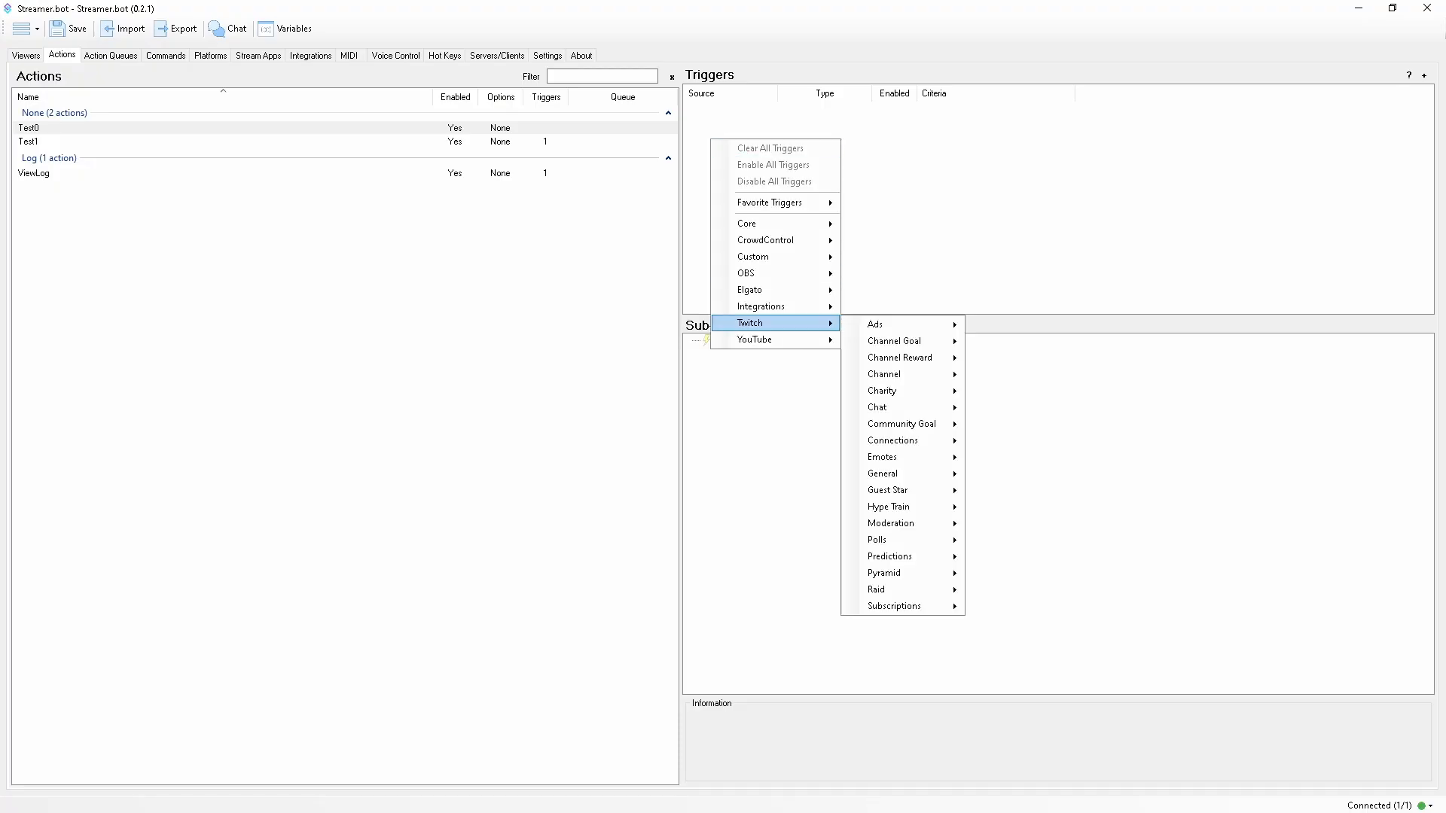
mouse_move(881, 456)
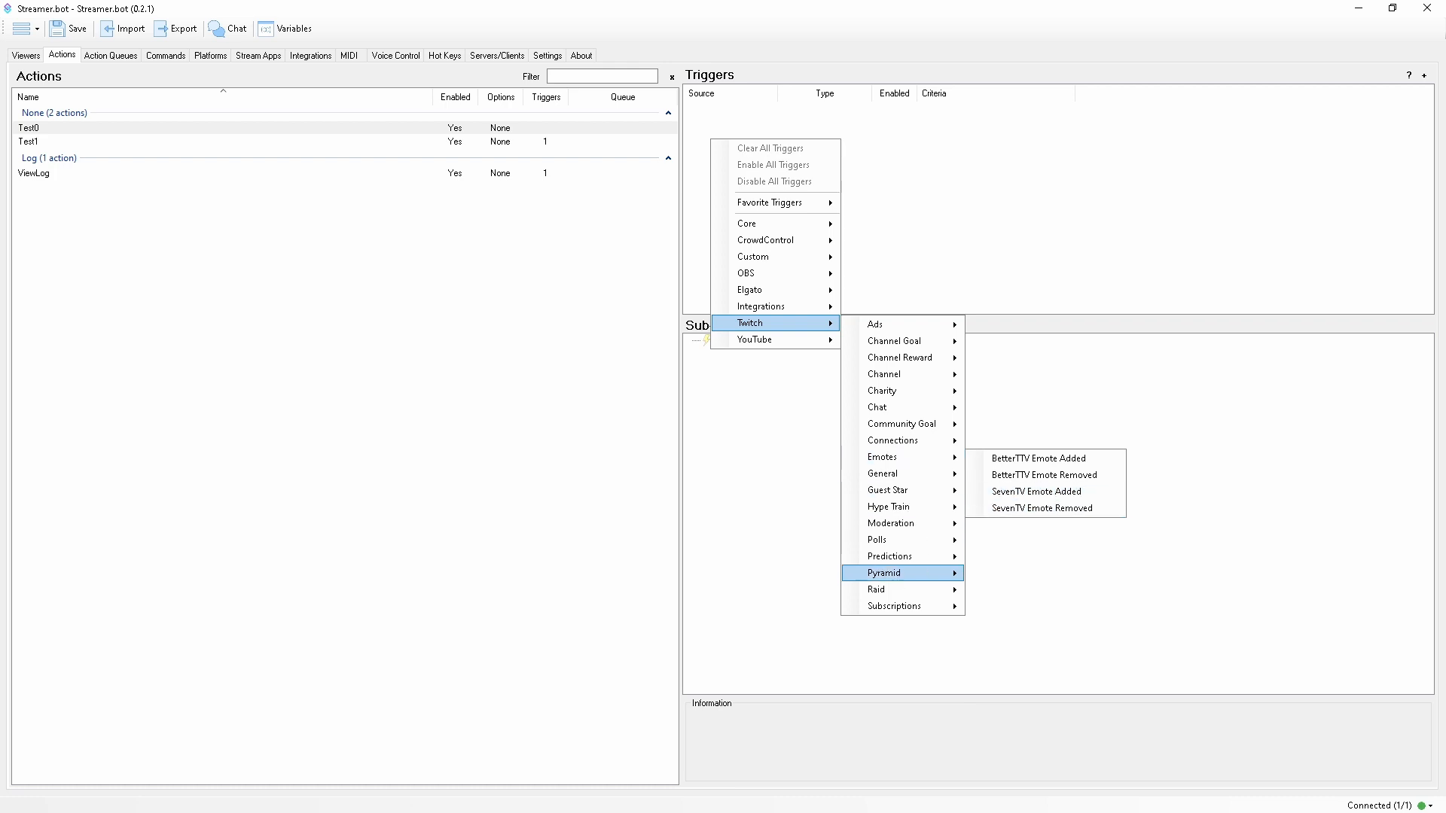
mouse_move(893, 374)
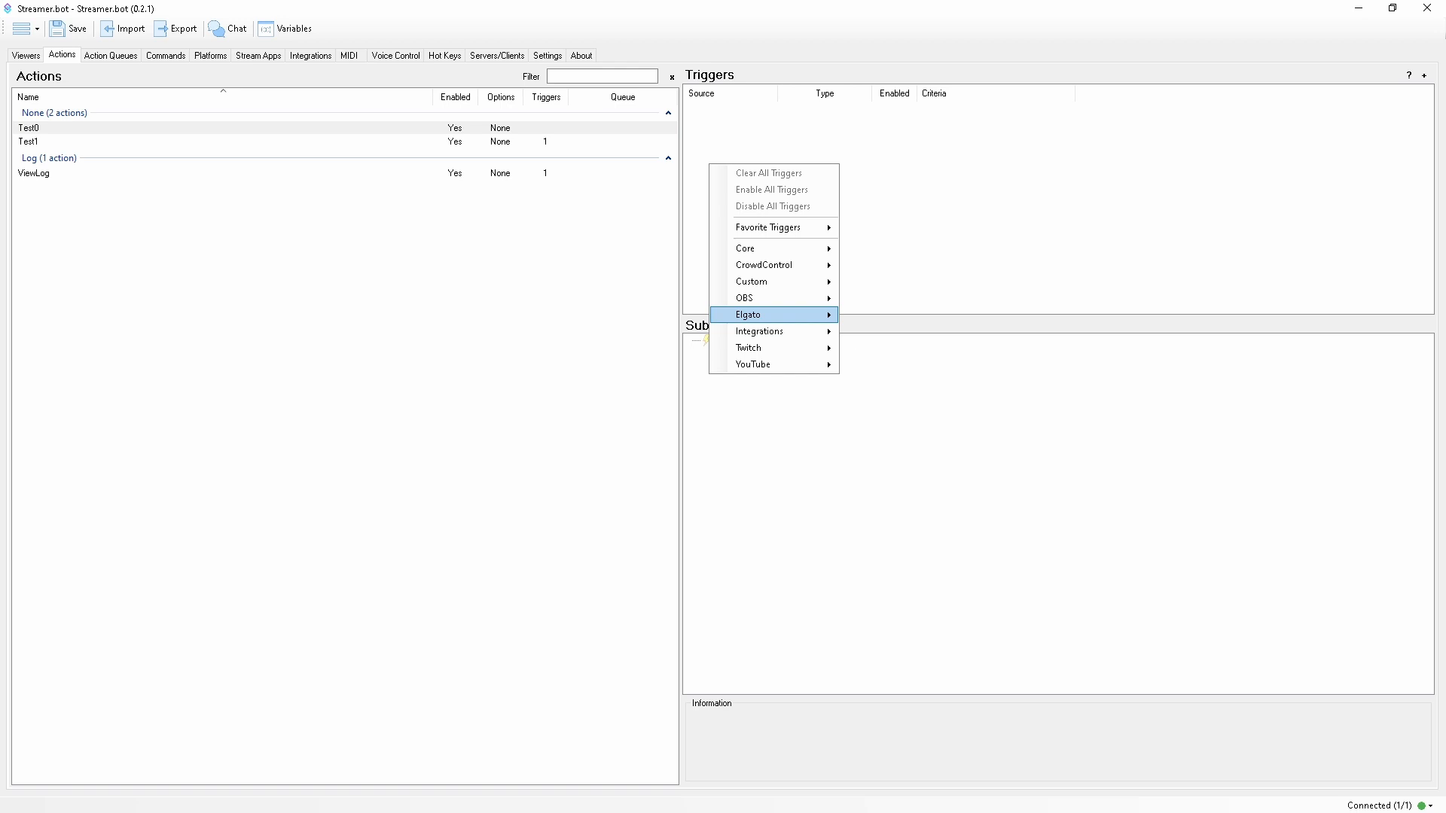
mouse_move(783, 363)
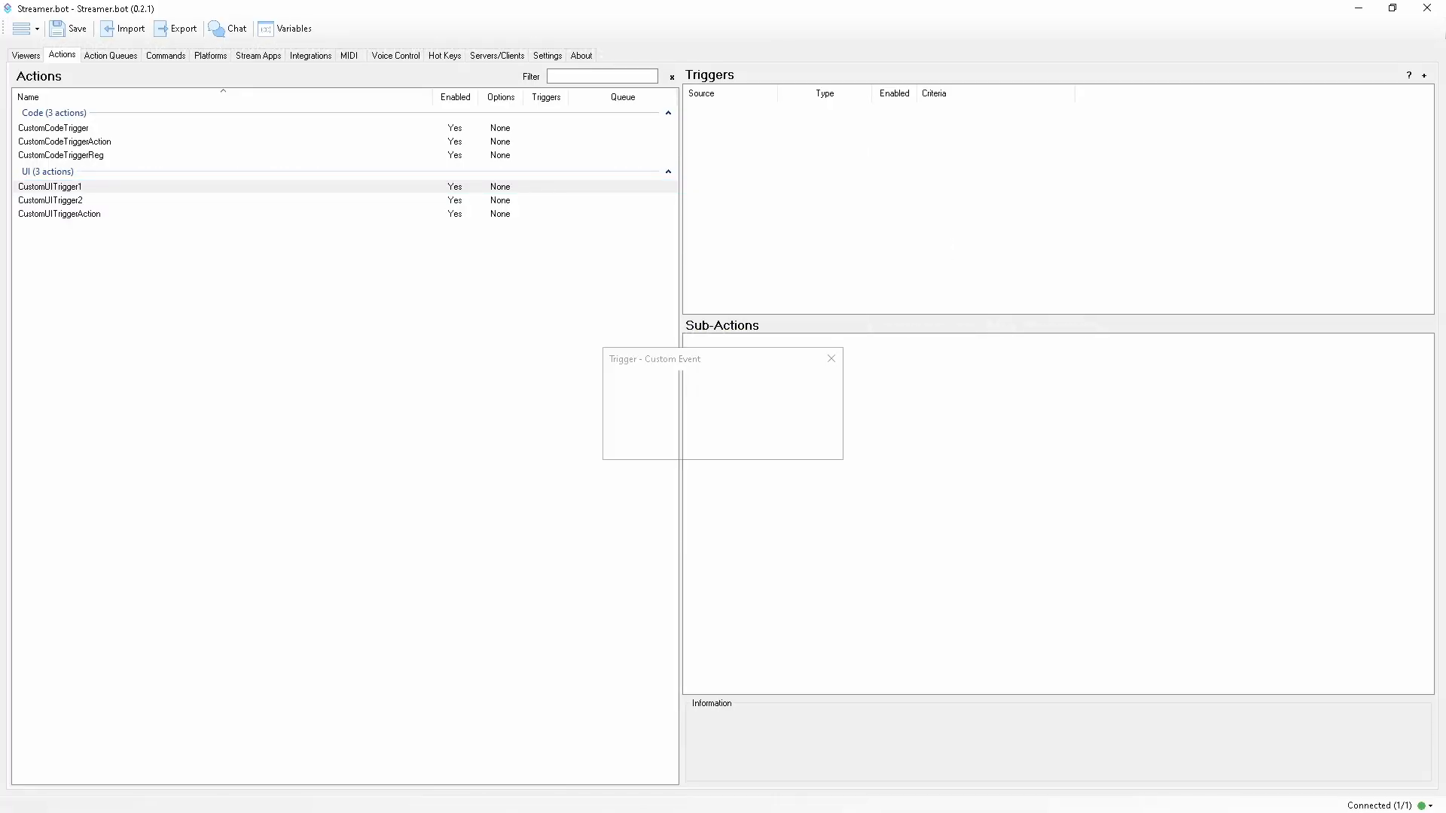
Add a Custom Event trigger for event name 'ui', then select CustomUITrigger1 to add its trigger
text(ui)
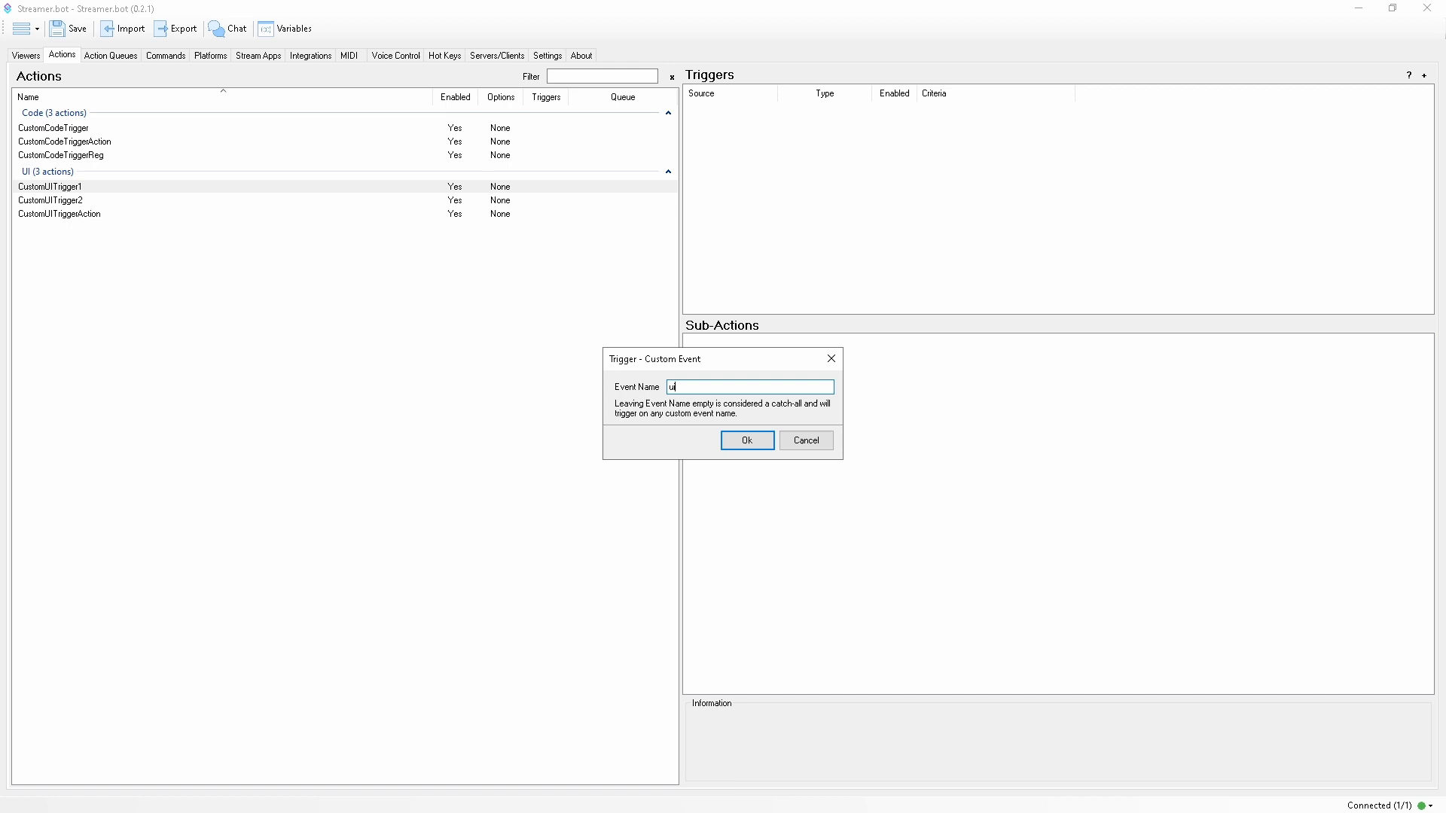
click(745, 441)
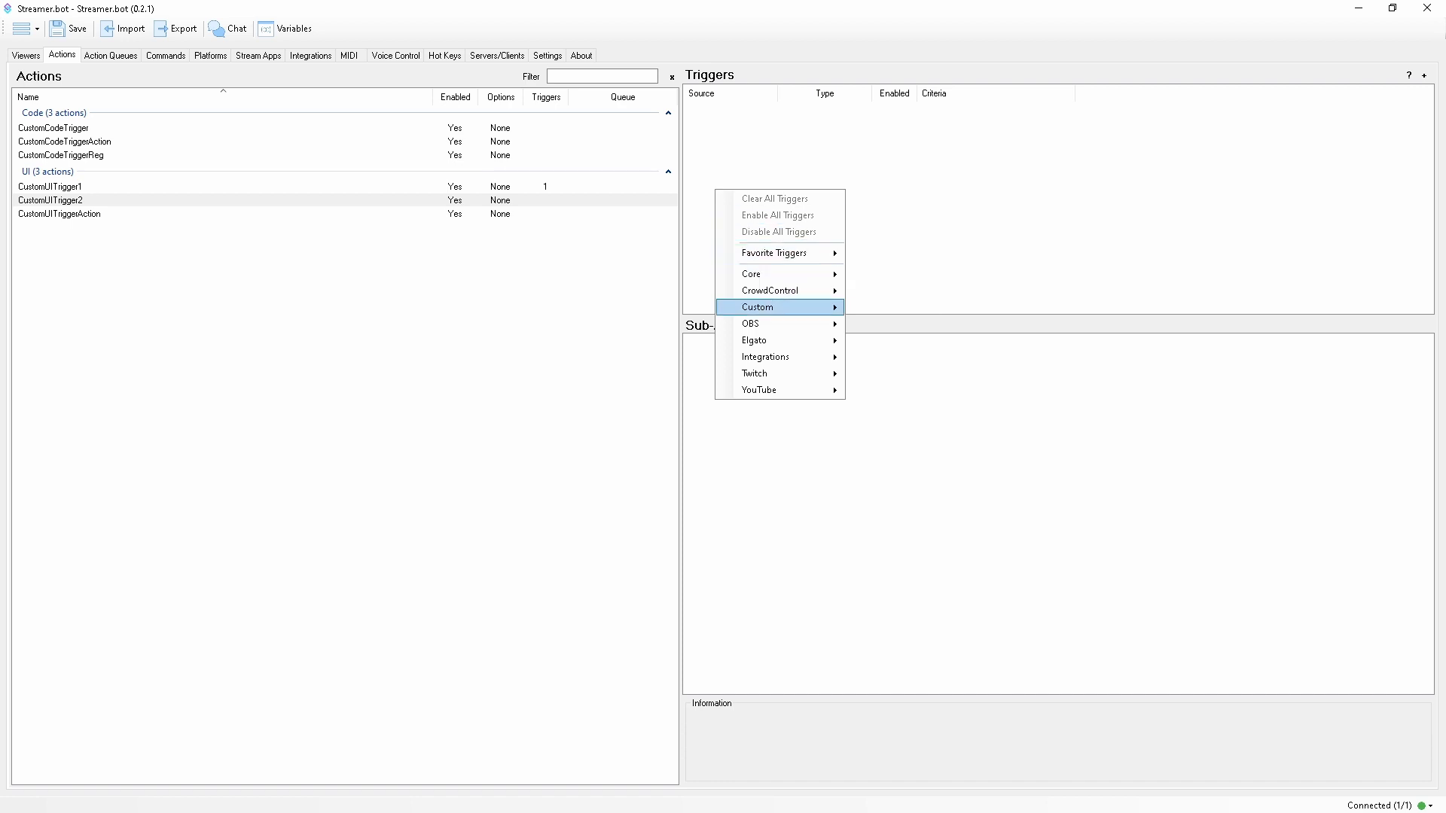
click(49, 187)
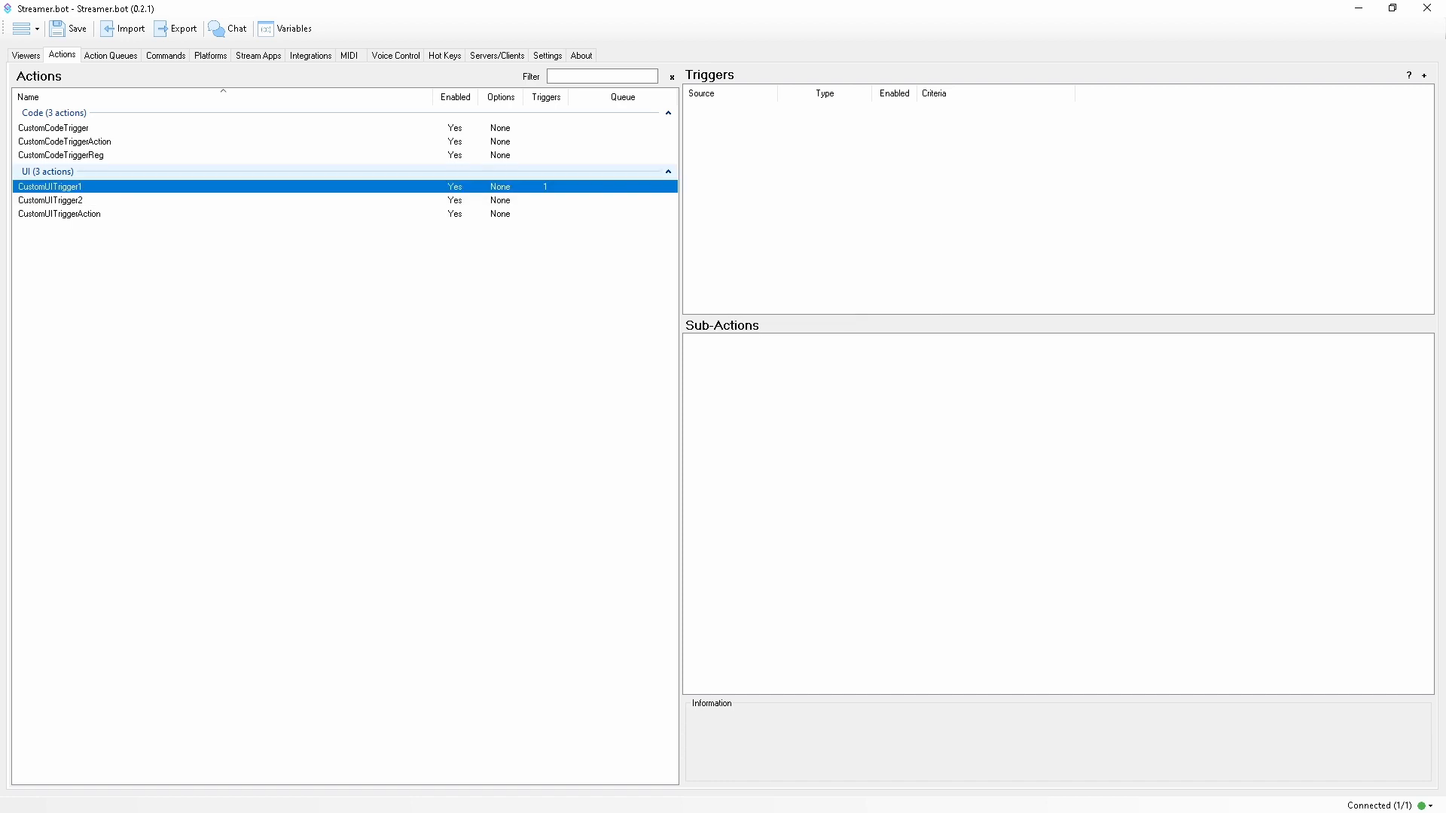
right_click(830, 109)
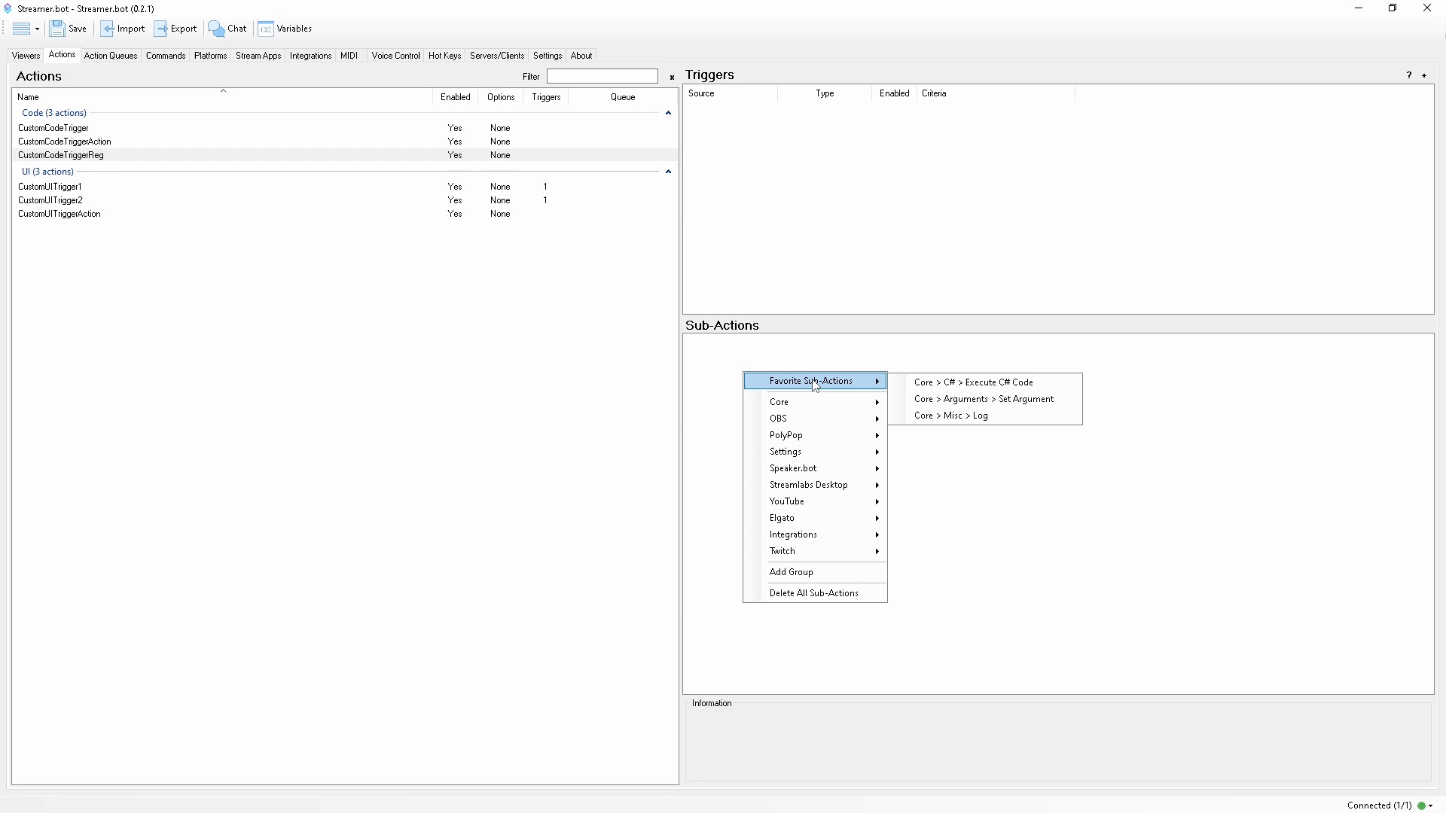
Add an Execute C# Code sub-action and the code-registered 'Something' custom trigger
click(971, 381)
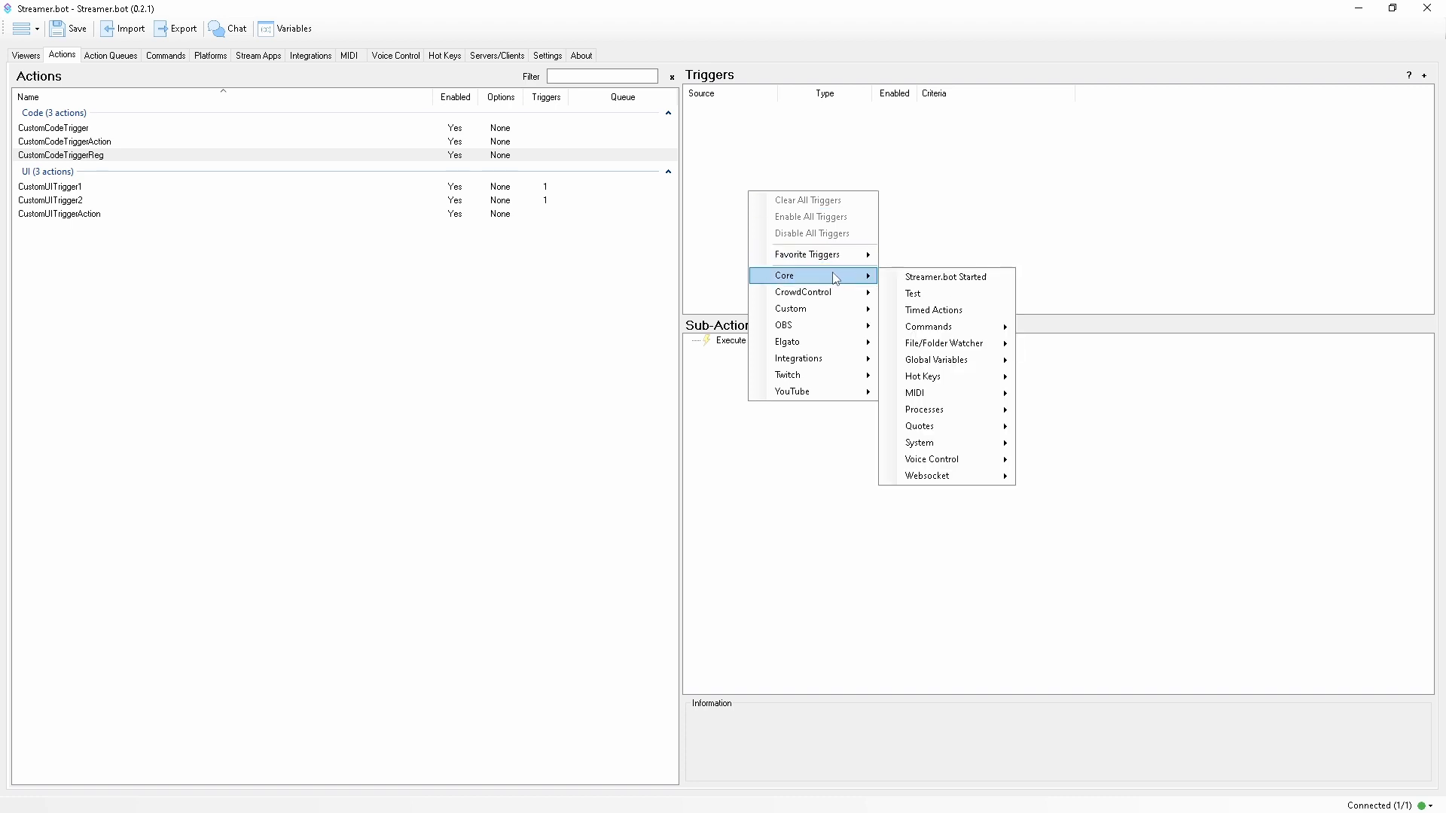
click(913, 294)
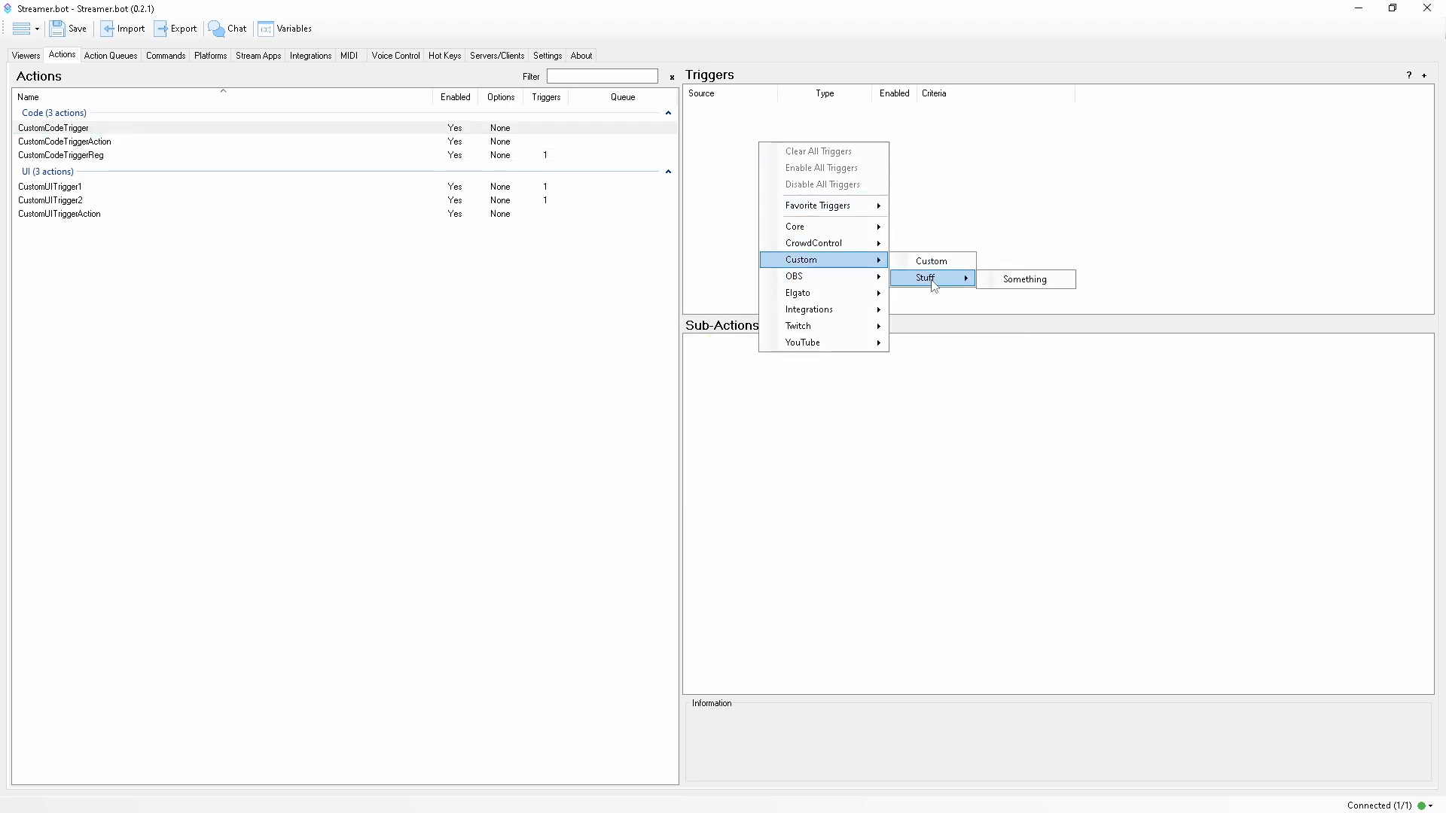
click(1024, 278)
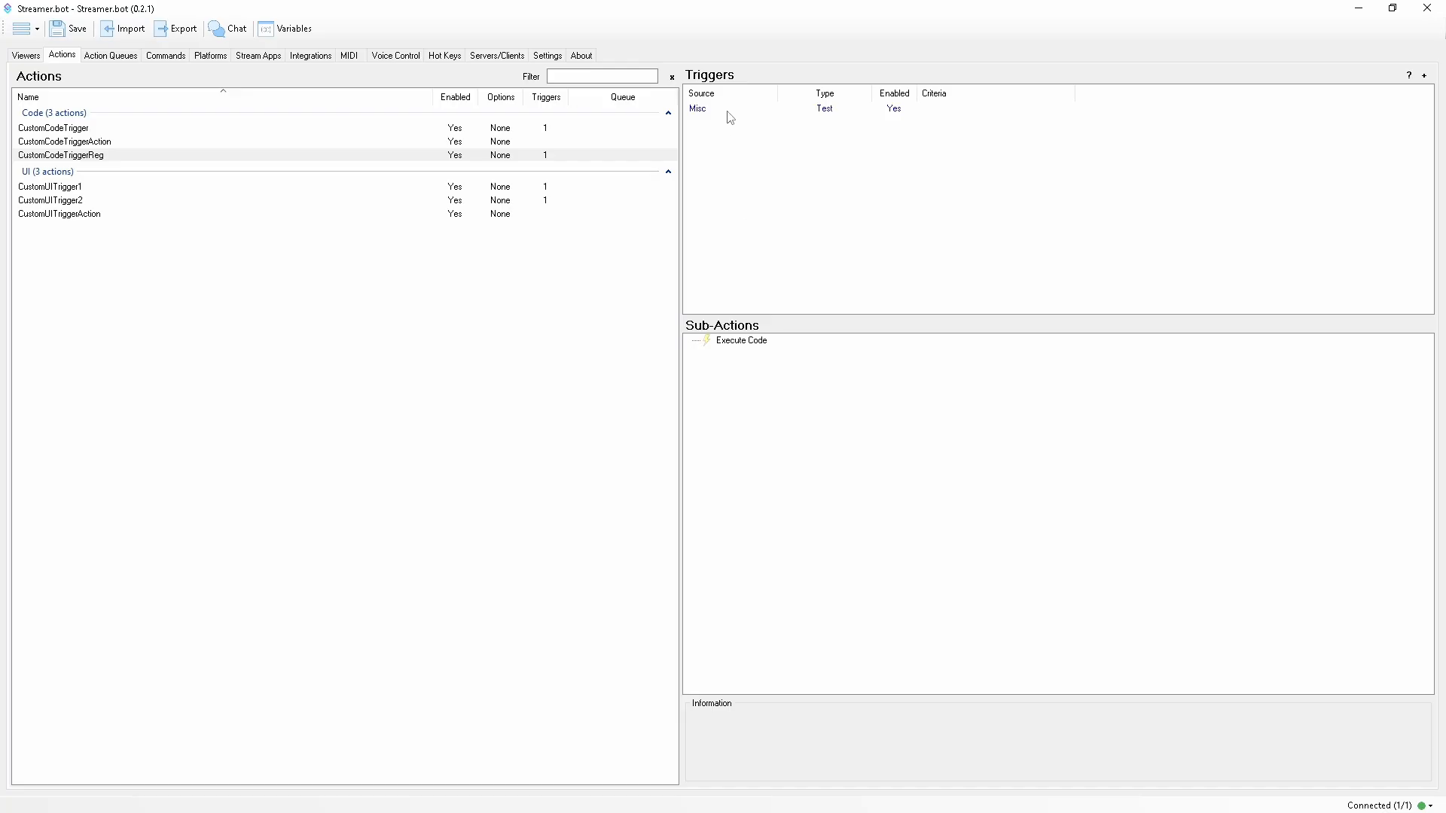
Switch the trigger to Core > Streamer.bot Started and add an Execute(); call inside Init
right_click(728, 116)
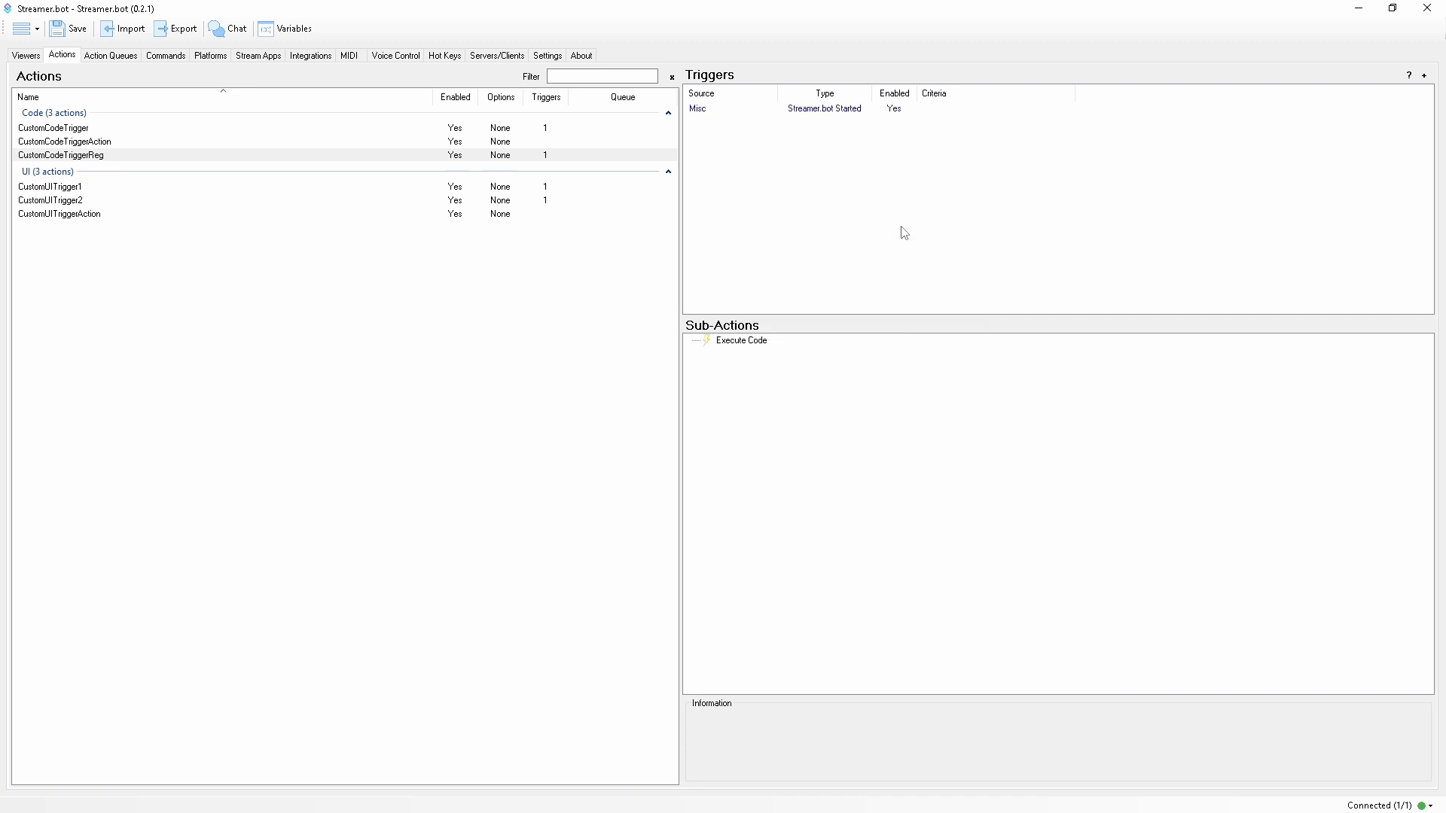
mouse_move(925, 236)
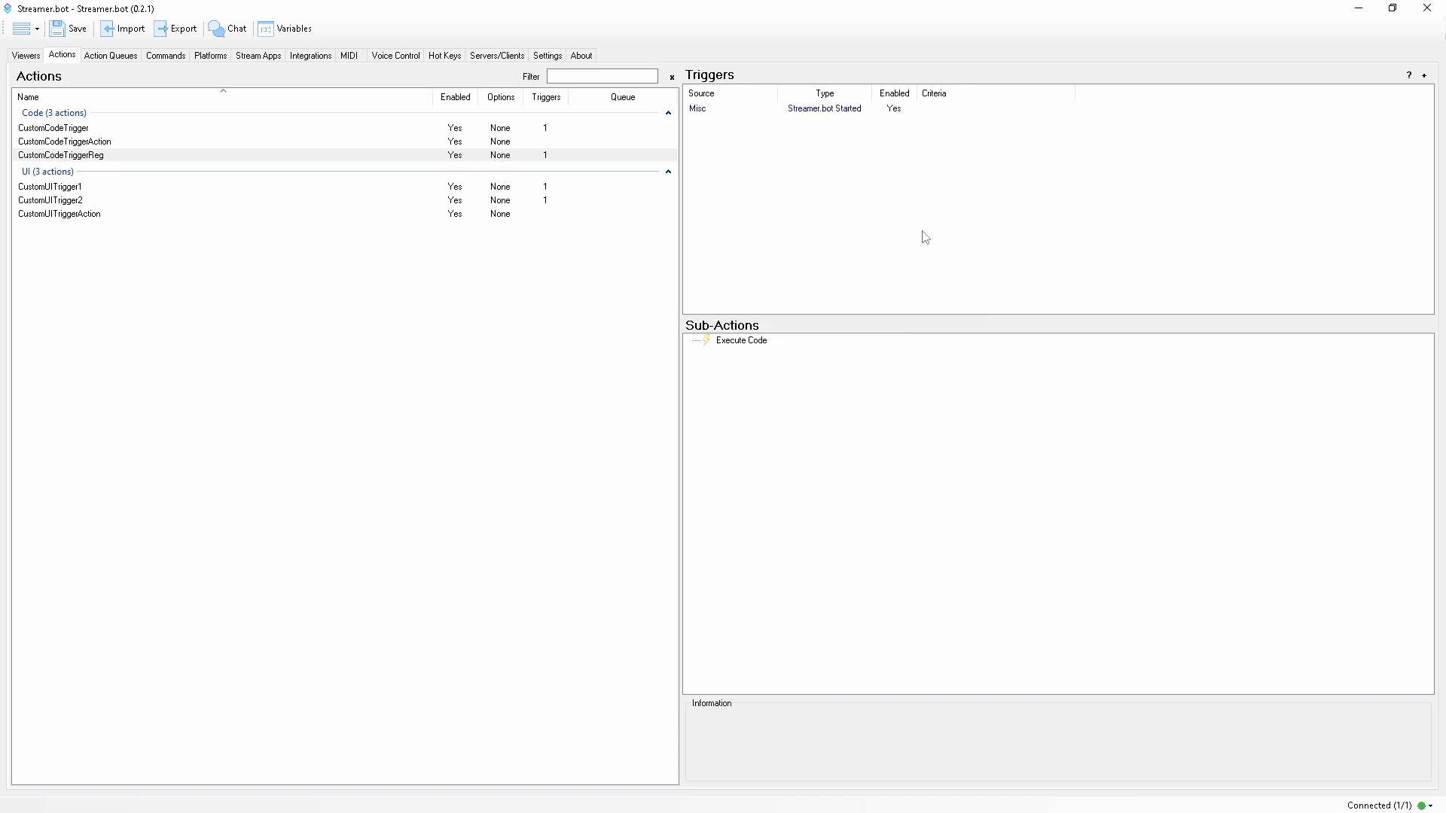
double_click(741, 341)
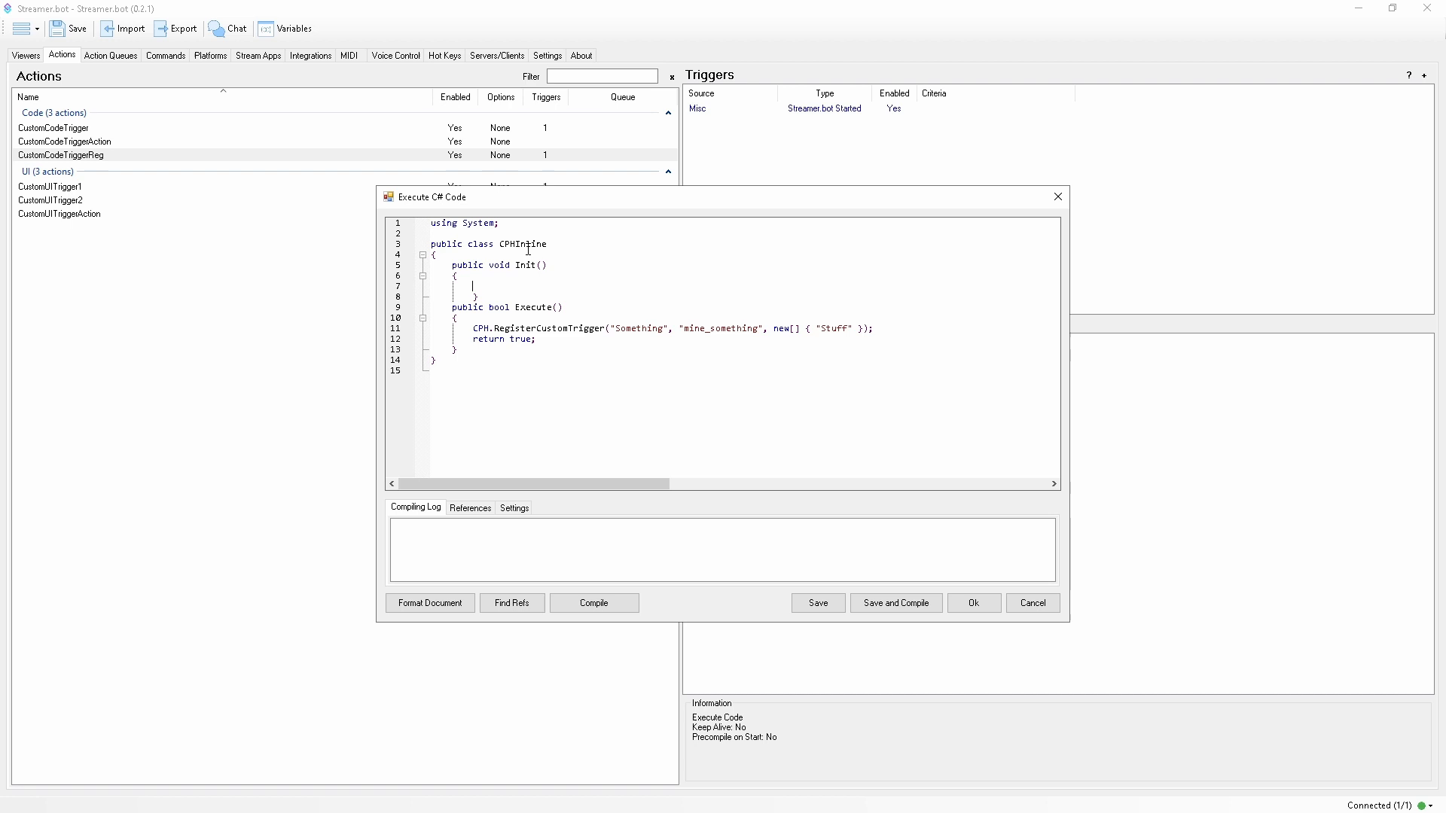
text(E)
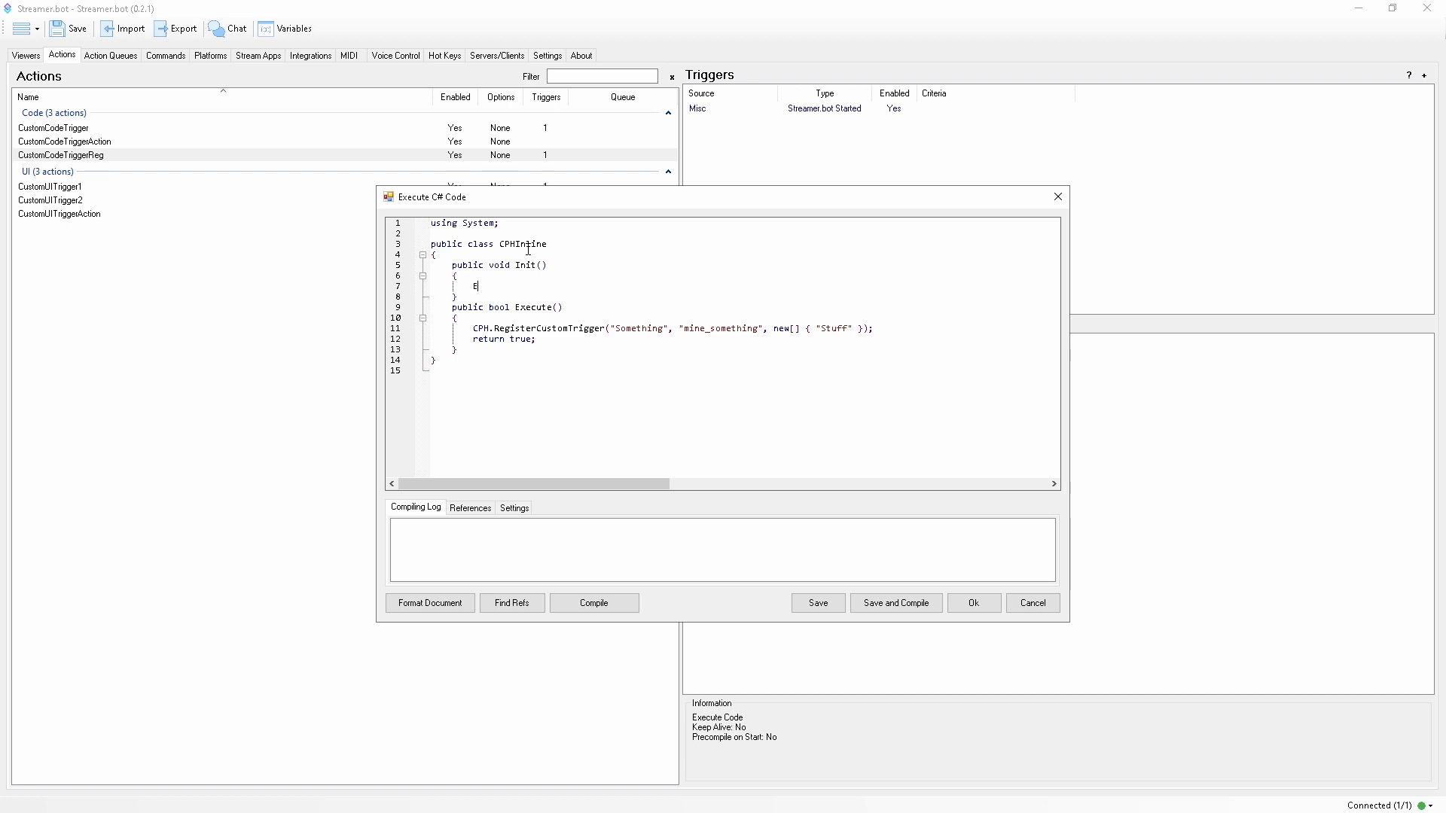
text(xecute();)
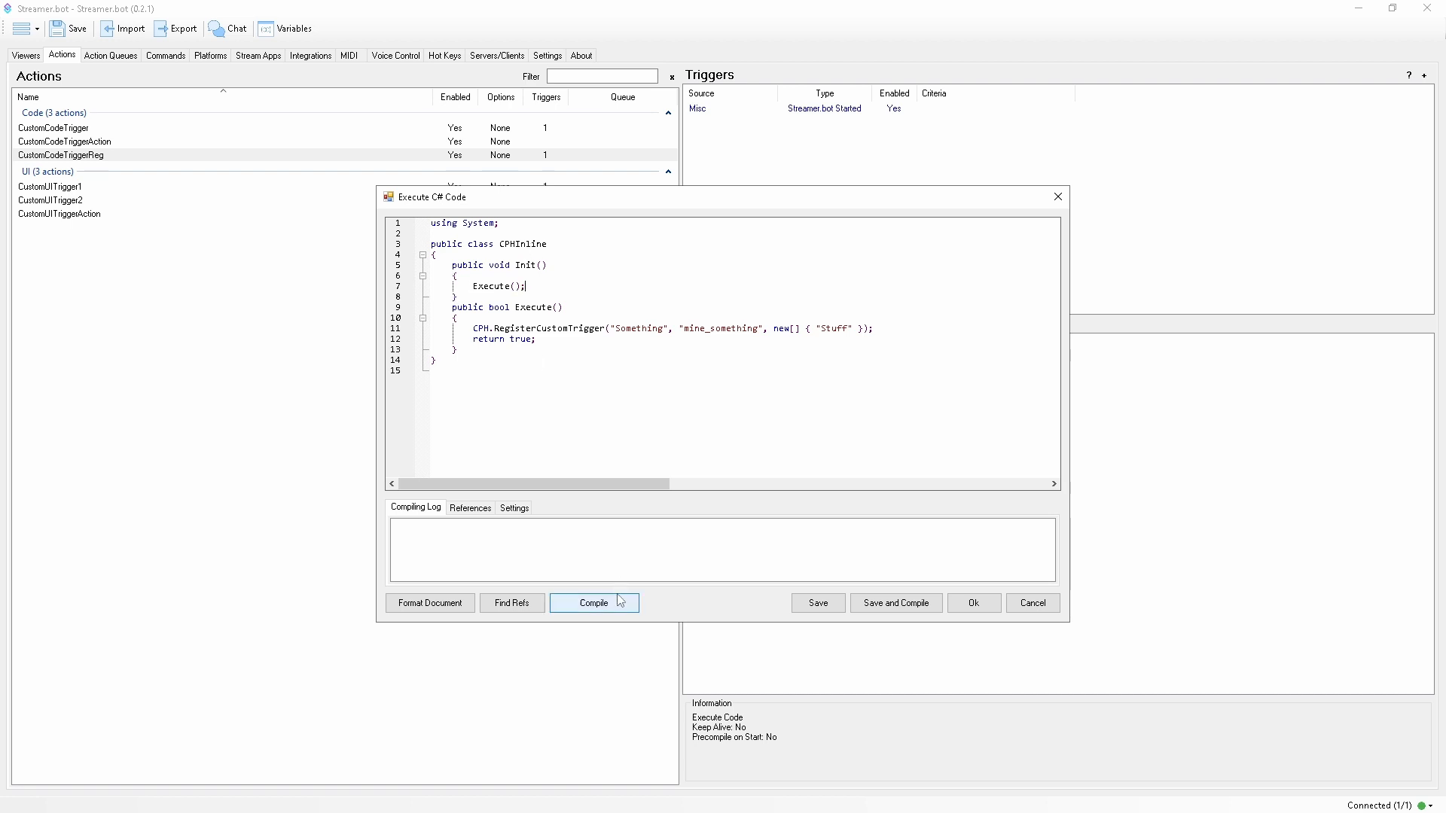
click(972, 603)
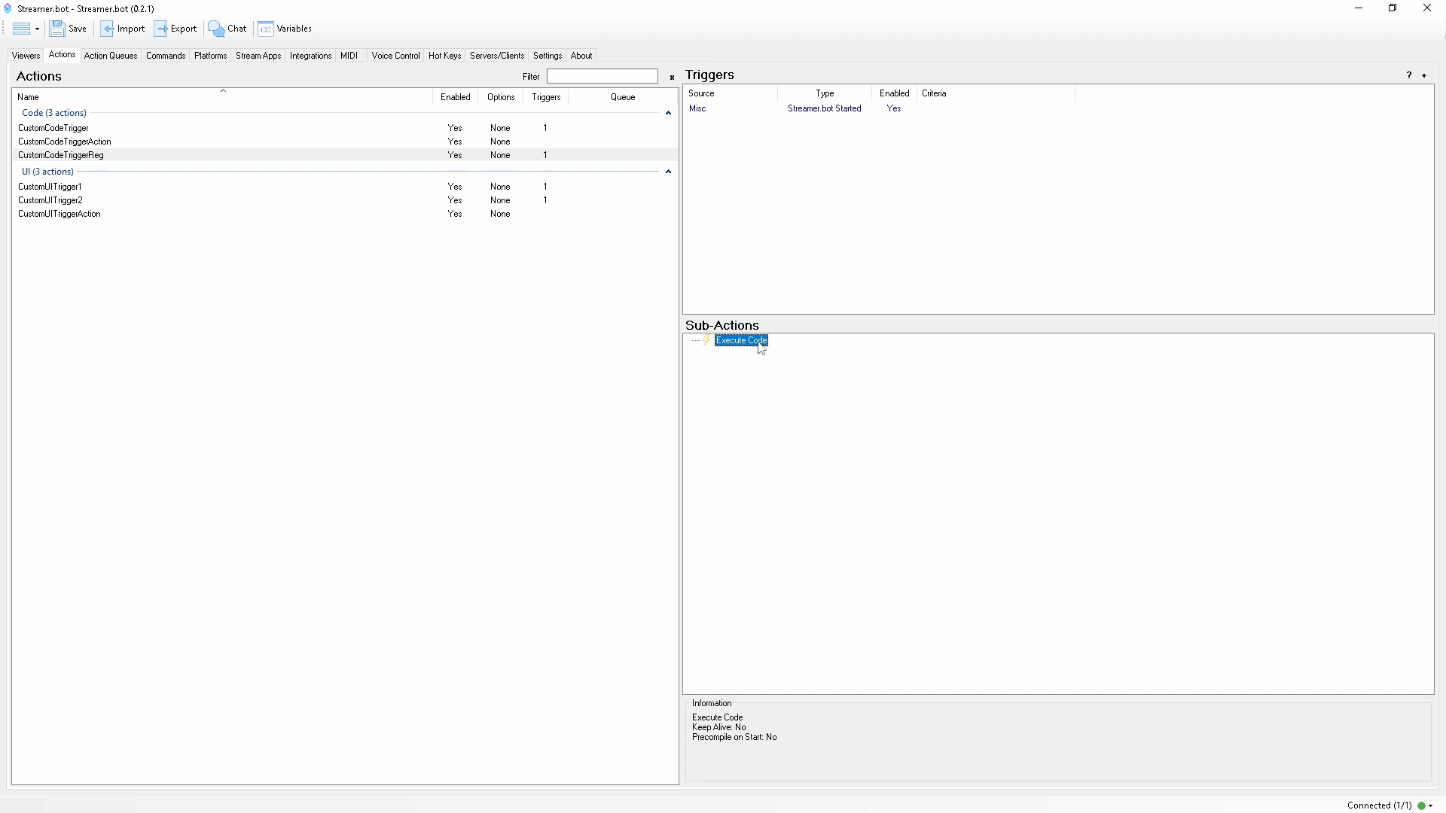
Rename the registered trigger strings to 'Something new' / mine_something_new and save
double_click(741, 340)
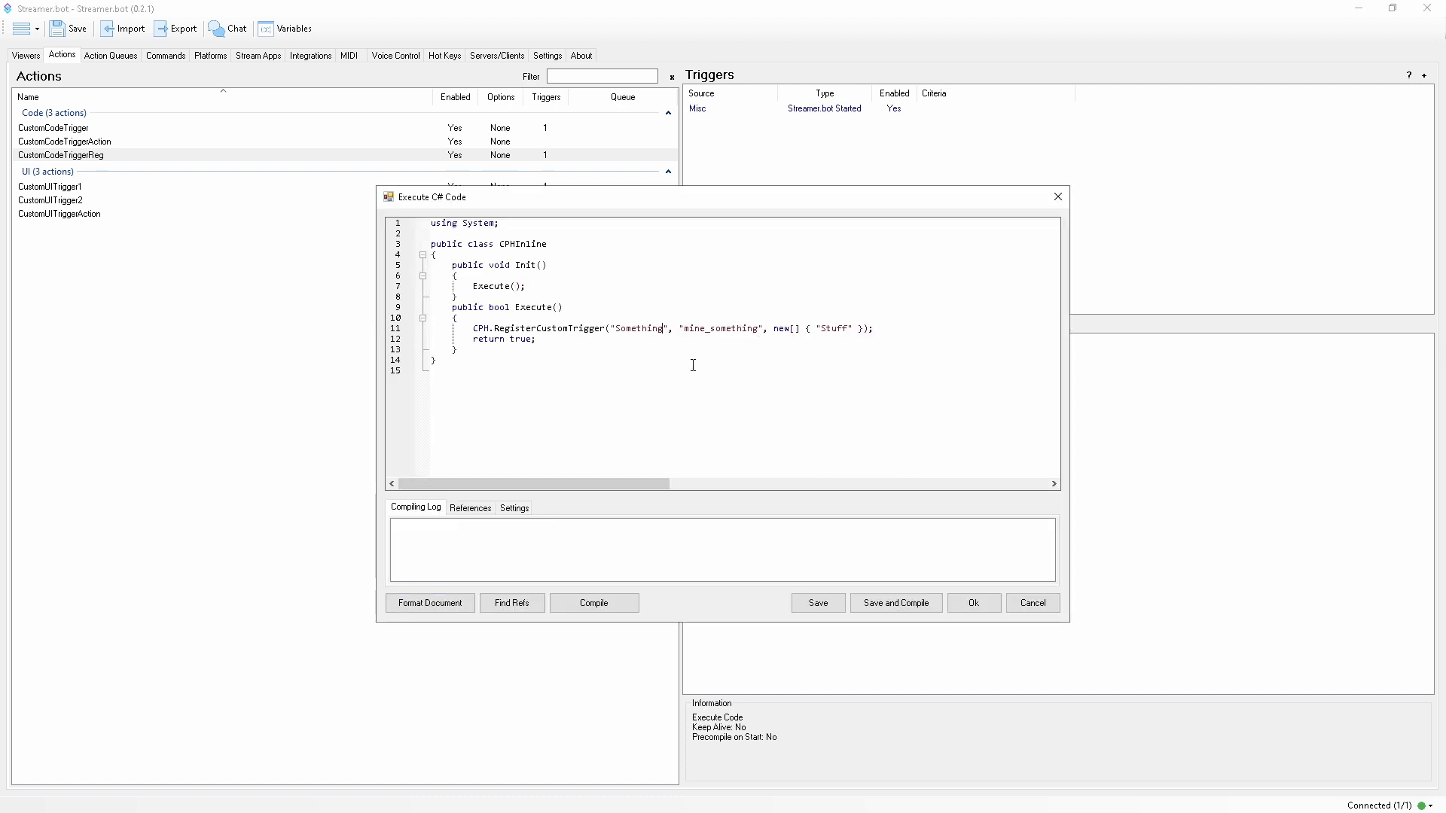
text(new)
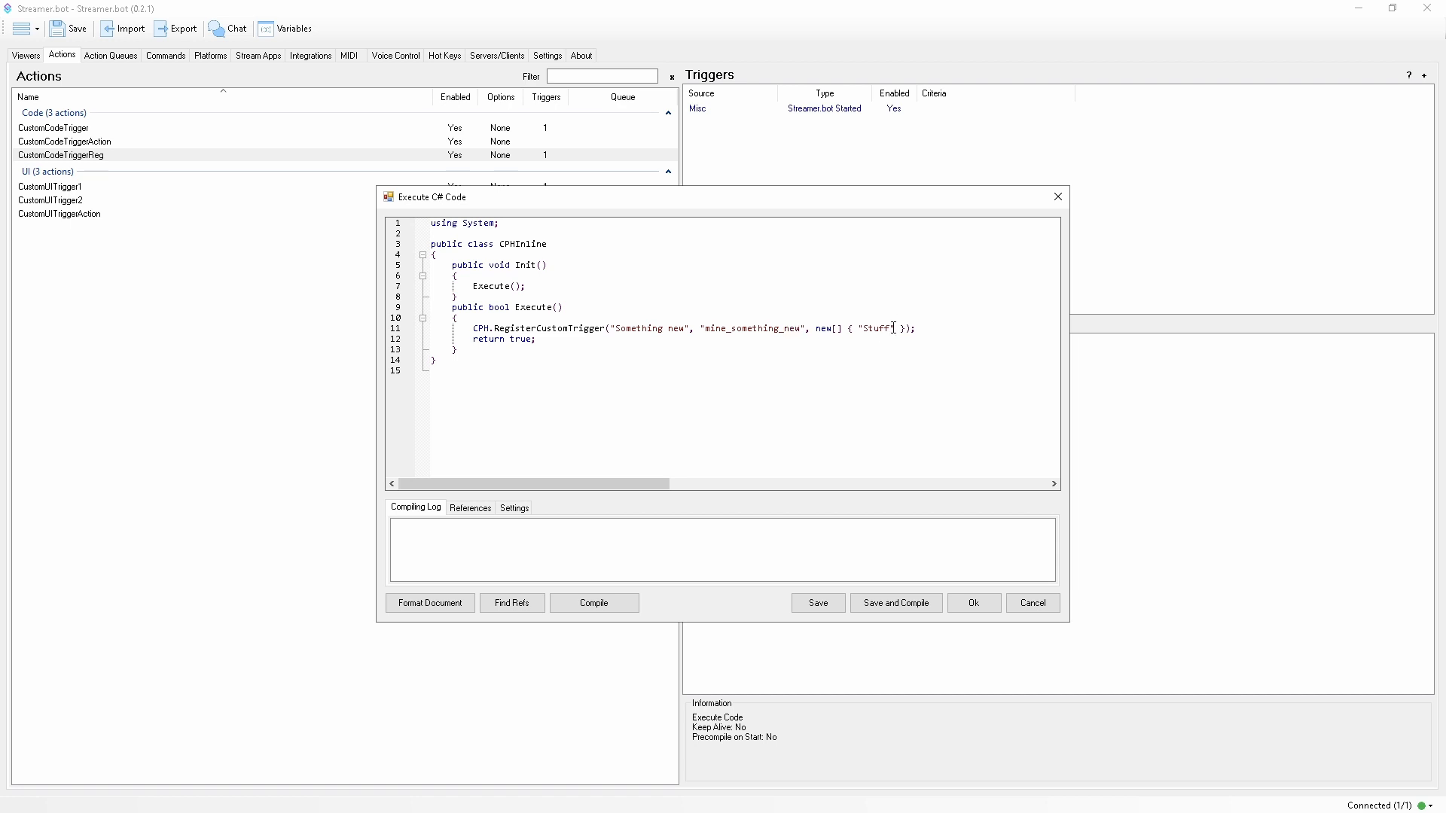
click(972, 603)
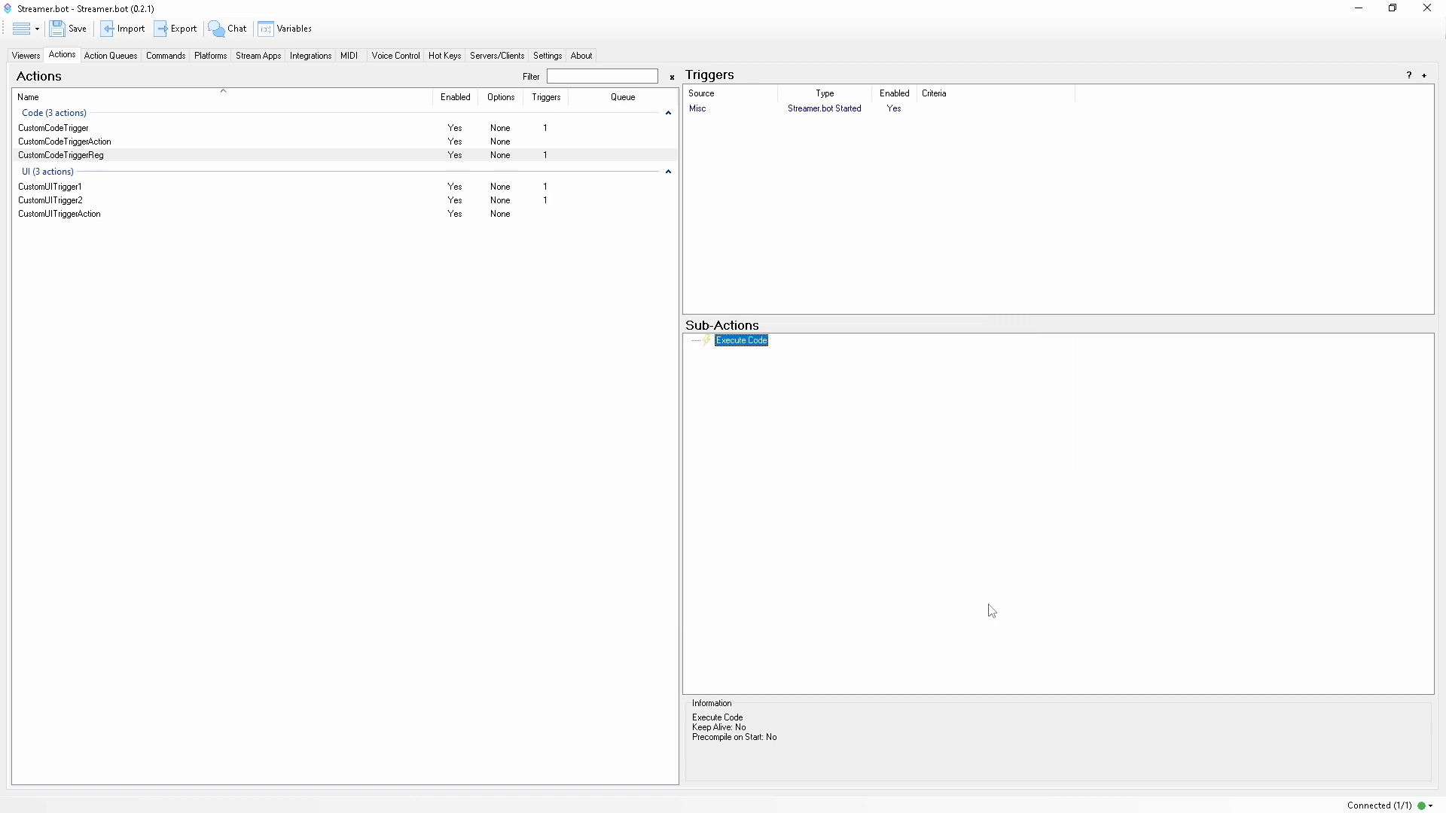
right_click(729, 183)
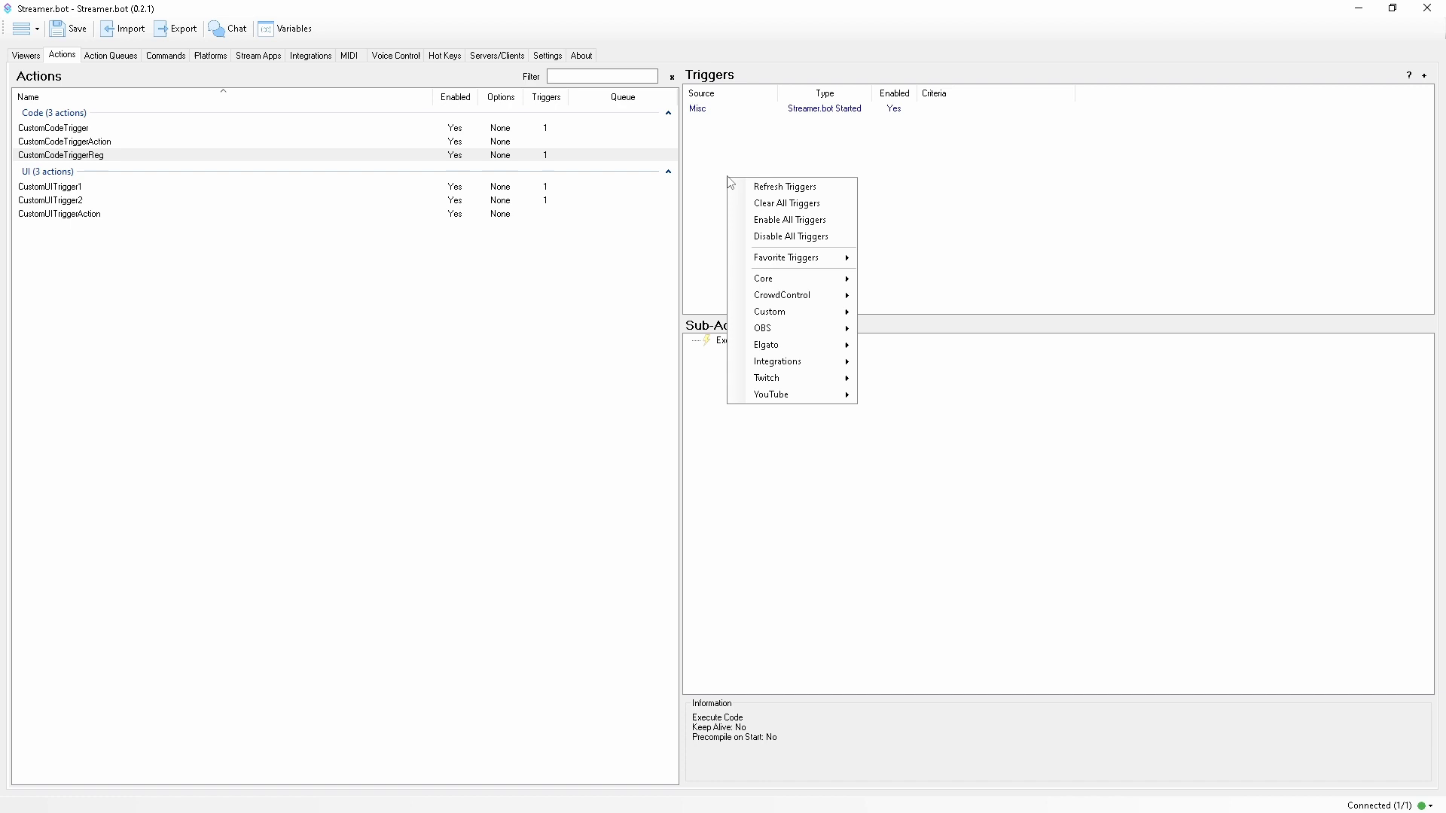
mouse_move(902, 346)
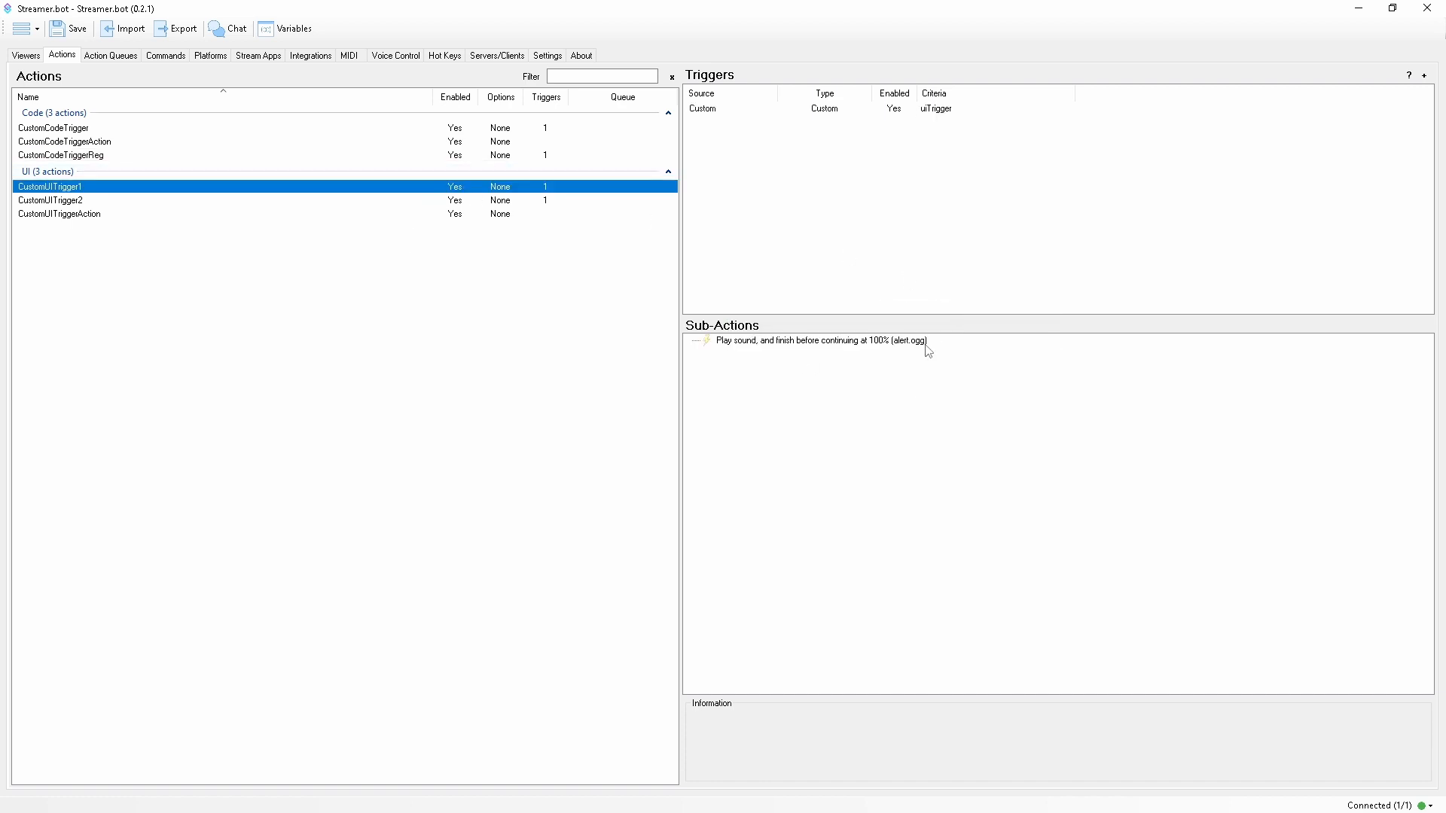
Compile and accept CPH.TriggerEvent("uiTrigger") in CustomUITriggerAction's Execute C# Code
click(59, 212)
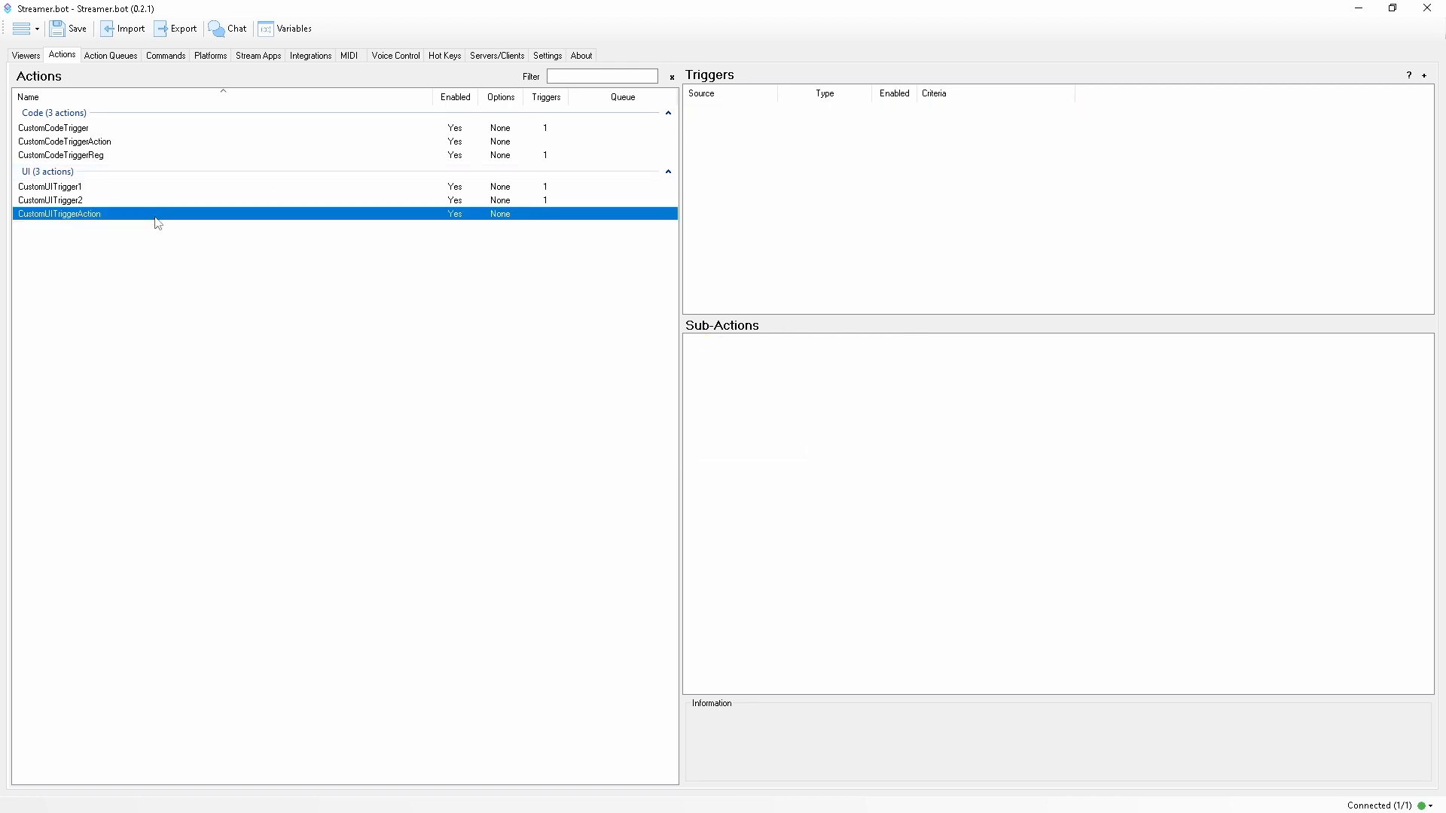
double_click(59, 213)
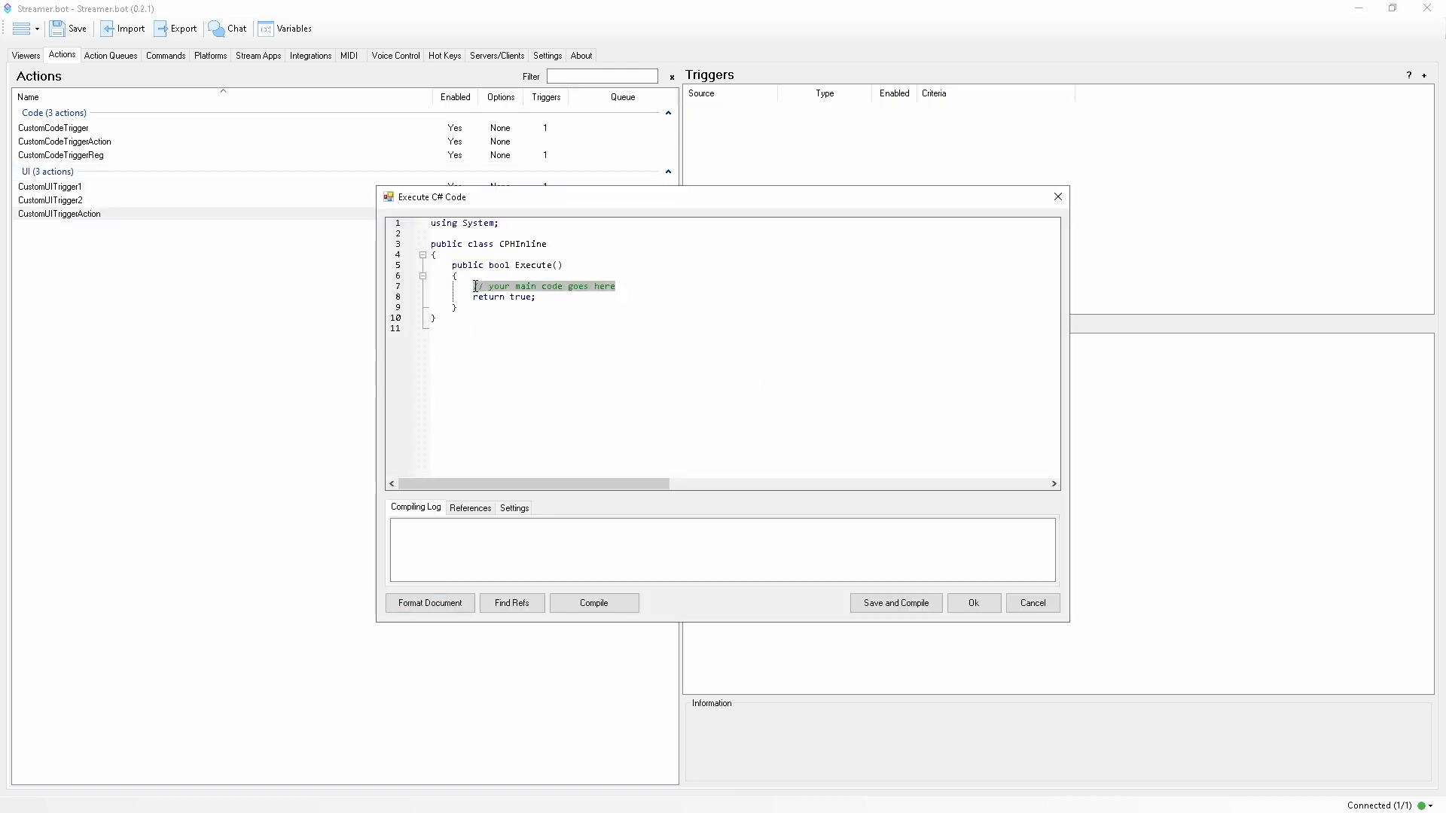
click(594, 603)
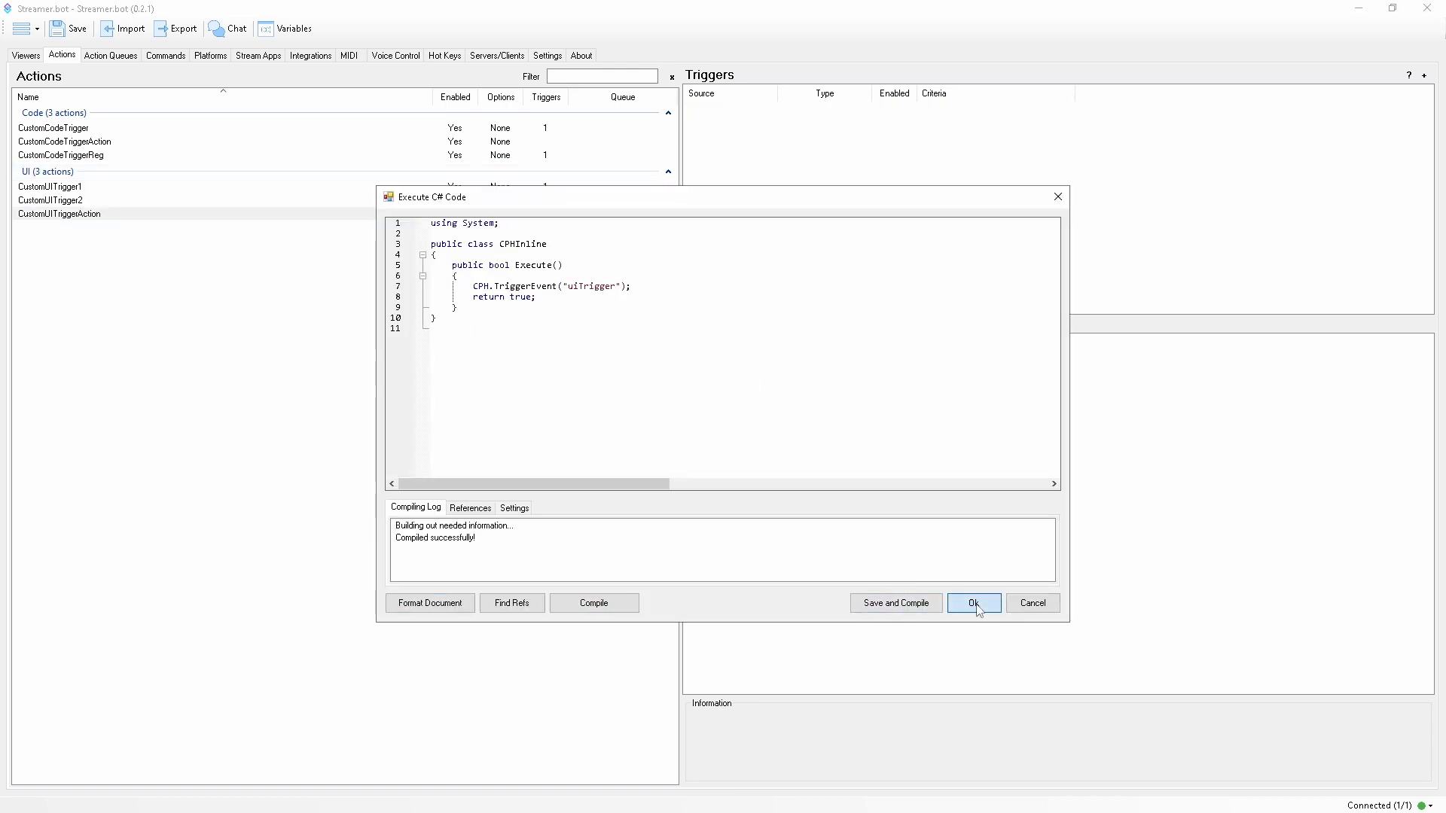
click(973, 602)
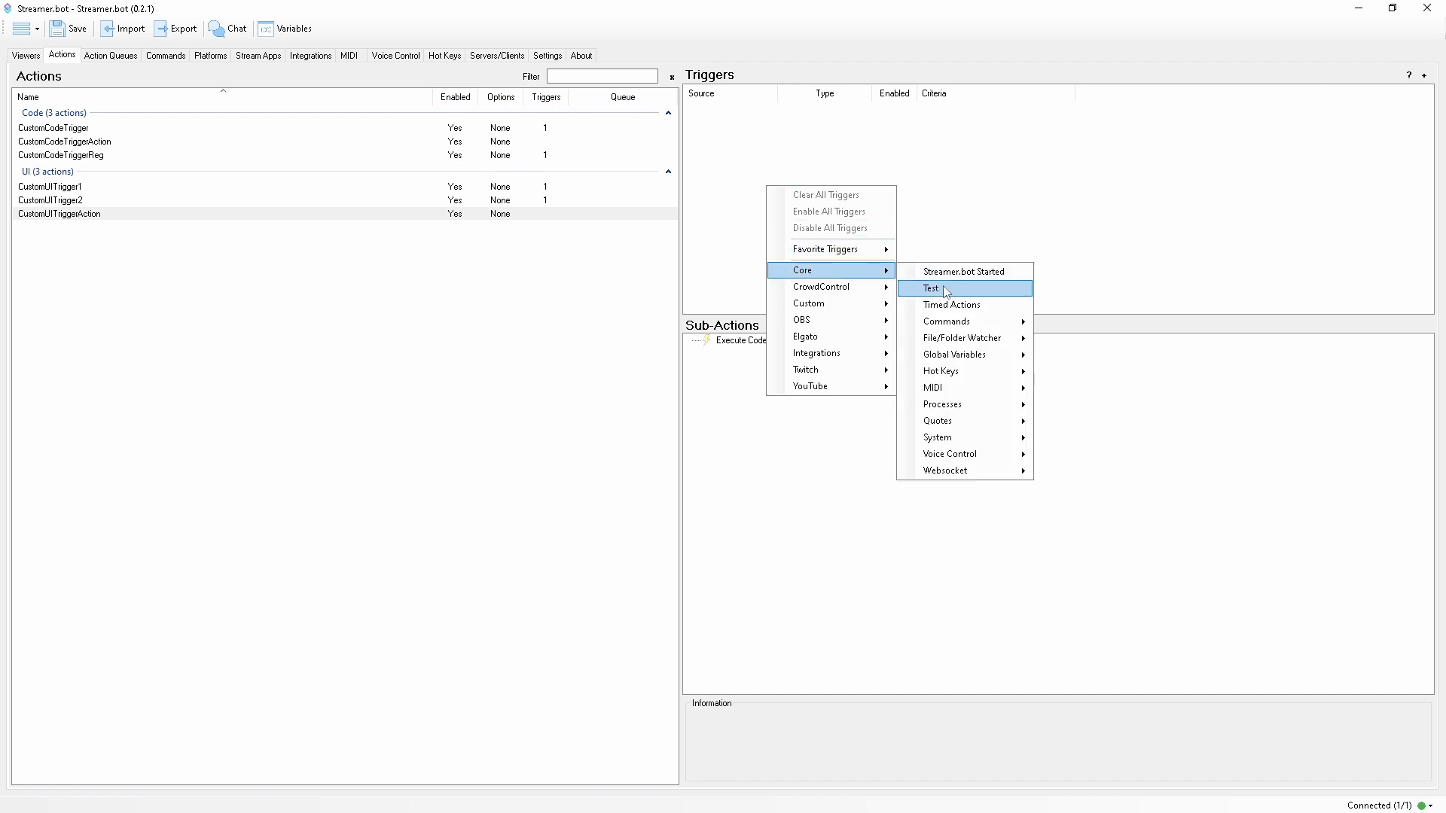
Add a Core > Test trigger to the action and review the code sub-action
click(931, 288)
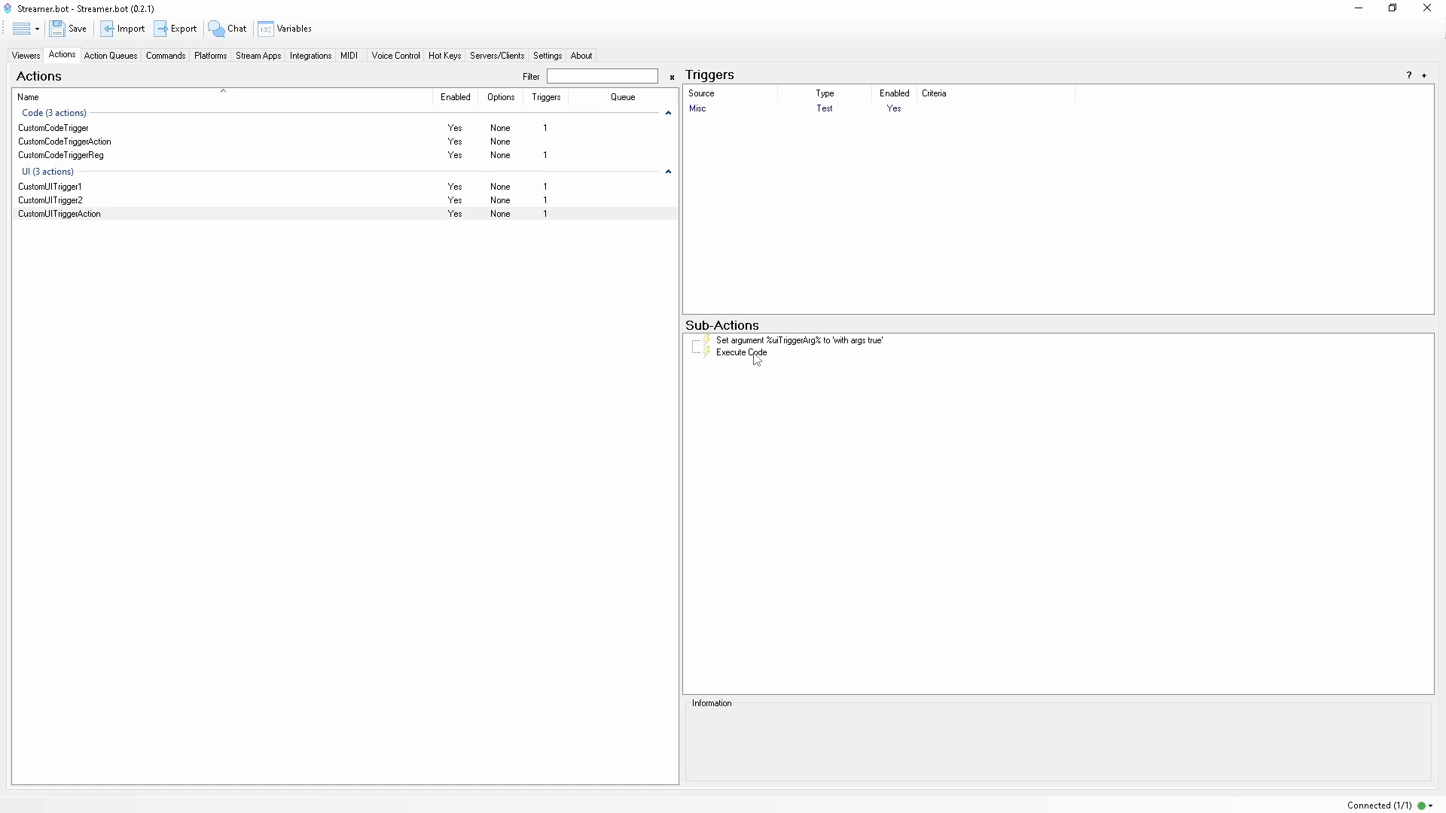
double_click(741, 352)
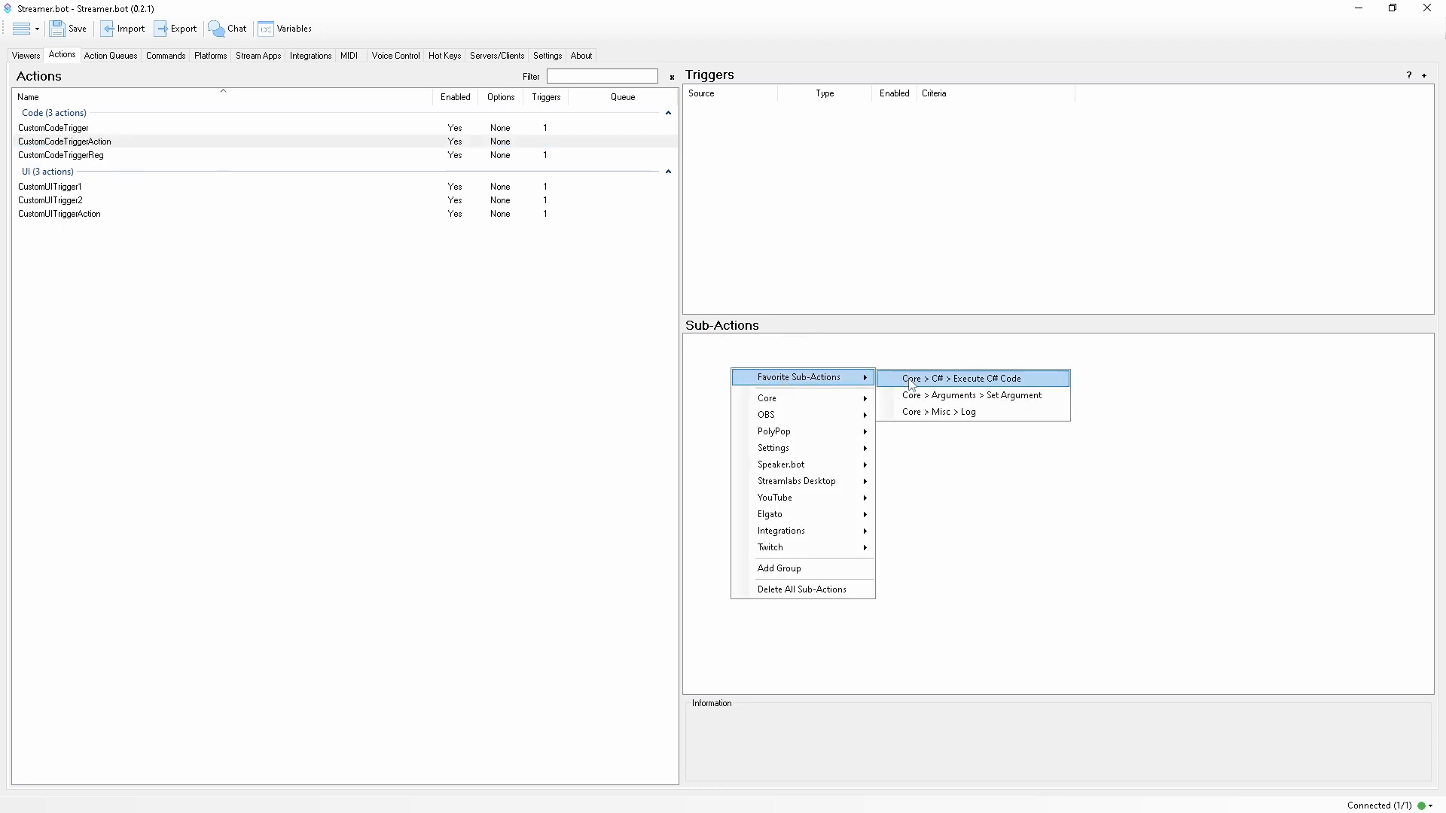
Add an Execute C# Code sub-action from favorites to CustomCodeTriggerAction and review it
click(968, 378)
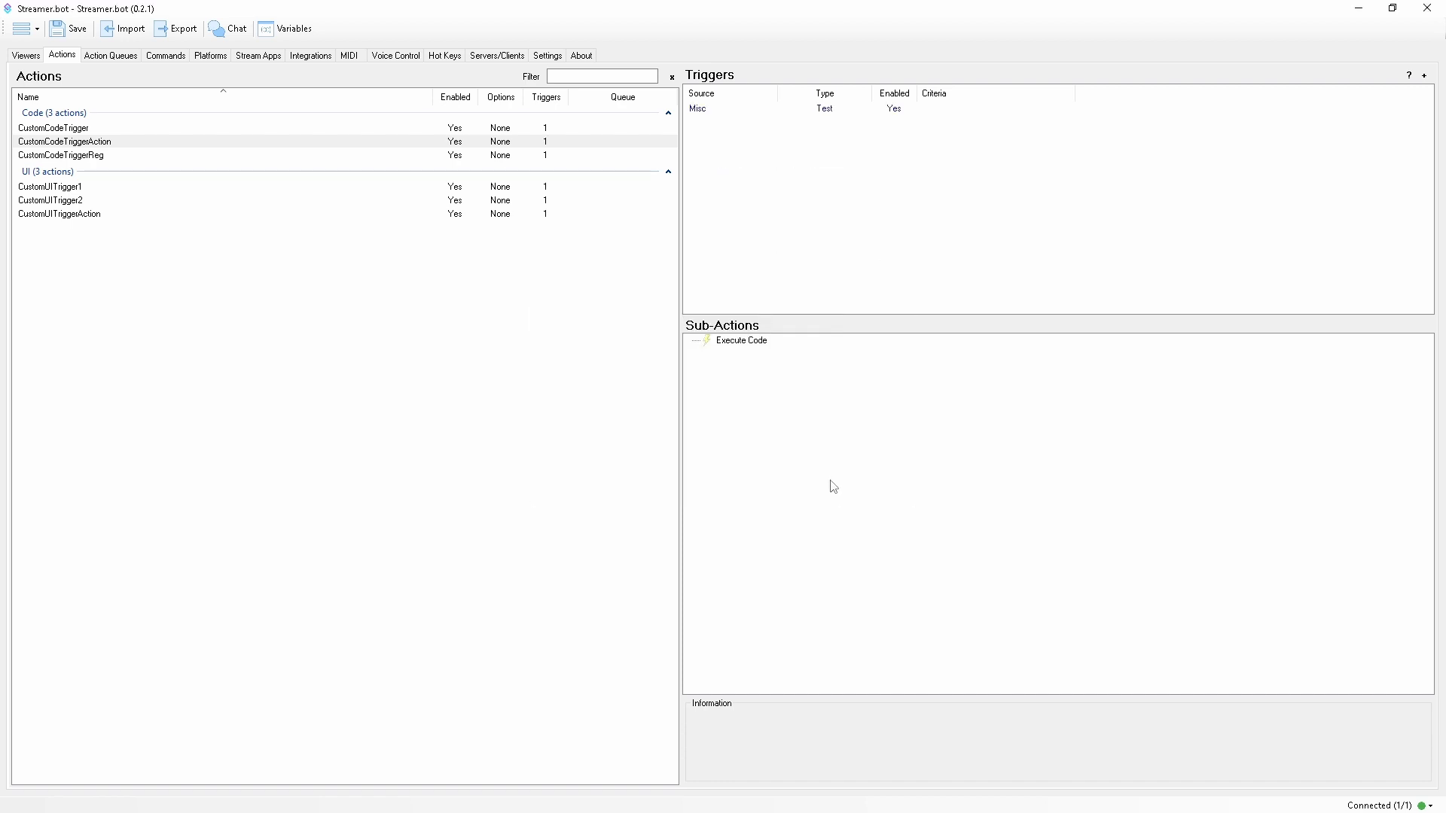
click(63, 142)
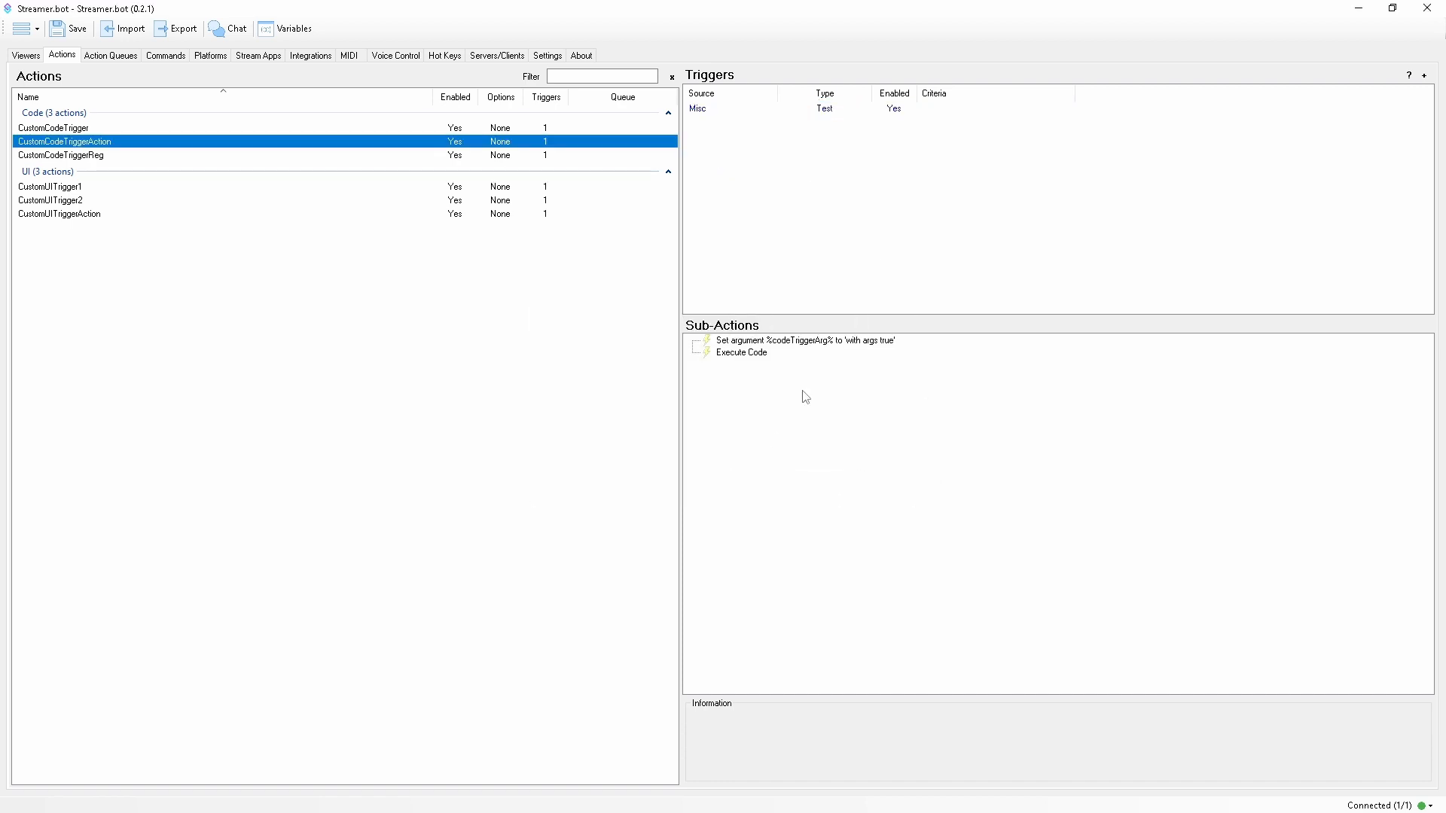
double_click(741, 352)
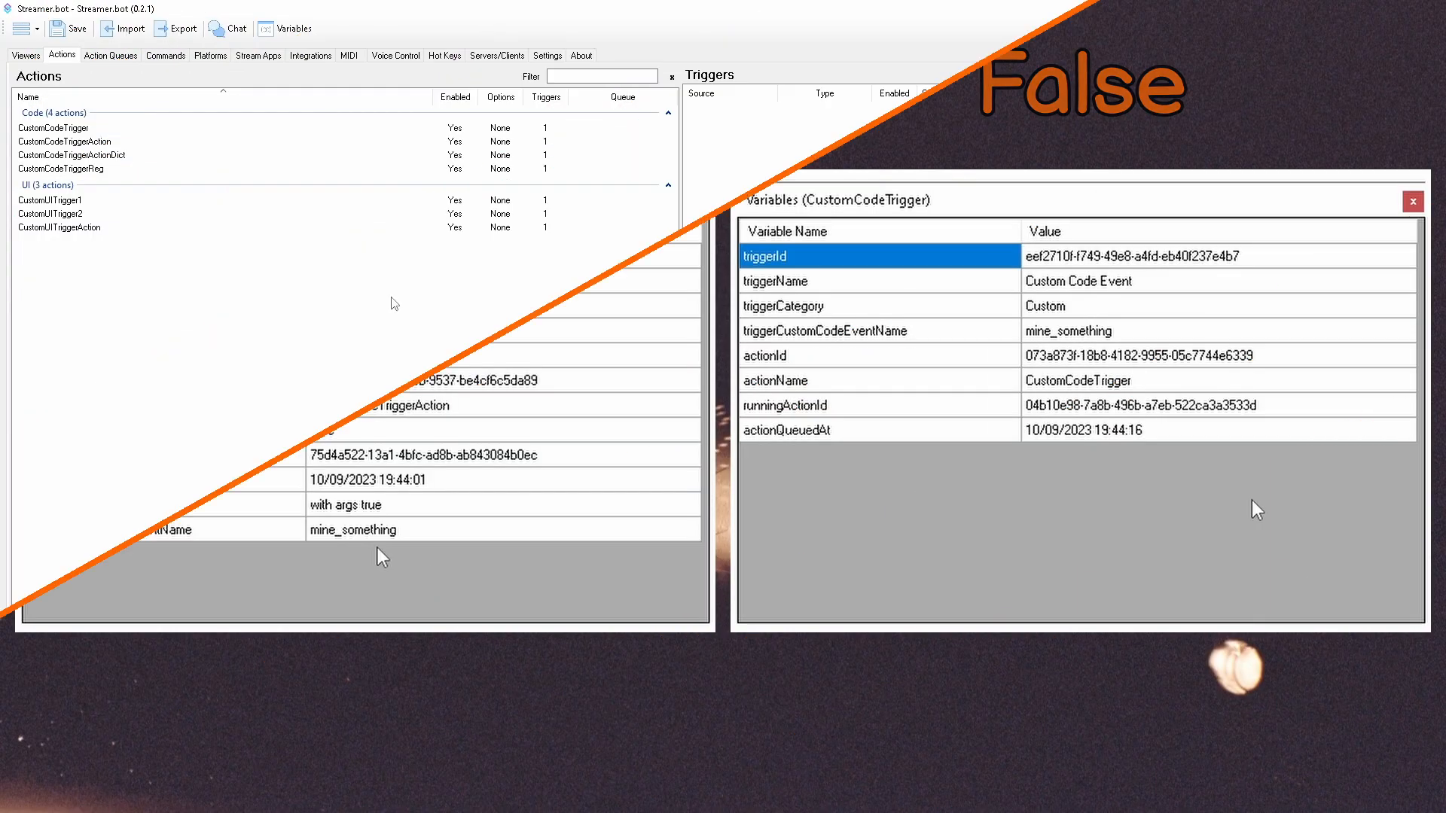
View CustomCodeTriggerActionDict's code firing mine_something with a three-entry argument dictionary
click(1412, 201)
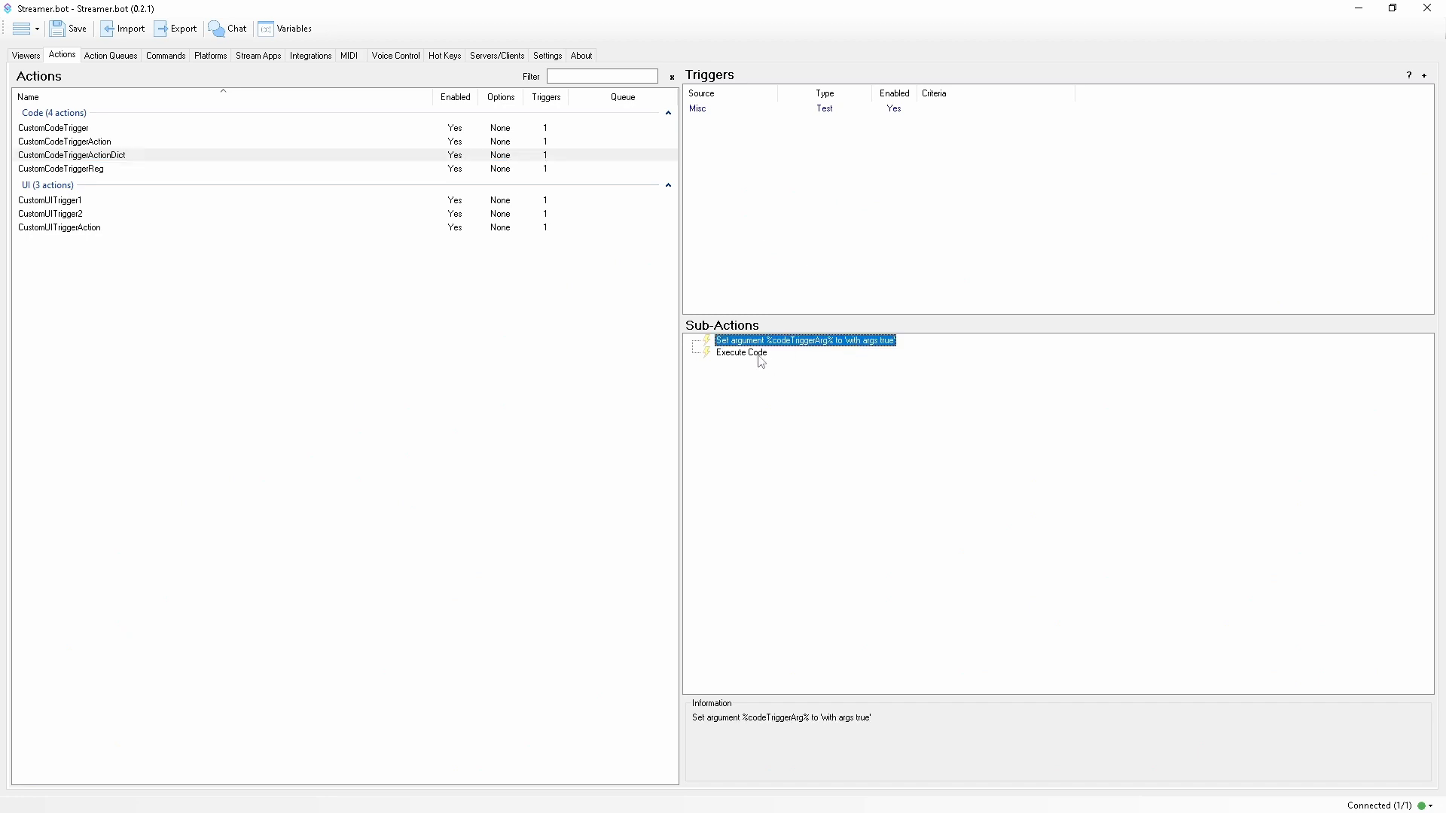
double_click(741, 352)
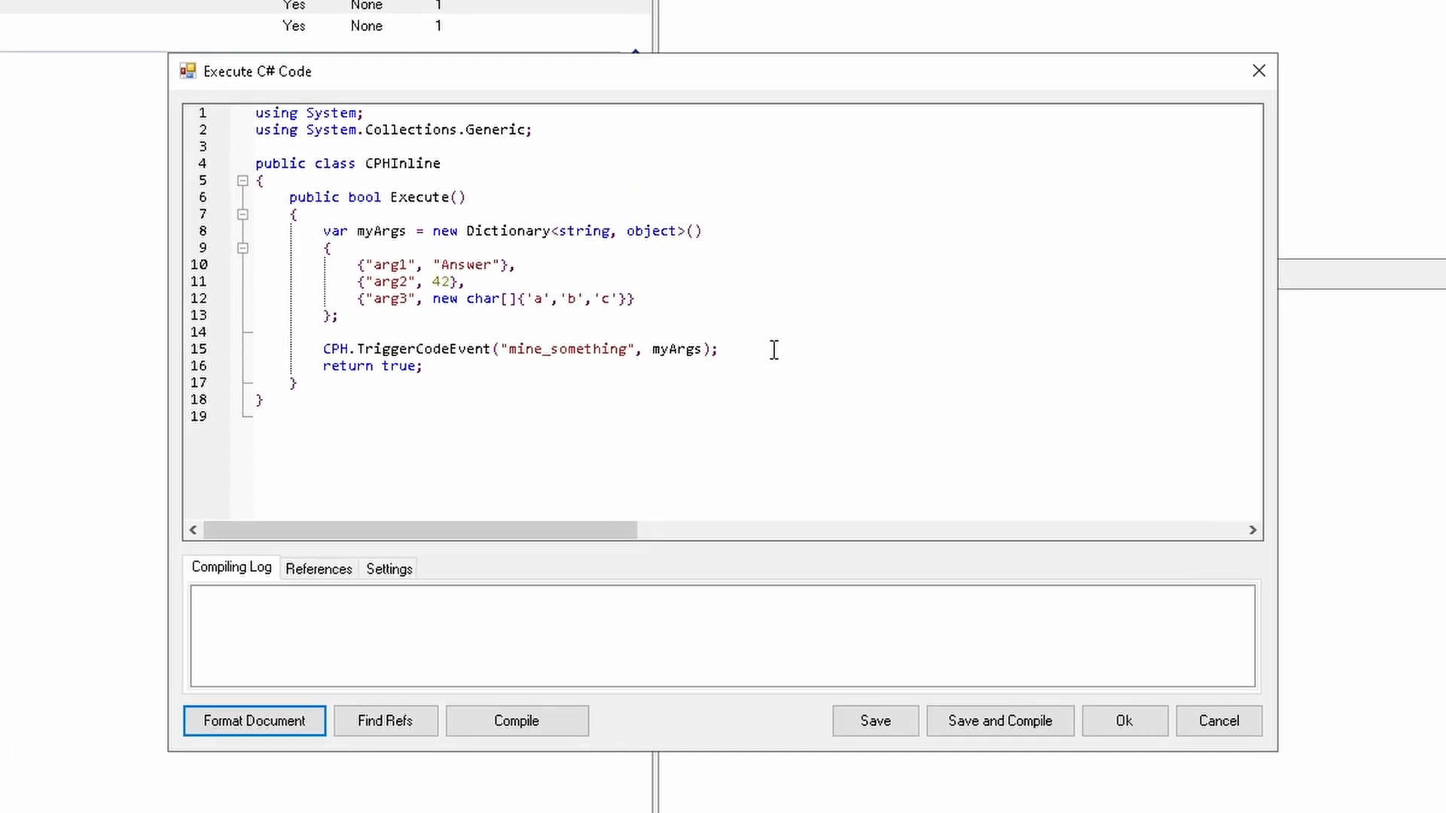